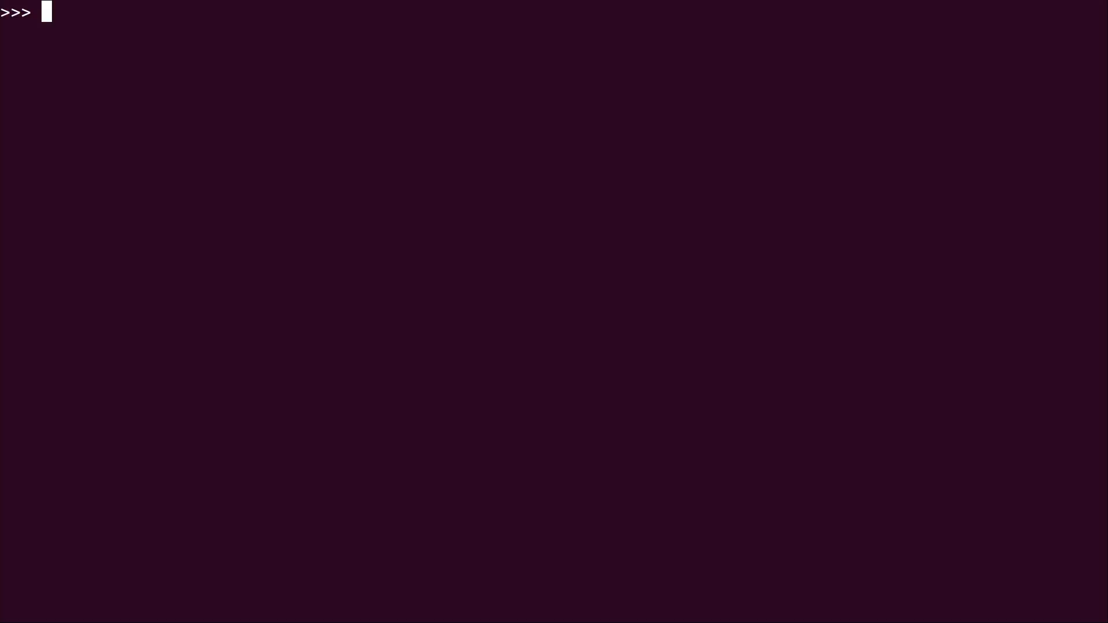
Check the types of the number 1 and the quoted text 'chalawfjasfds'
text(type)
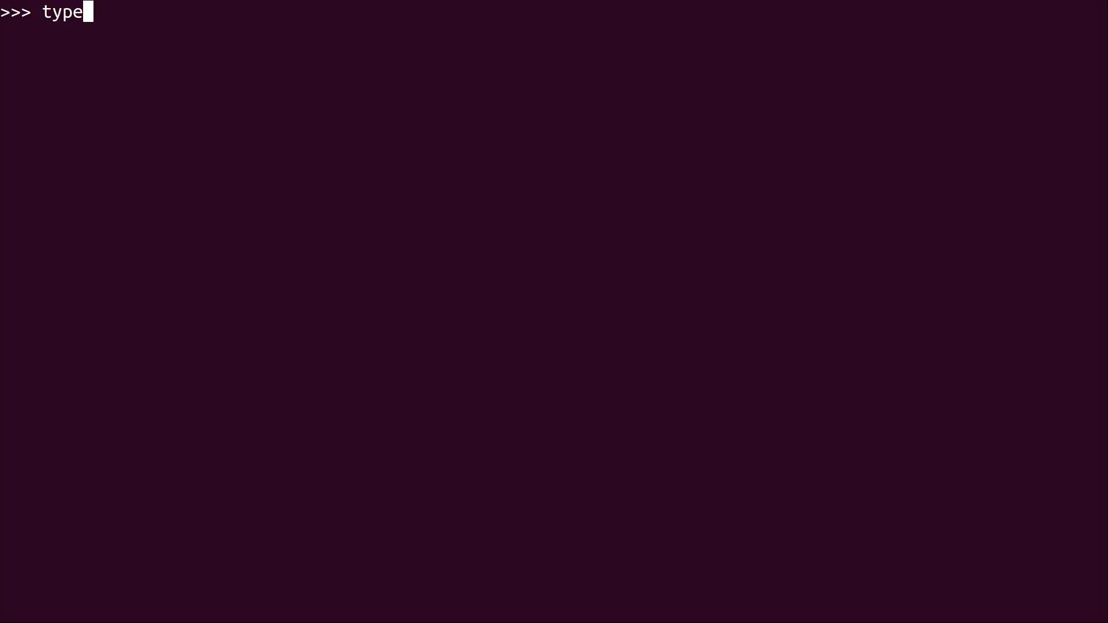
text((1)
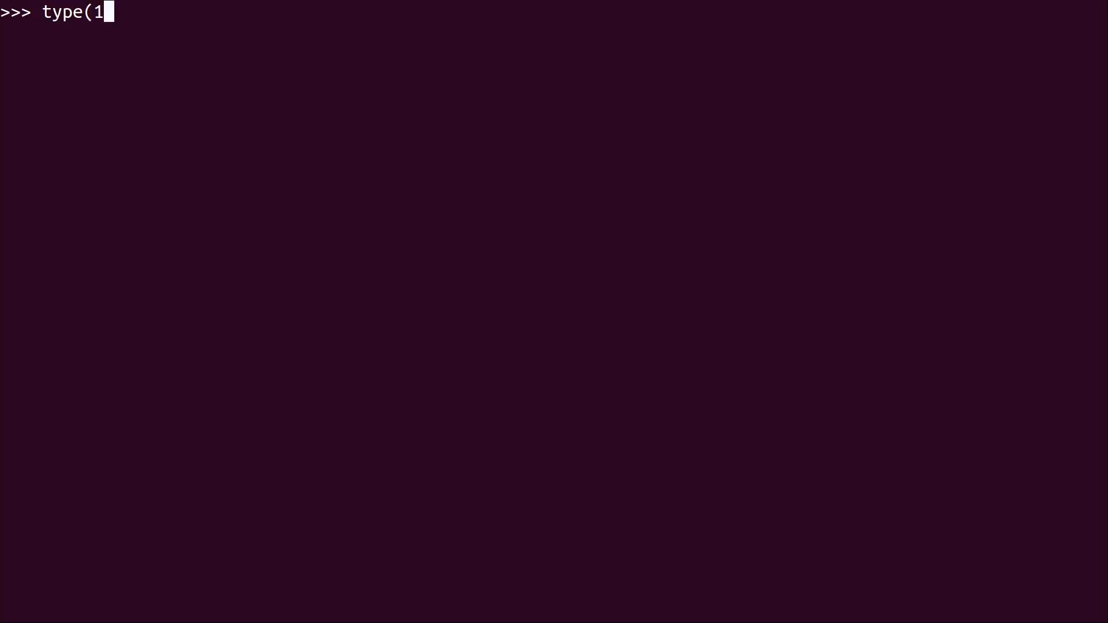
key(Return)
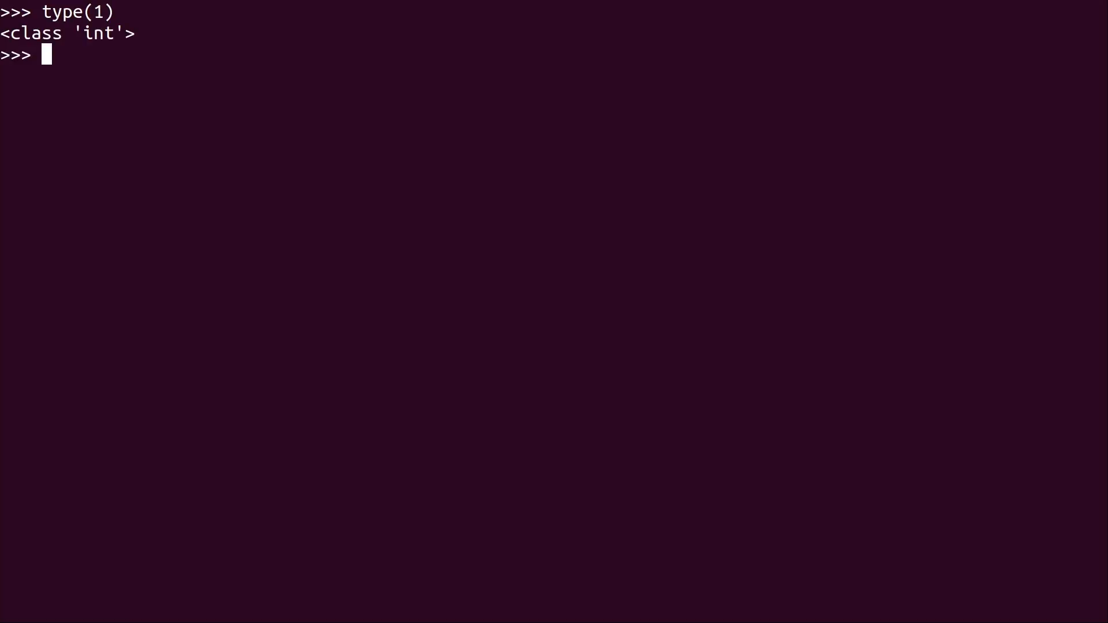
text(type(1))
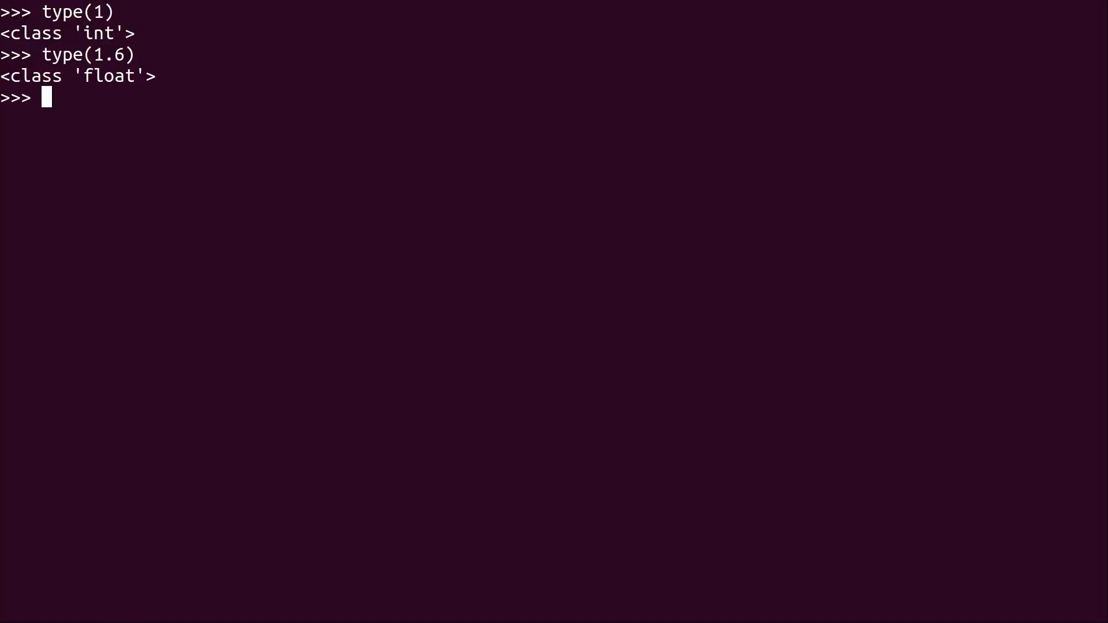
text(type(")
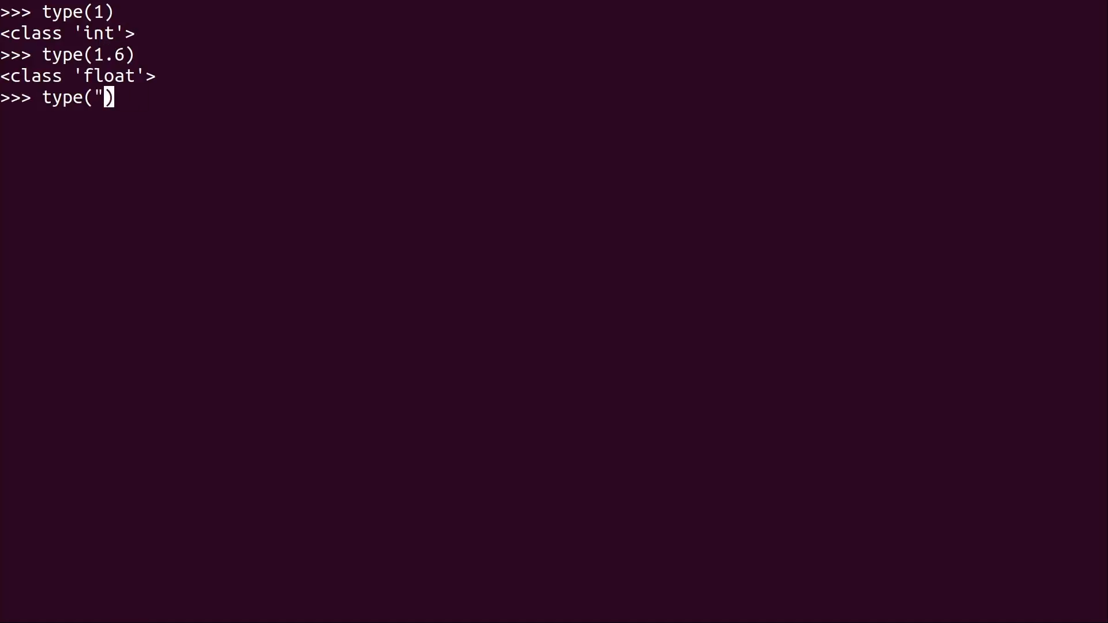
text(chalawfjasfds)
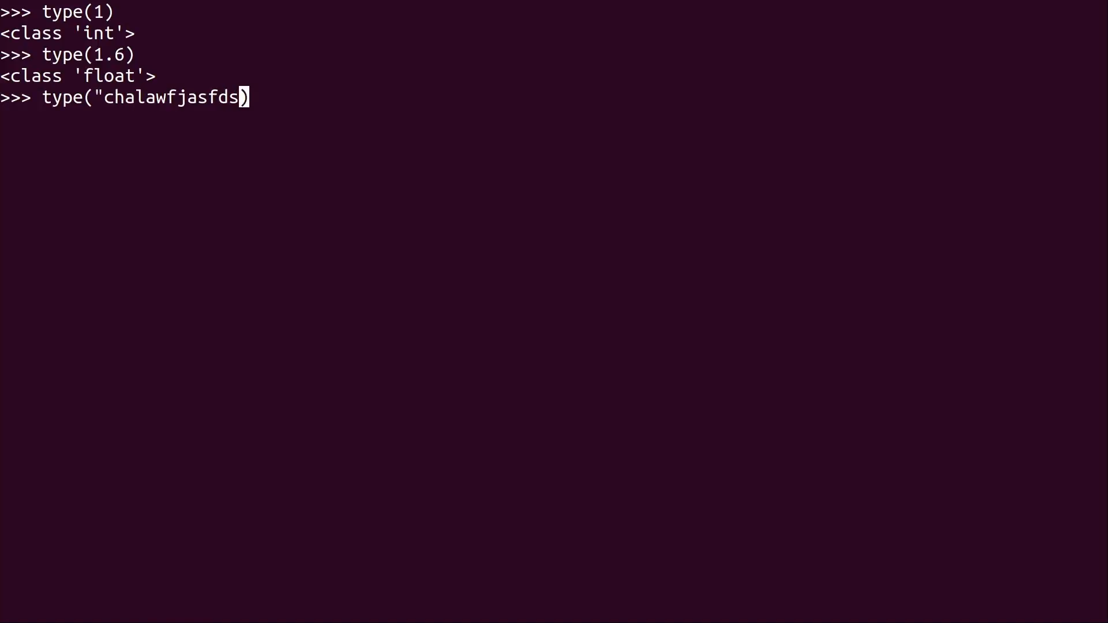
key(Return)
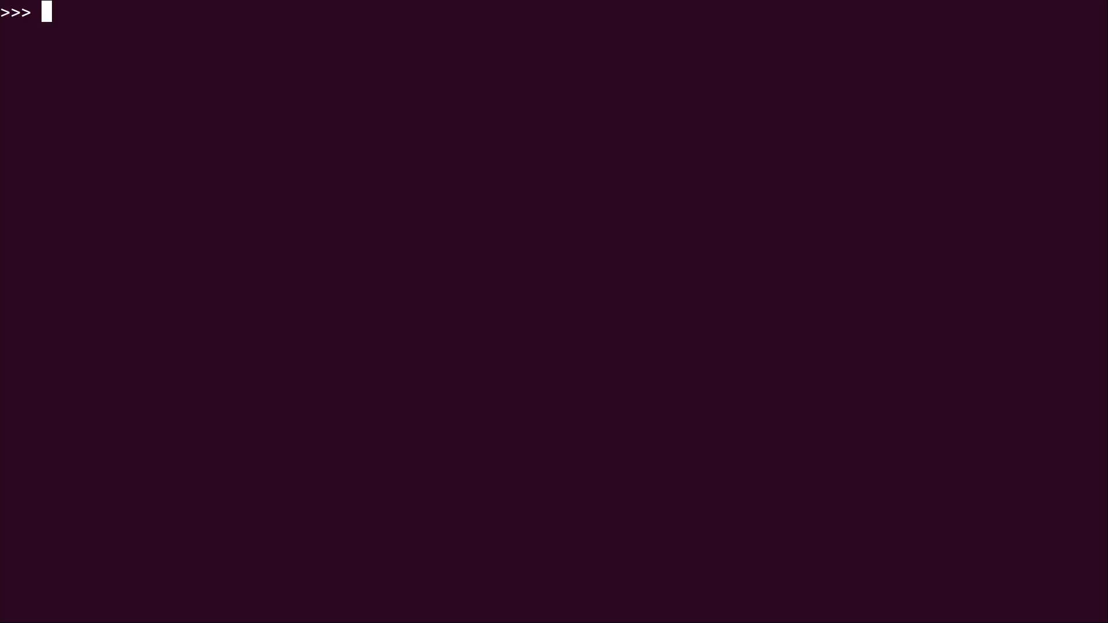
Define turtles = ['michelangelo', 'raphael', 'leonardo', 'donatello'] and type print(turtles)
text(turtl)
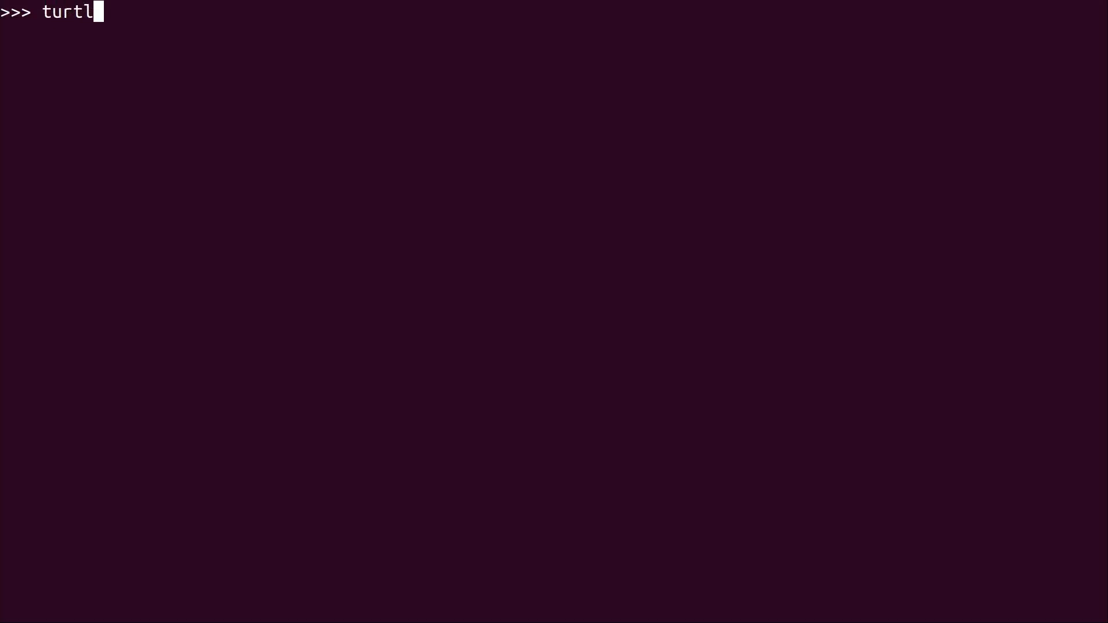
text(es)
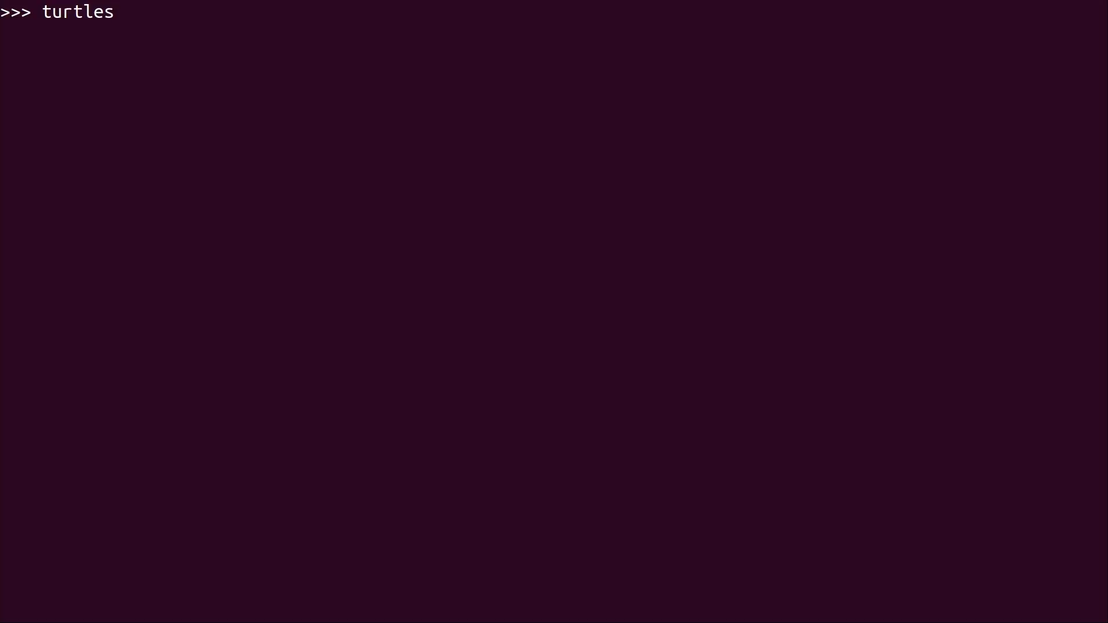
text(=)
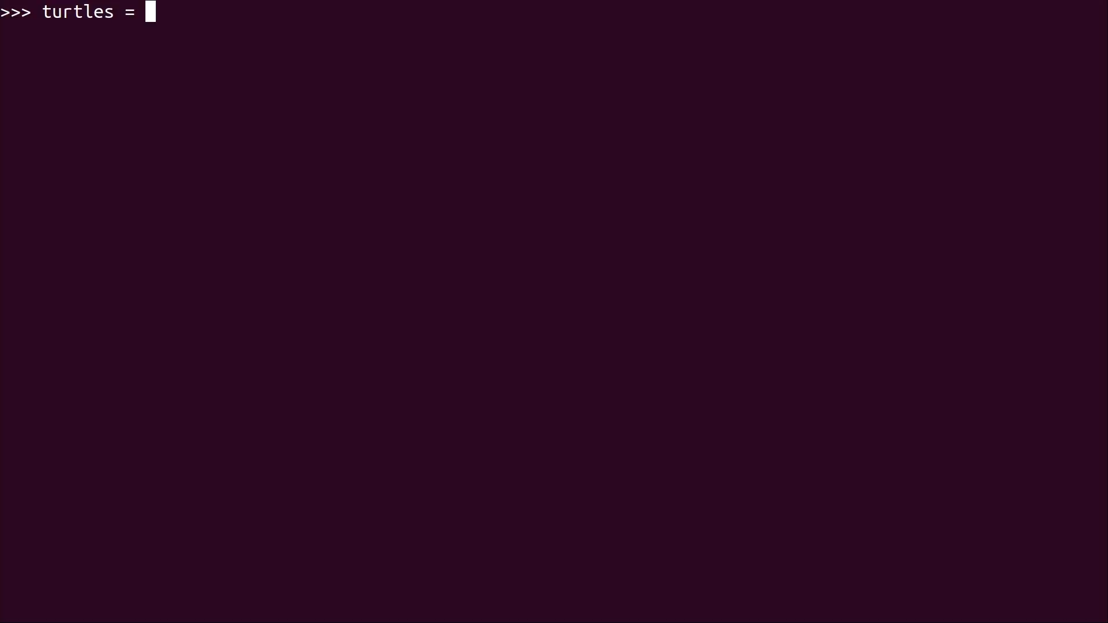
text([)
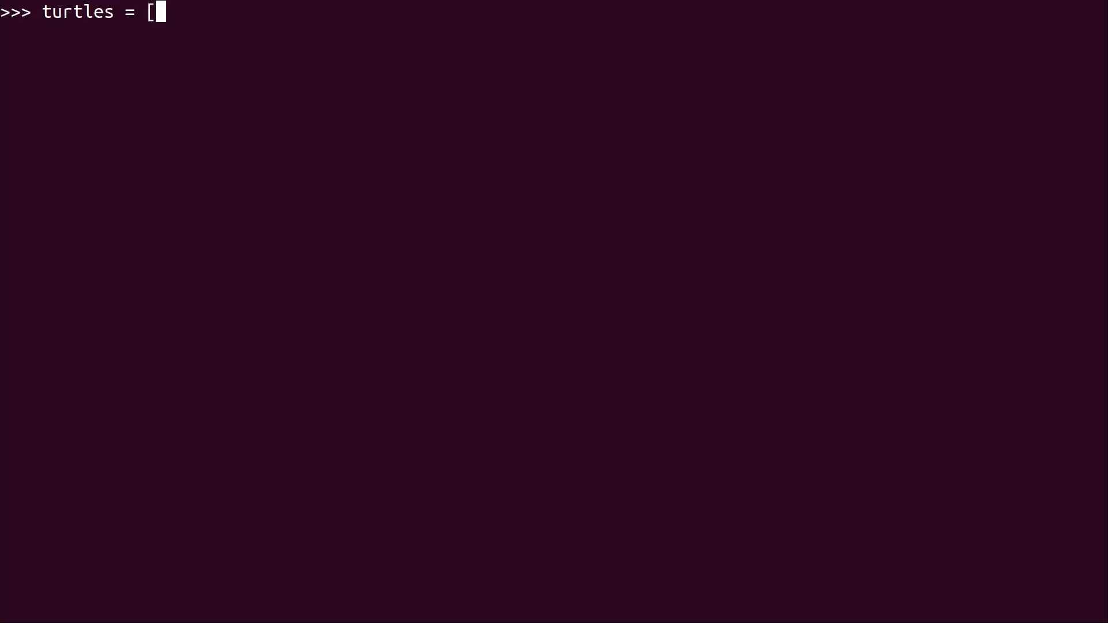
text('miche)
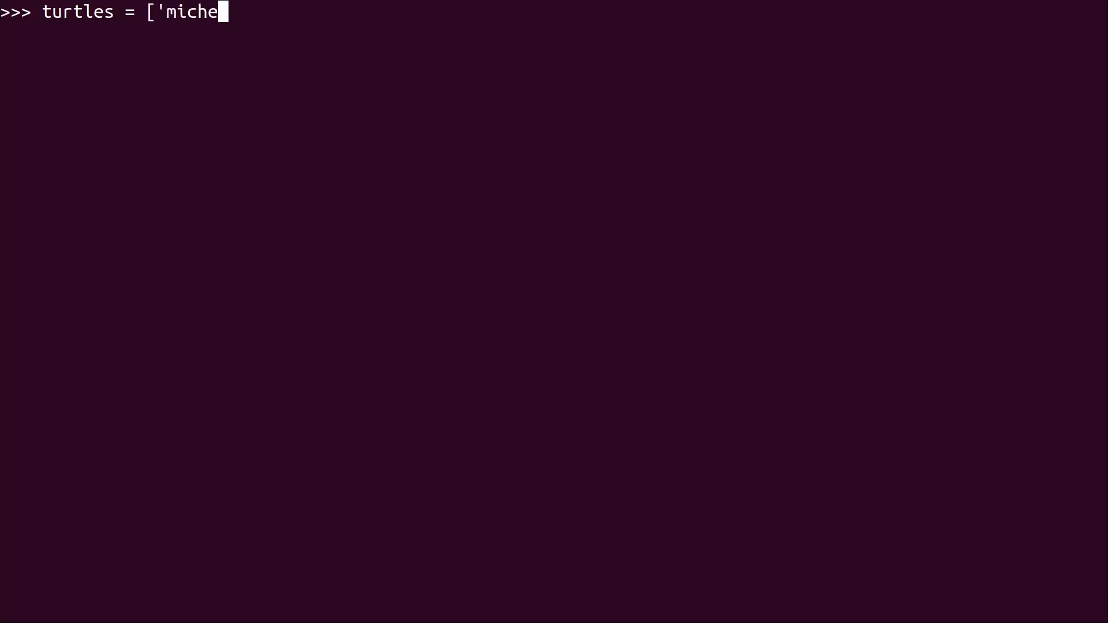
text(langelo', 'raphael')
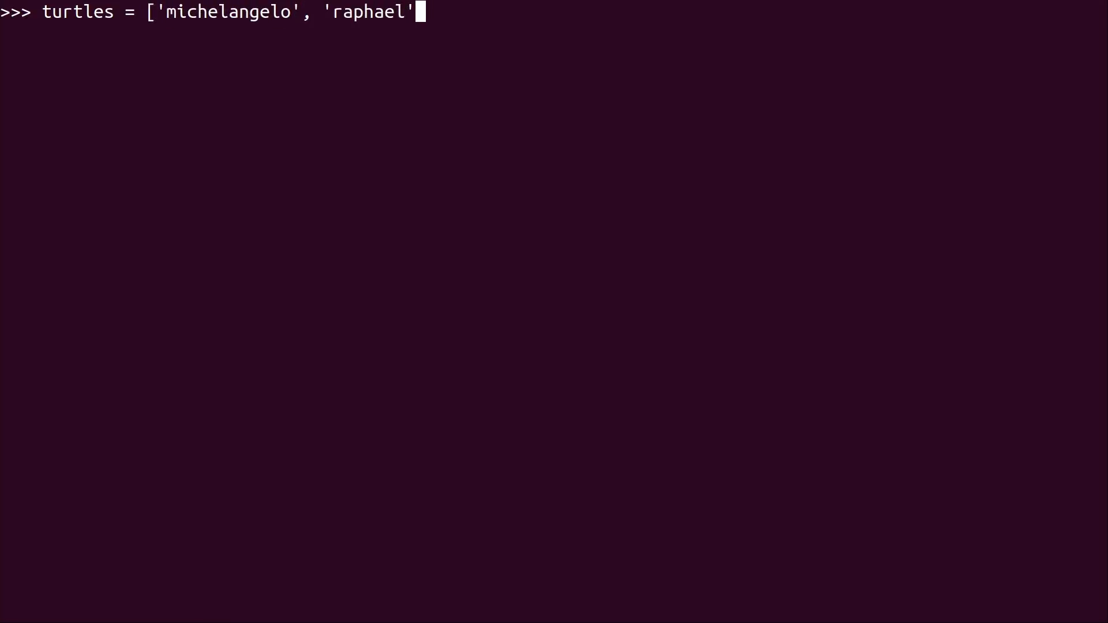
text(, 'leonardo', 'donate)
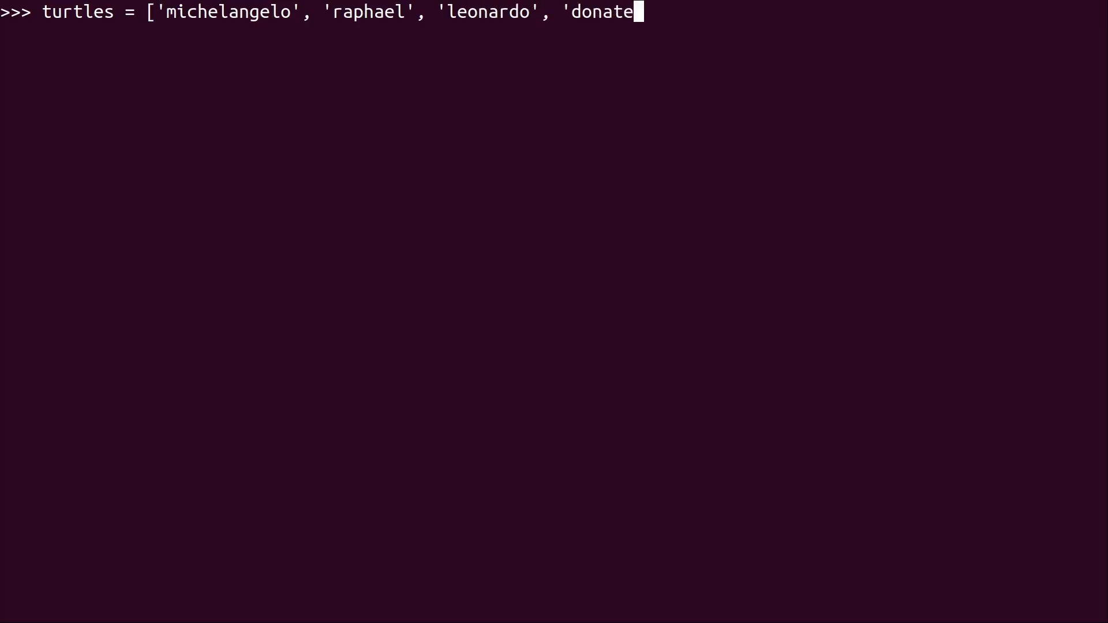
text(llo'])
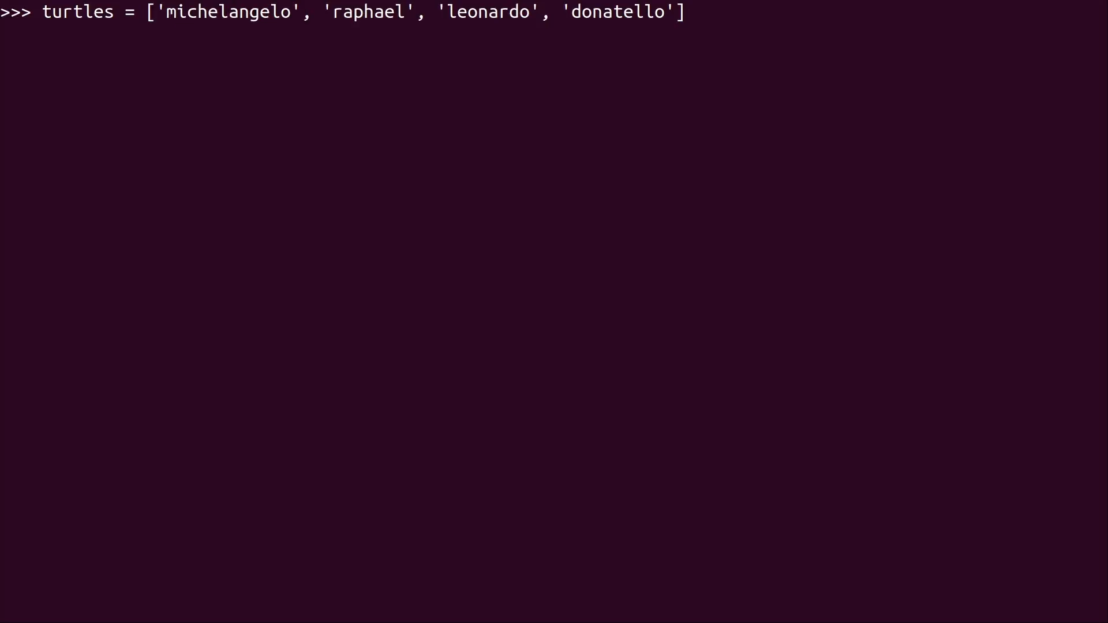
text(print(turtles))
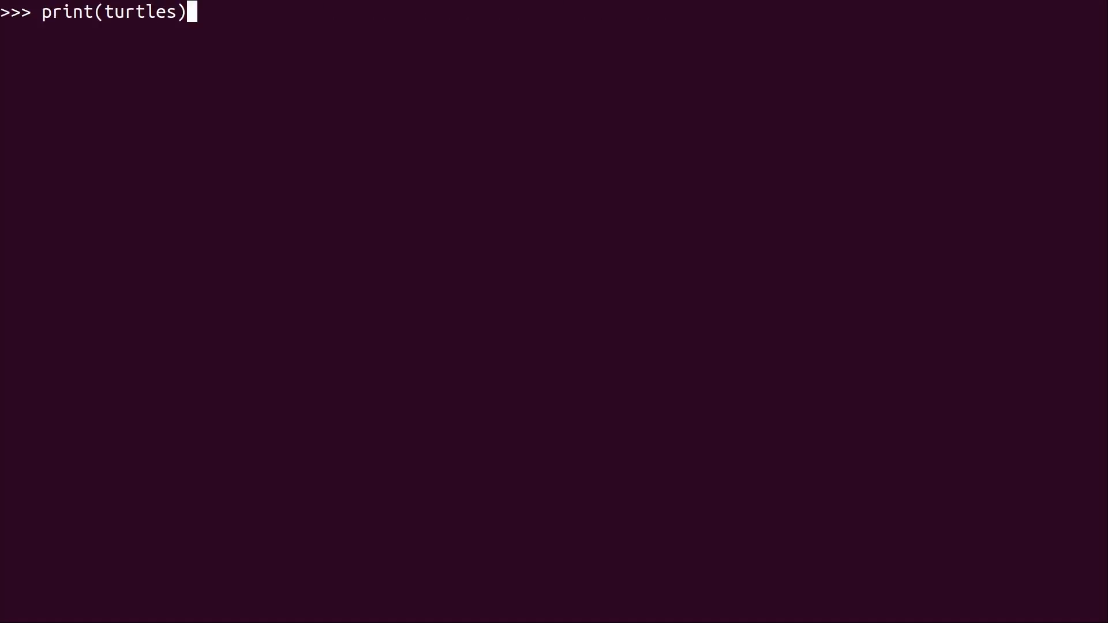
key(Return)
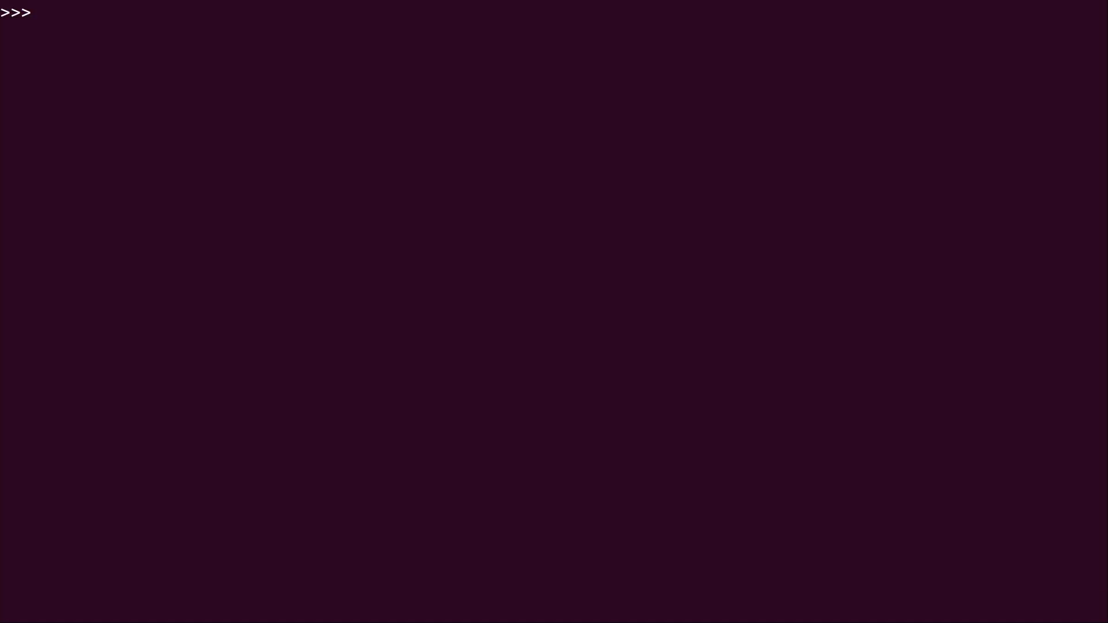
Store the four names in turtles as a quoted string, then re-enter it without brackets
text(turtles = "['michelangelo', 'raphael', 'leonardo', 'donatello']")
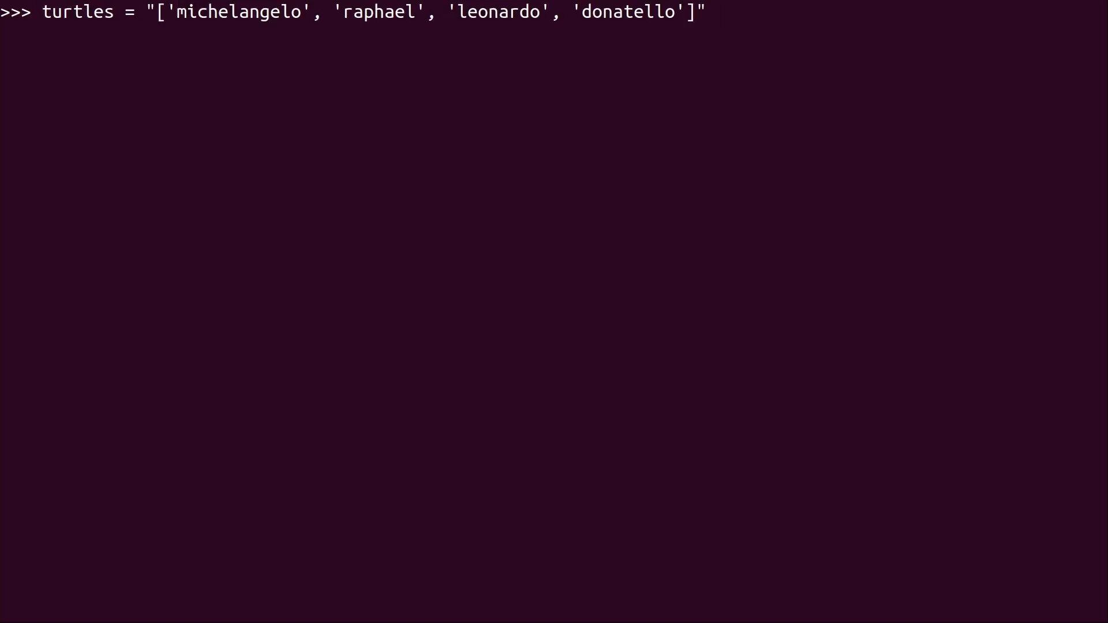
key(Return)
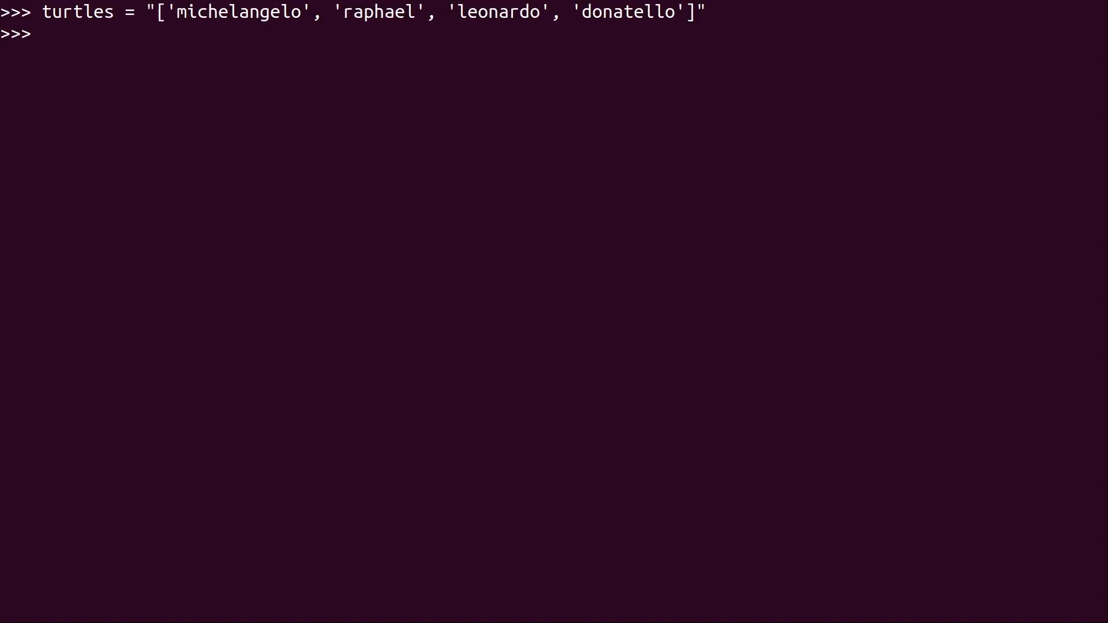
key(Up)
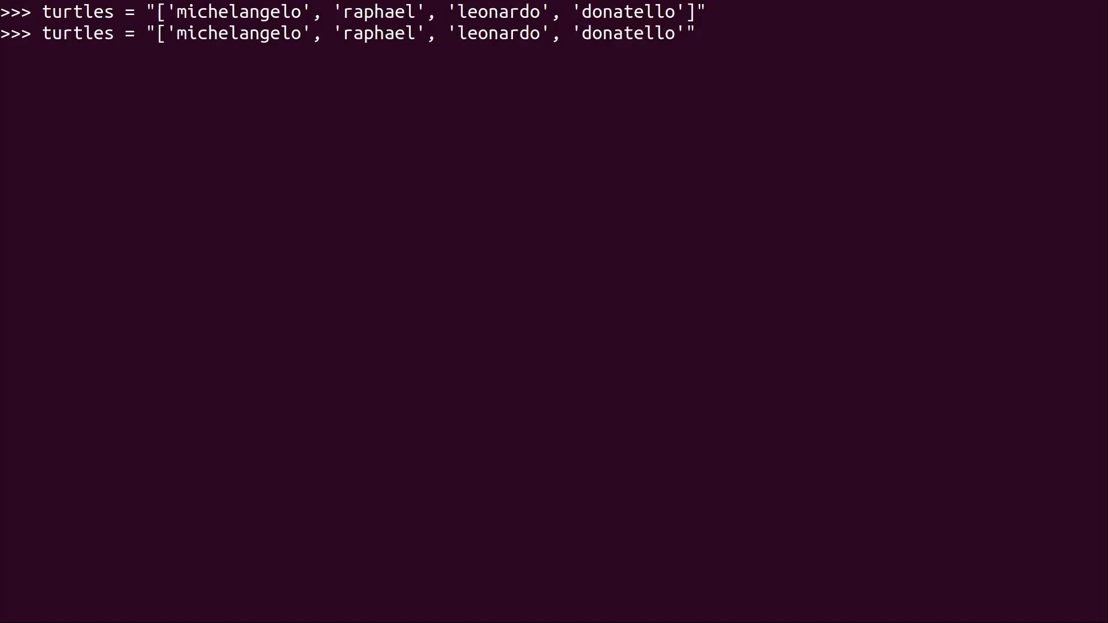
key(Return)
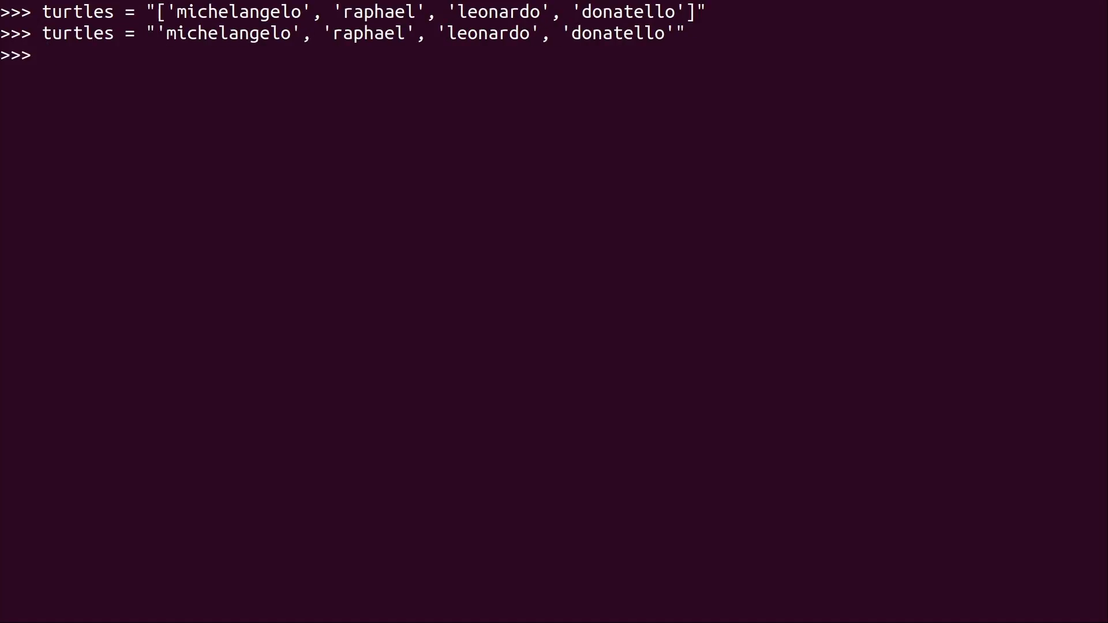
Print the bracket-free turtles string with print(turtles)
text(print(turtles)
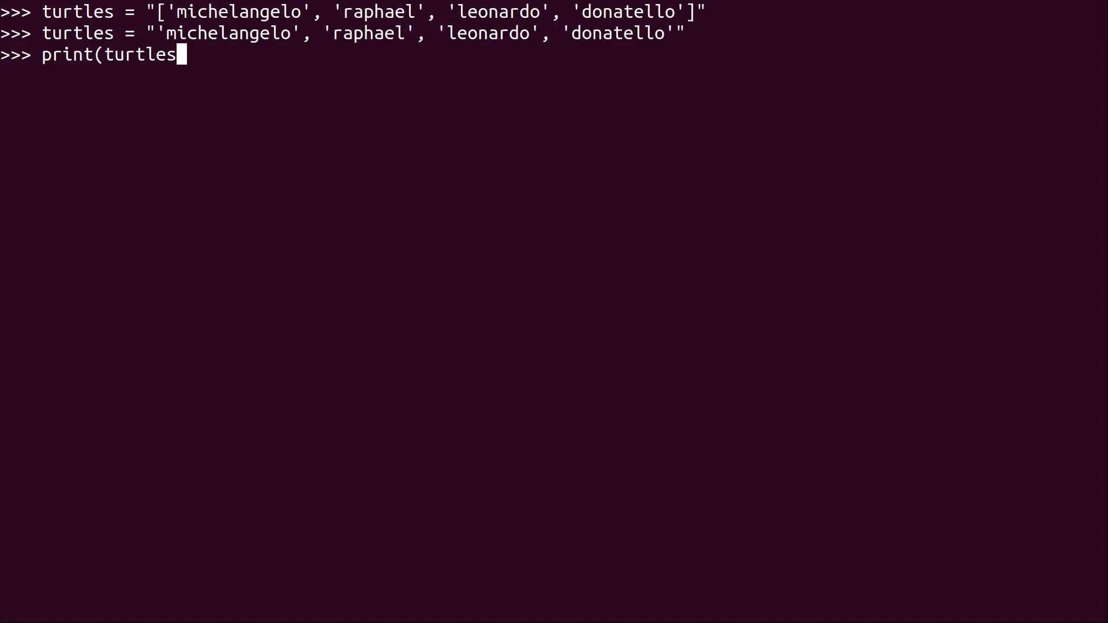
key(Return)
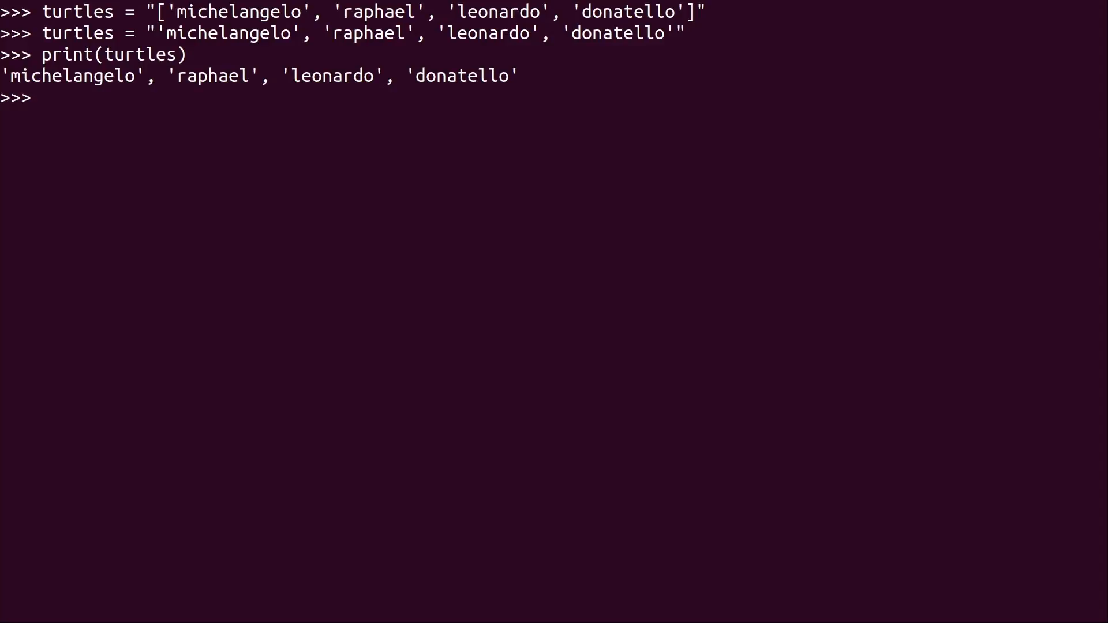
text(print(turtles))
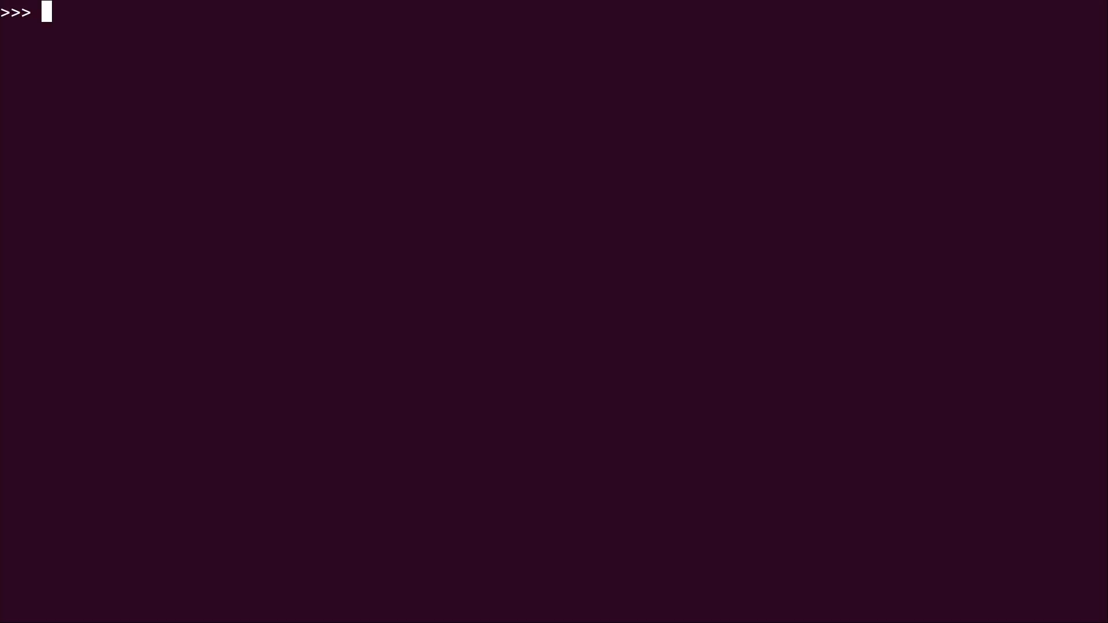
Check turtles' type (str), redefine it as the four-name list, and check its type again
text(type(turt)
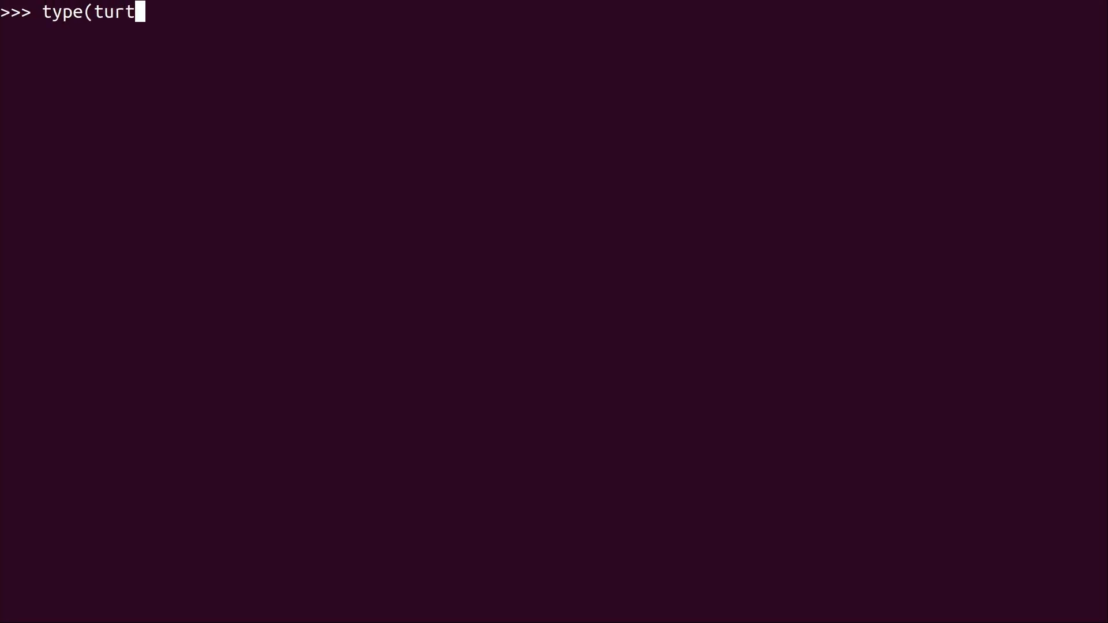
key(Return)
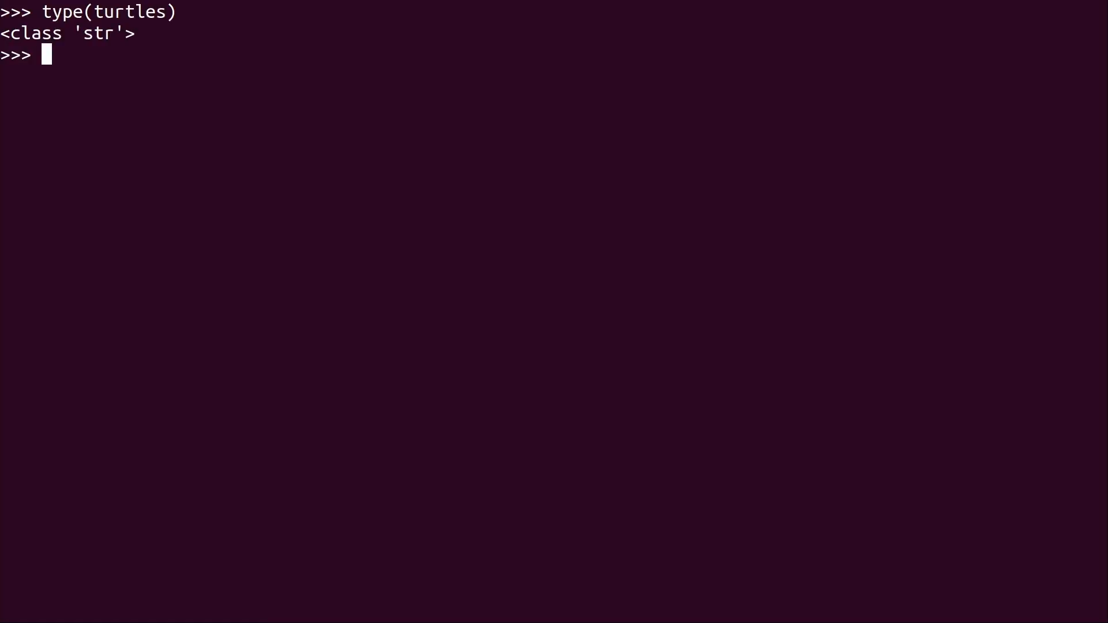
text(turtles = ['michelangelo', 'raphael', 'leonardo', 'donatello'])
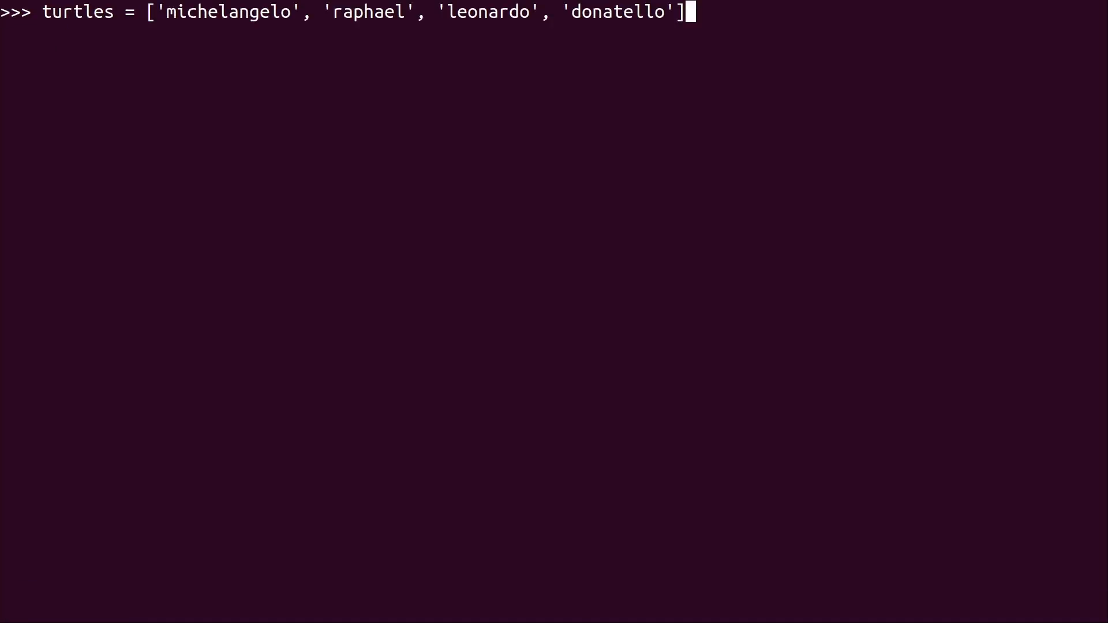
text(type)
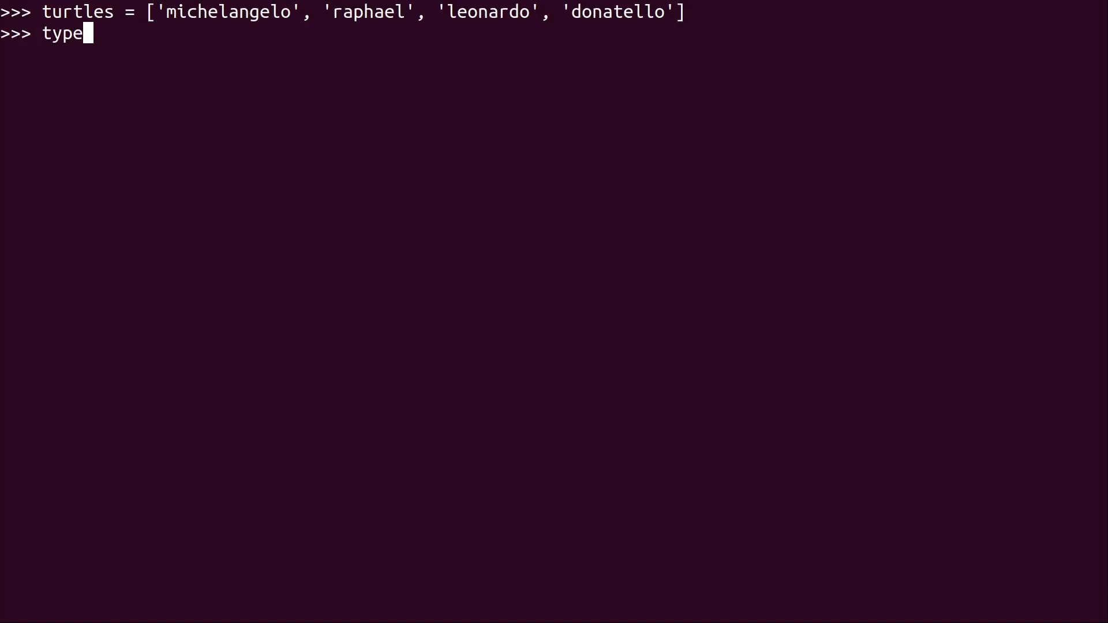
text((turtles)
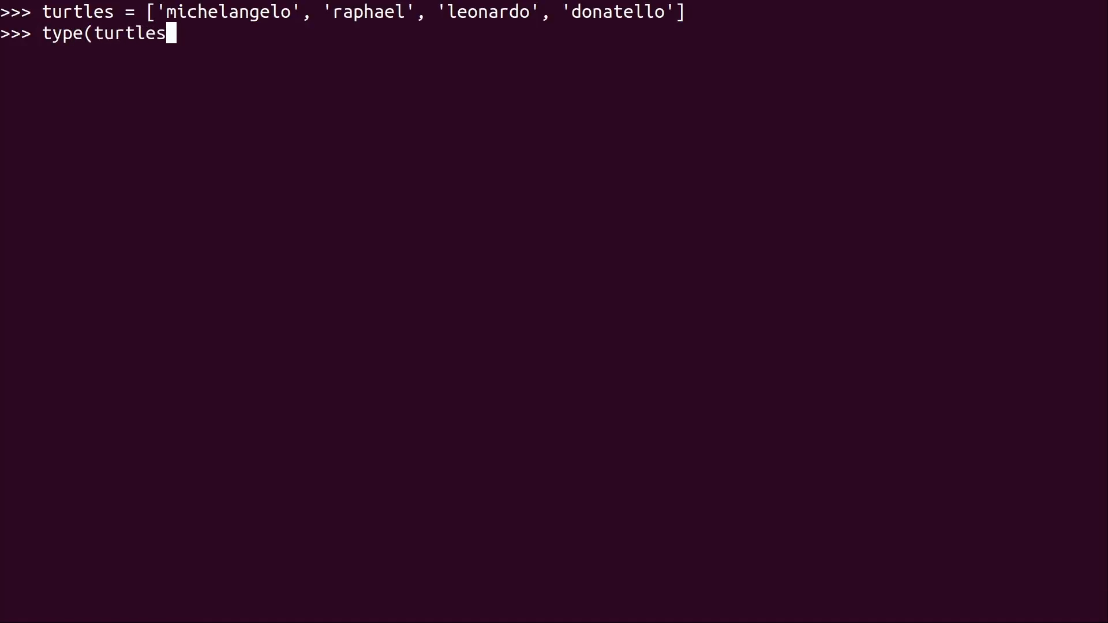
key(Return)
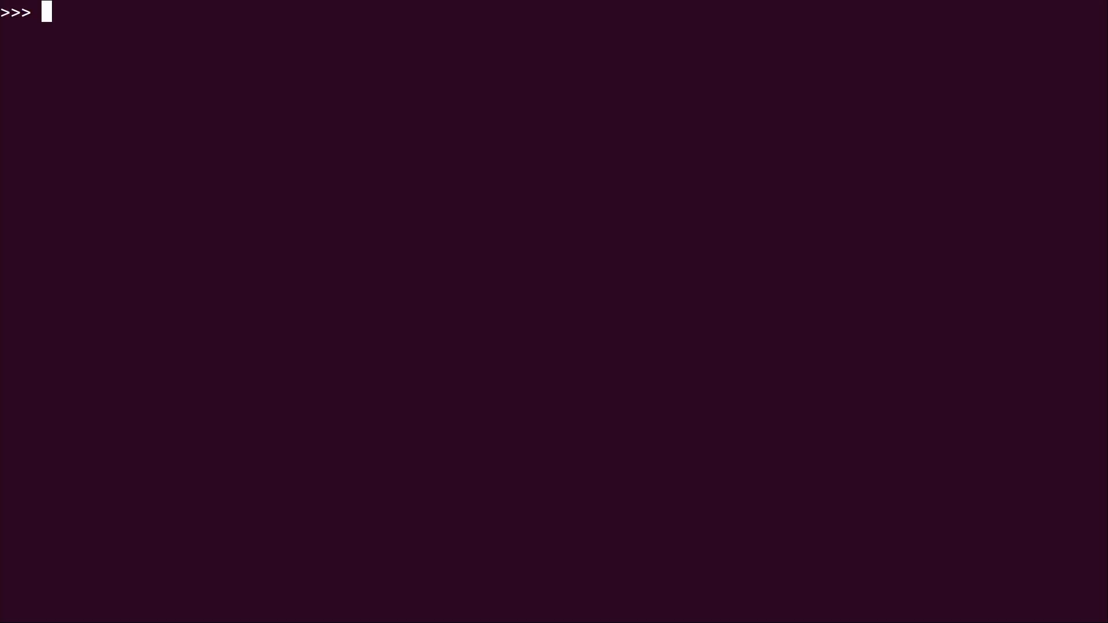
Print the full turtles list and the item at index 1, raphael
text(print)
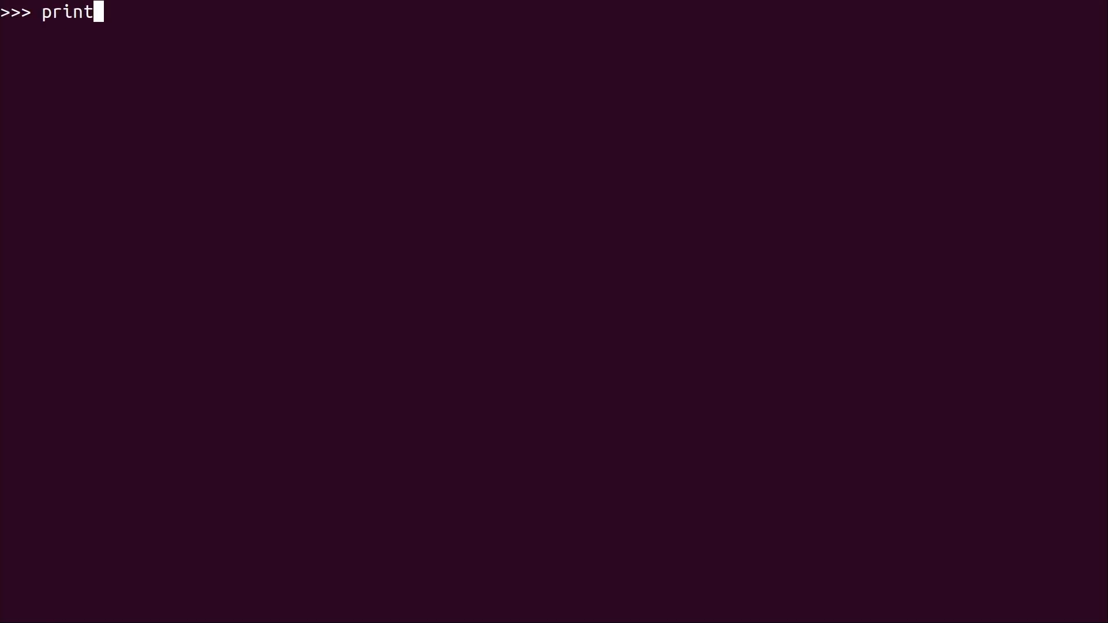
key(Return)
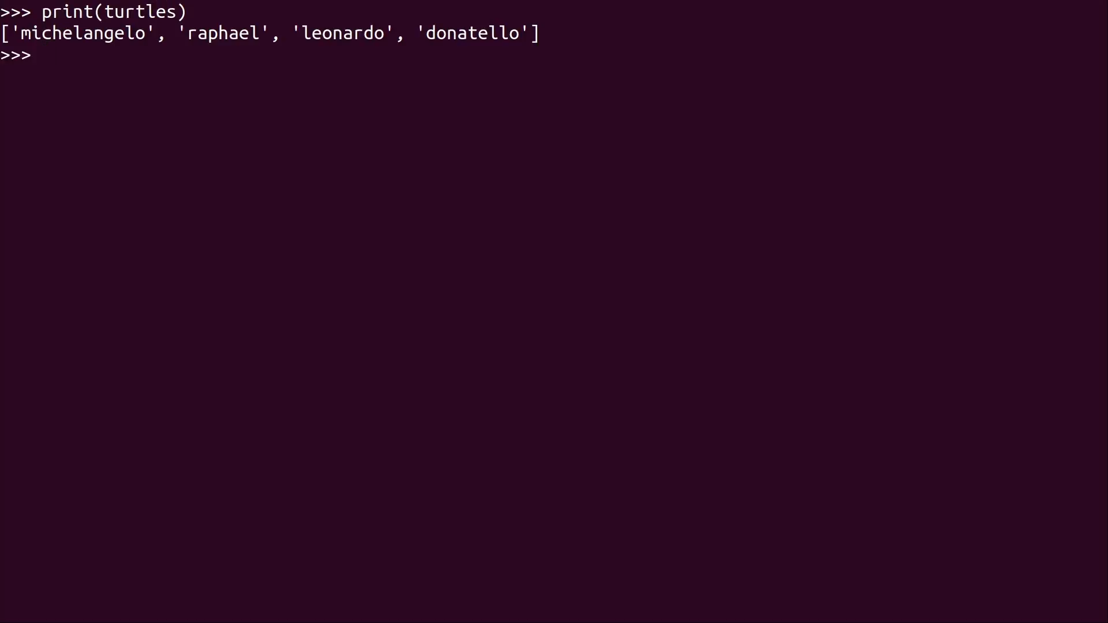
text(print(turtles))
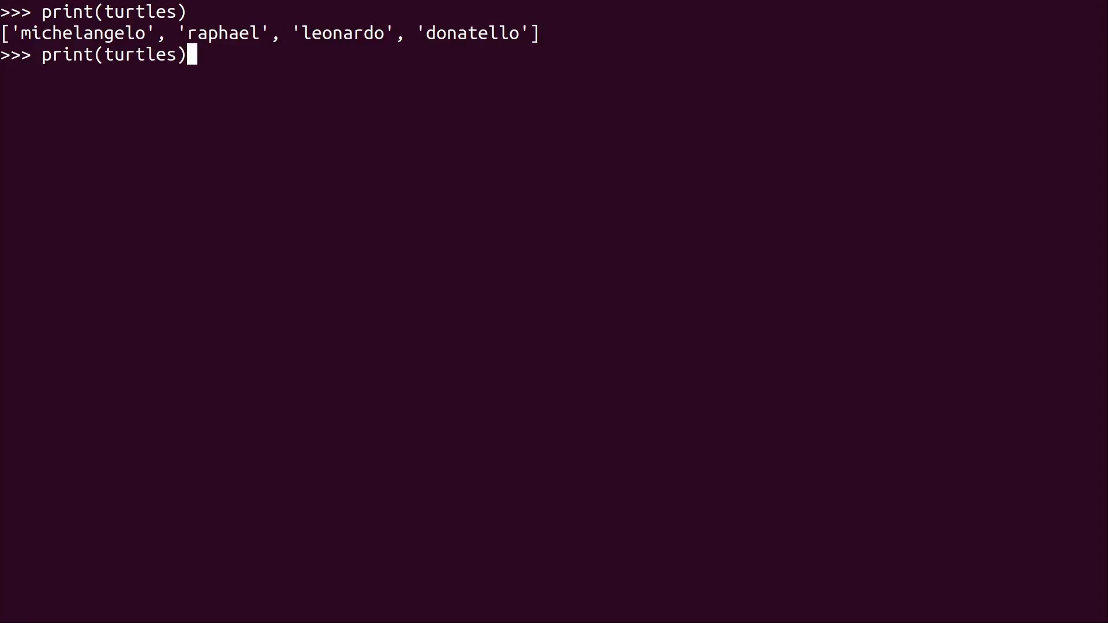
text([)
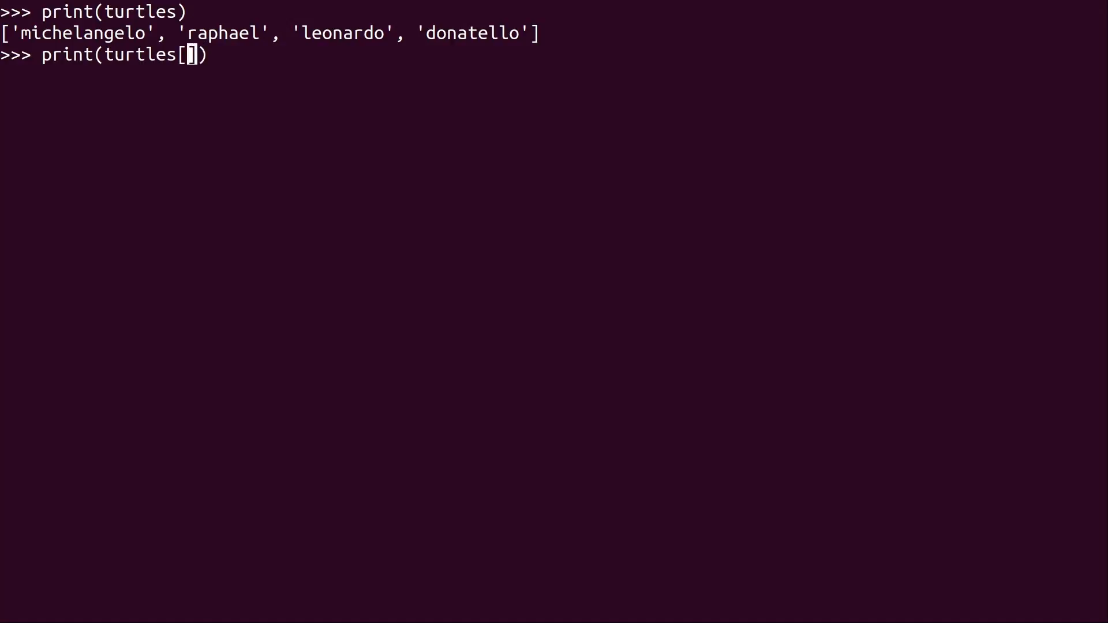
text(1)
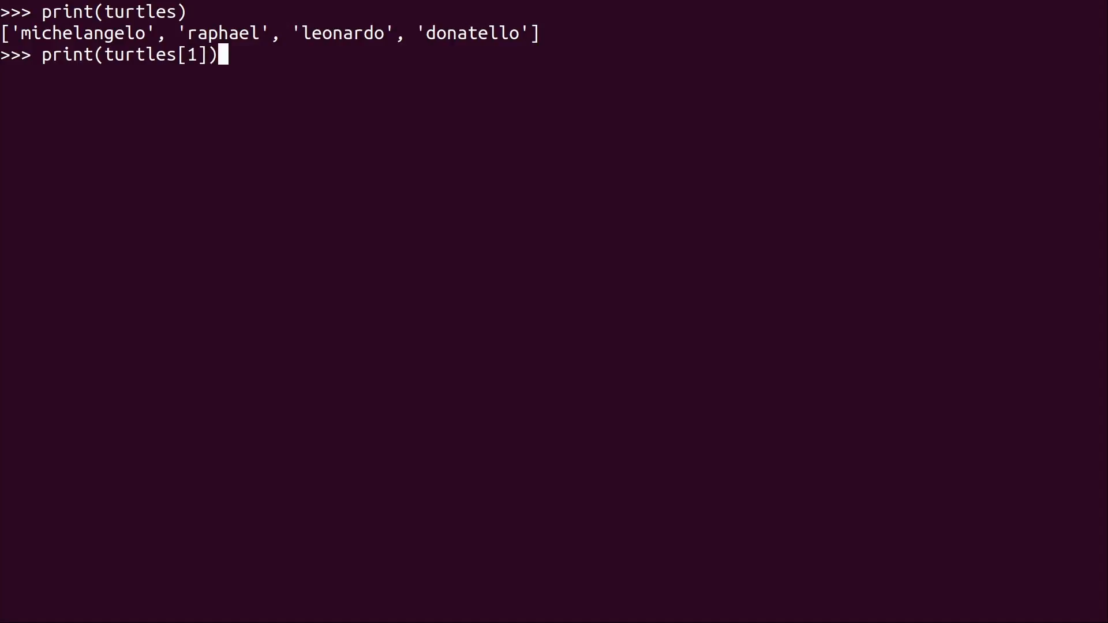
key(Return)
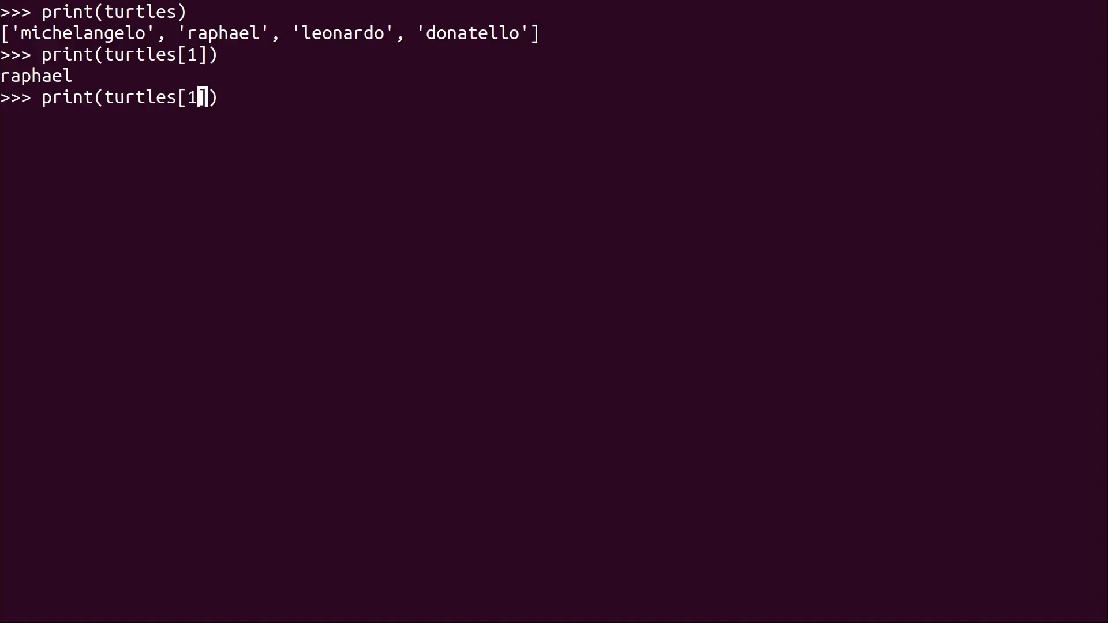
Try index 4 (IndexError), then print donatello and the first item at index 0
text(4)
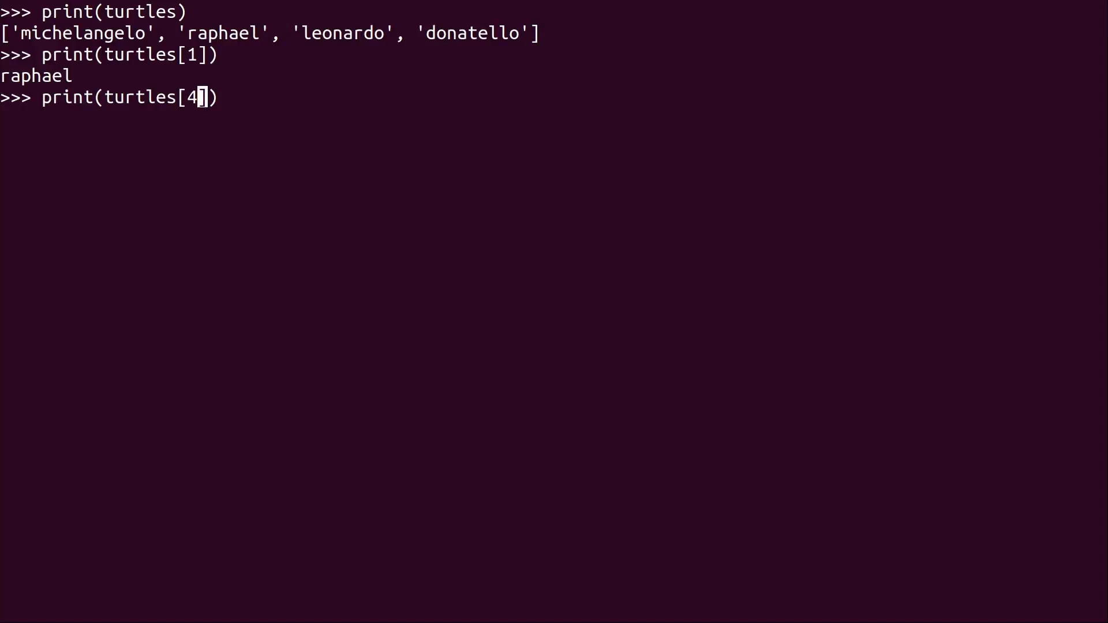
key(Return)
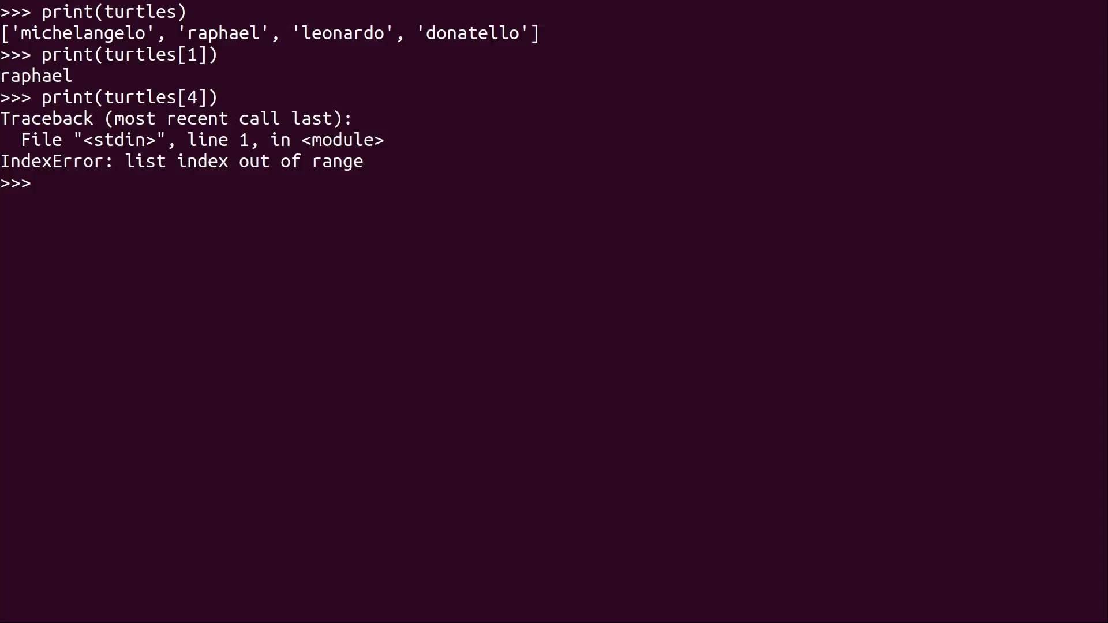
text(print(turtles[4]))
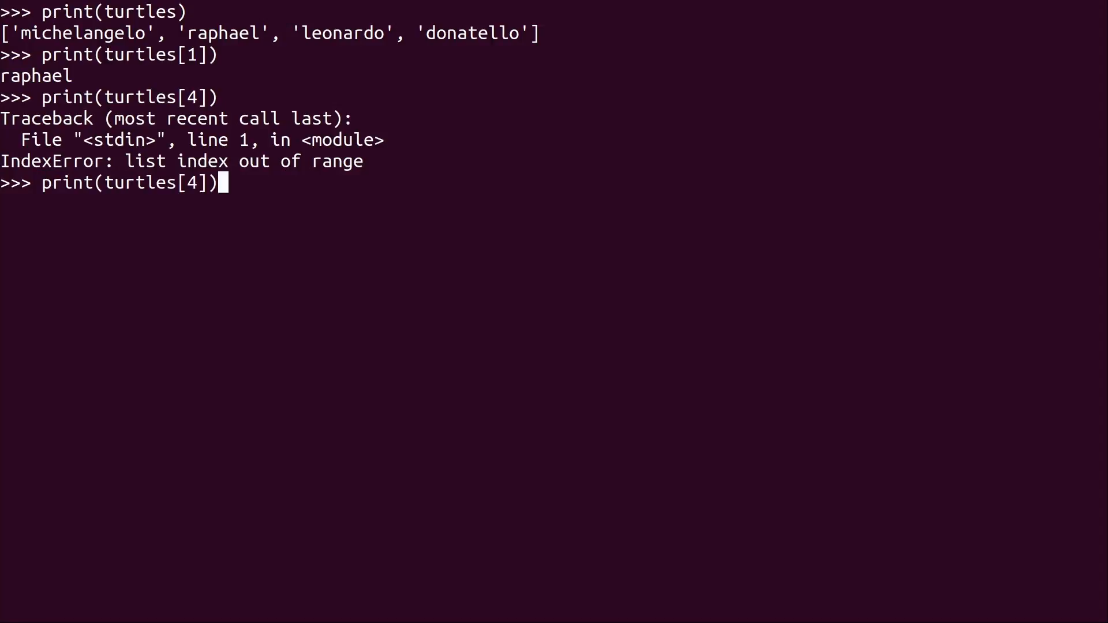
key(Return)
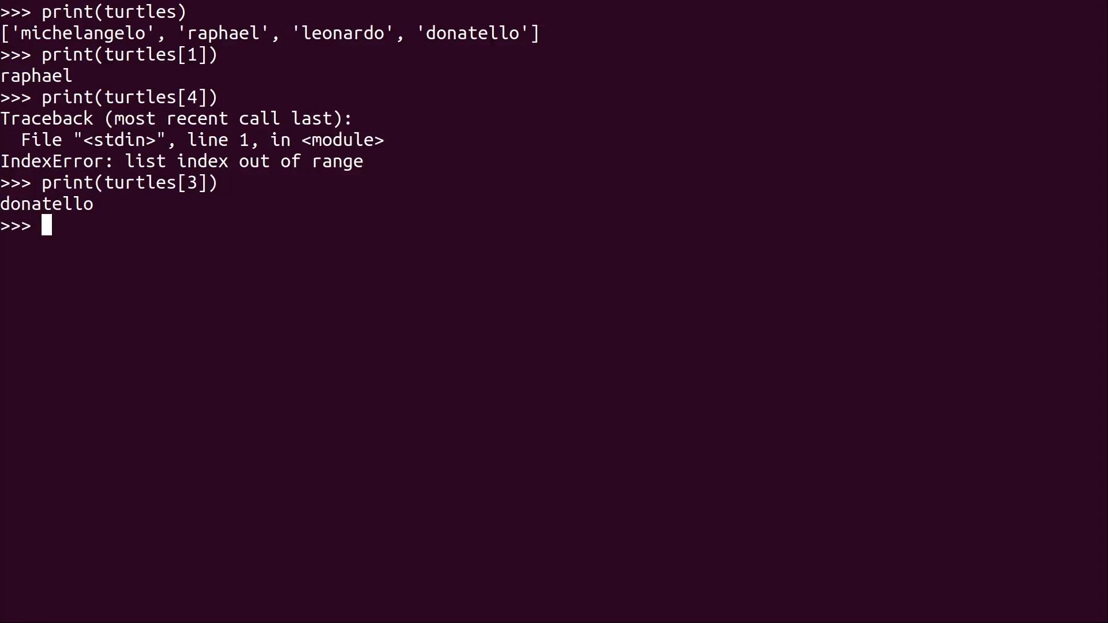
text(print(turtles[)
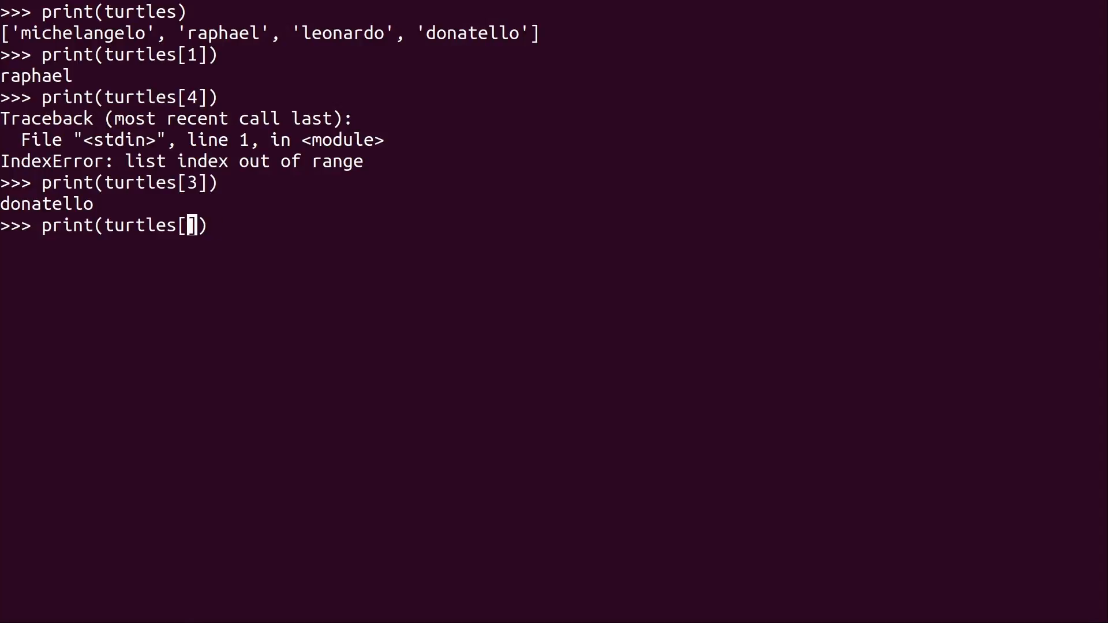
text(0)
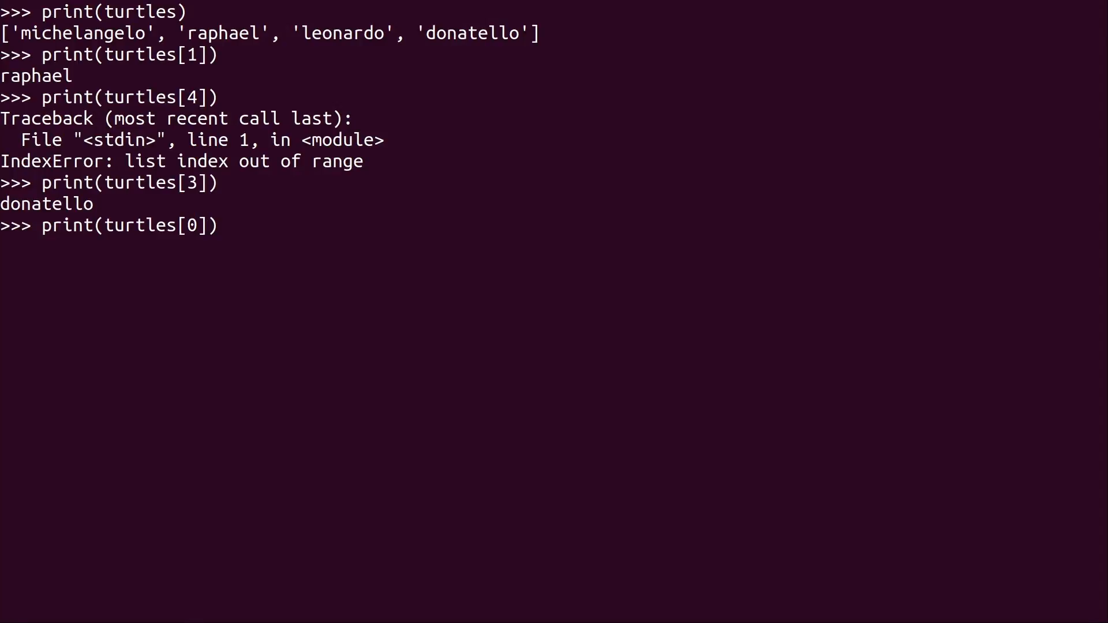
key(Return)
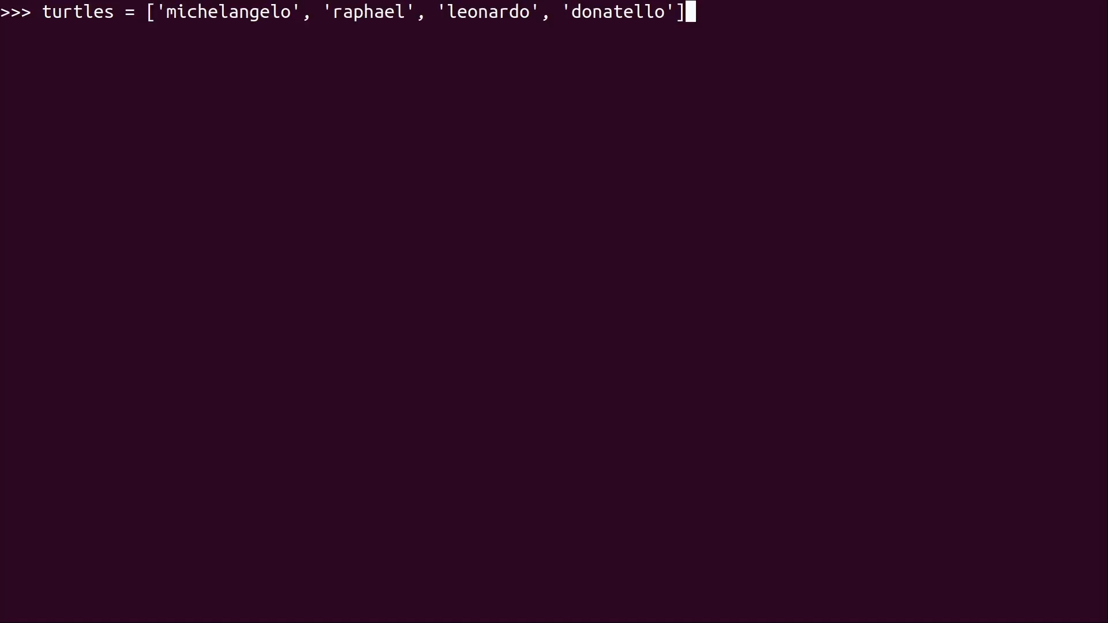
Reset turtles to the four names and pop index 1, removing raphael
key(Return)
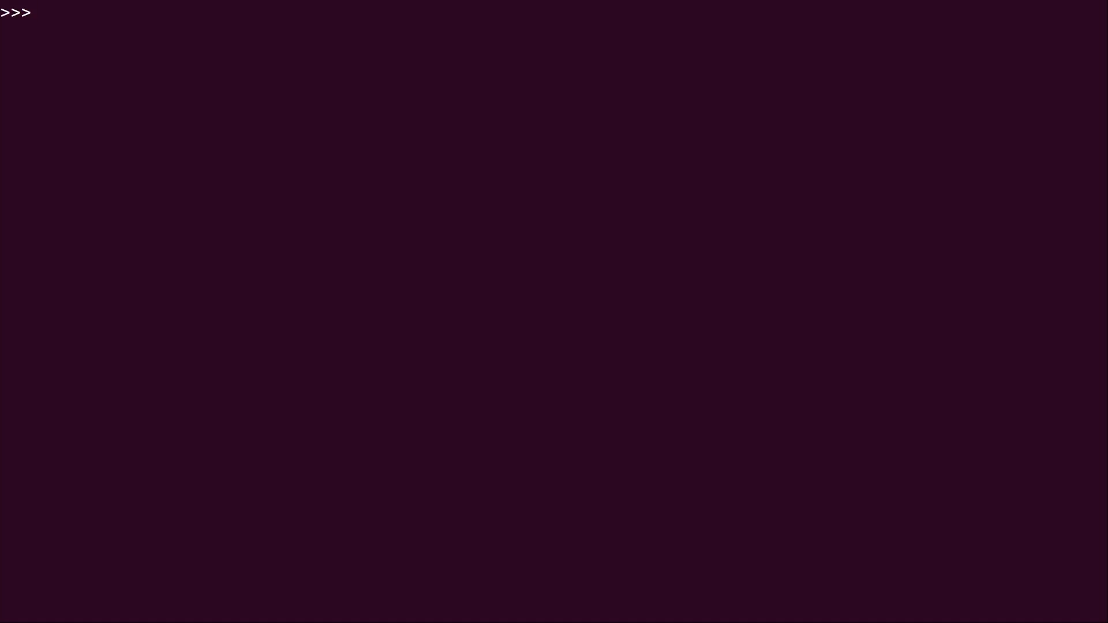
text(tur)
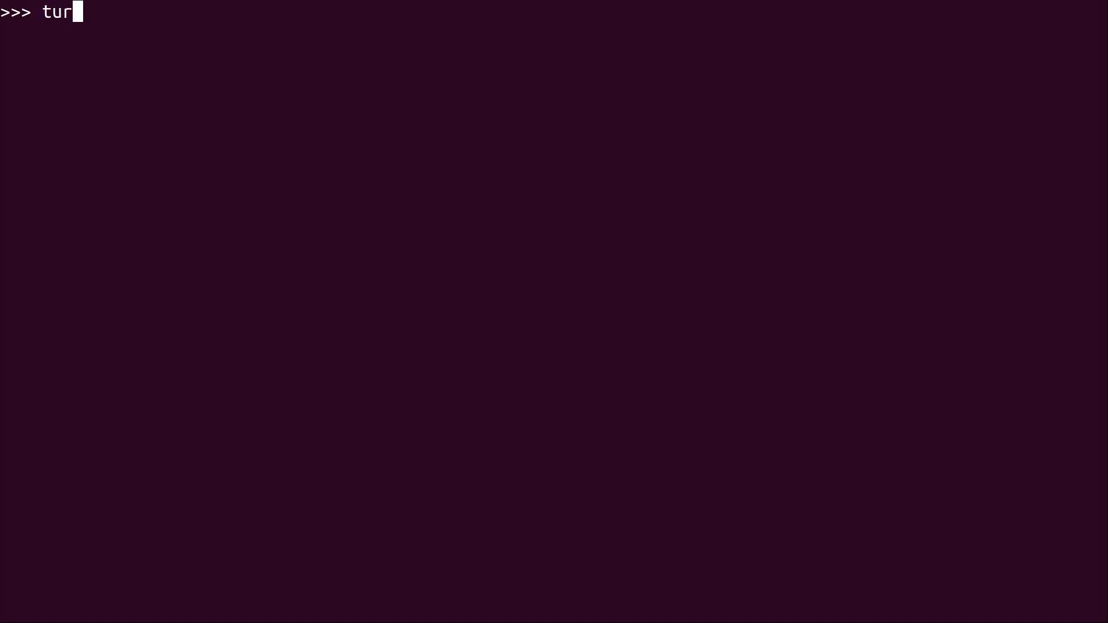
text(tles)
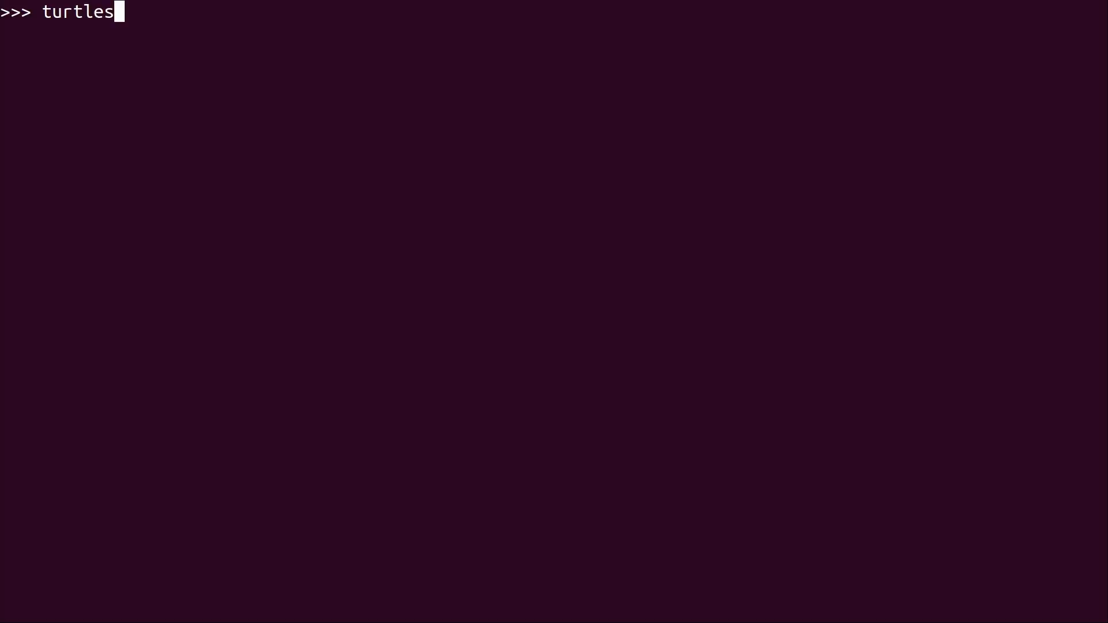
text(.pop)
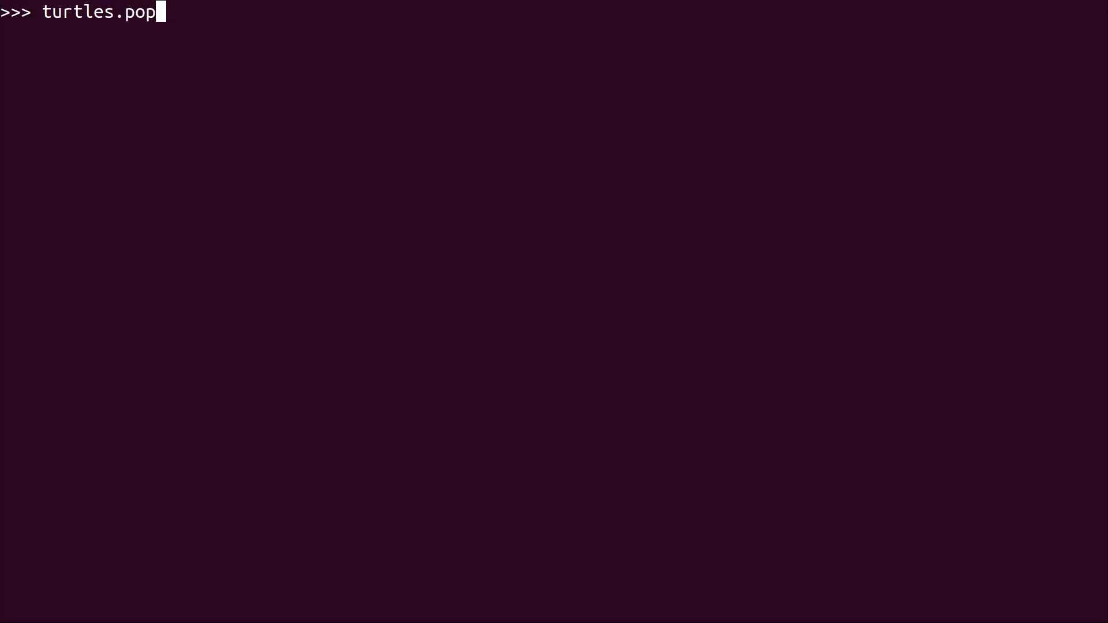
text(())
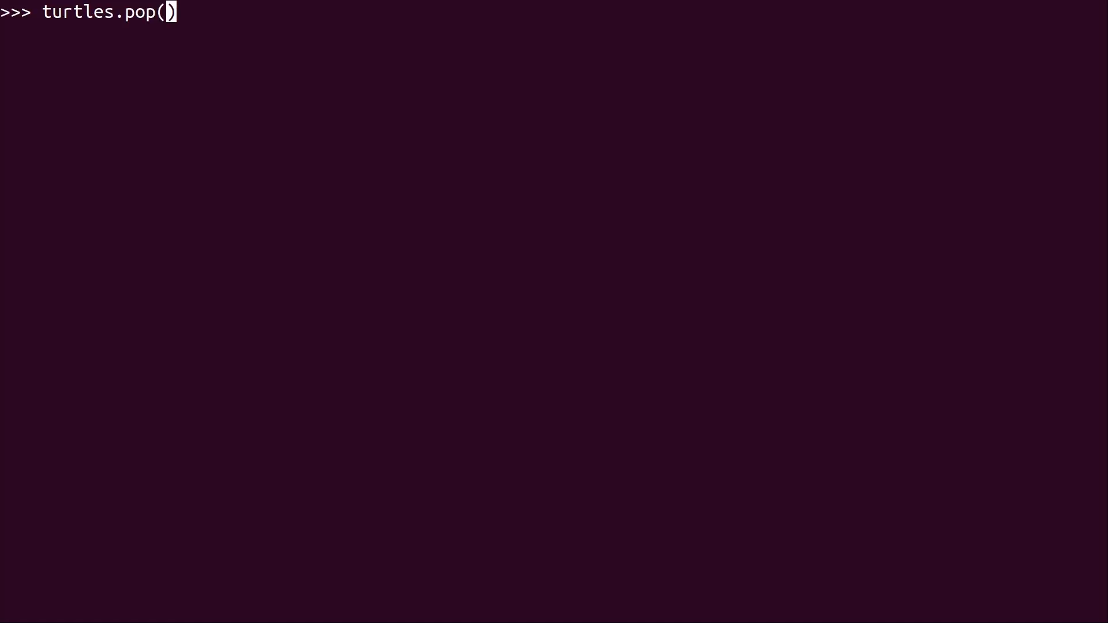
text(1)
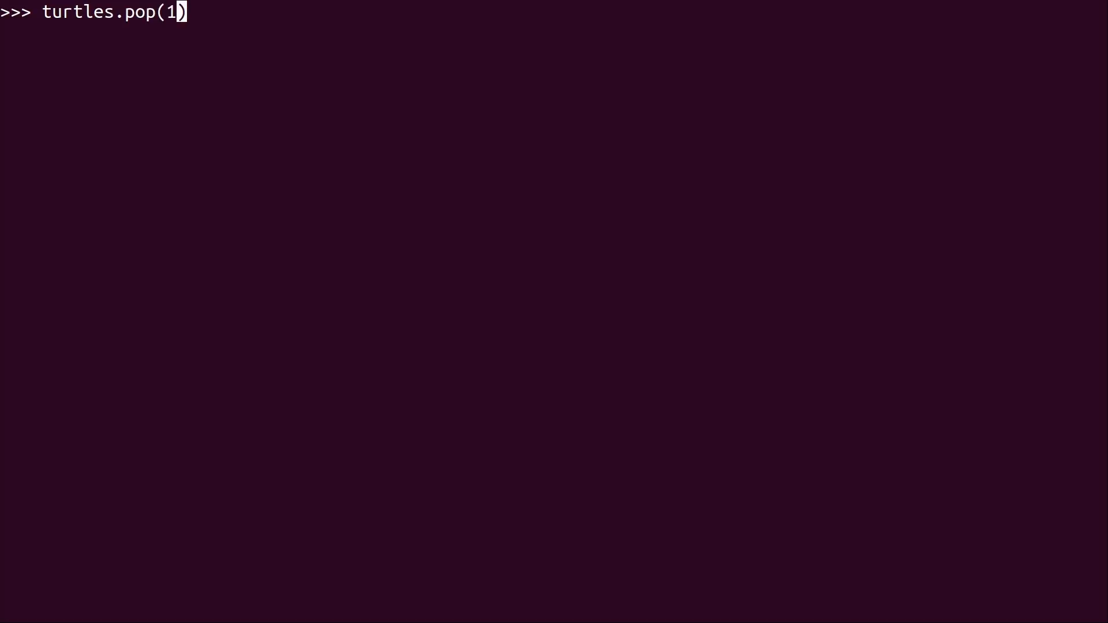
key(Return)
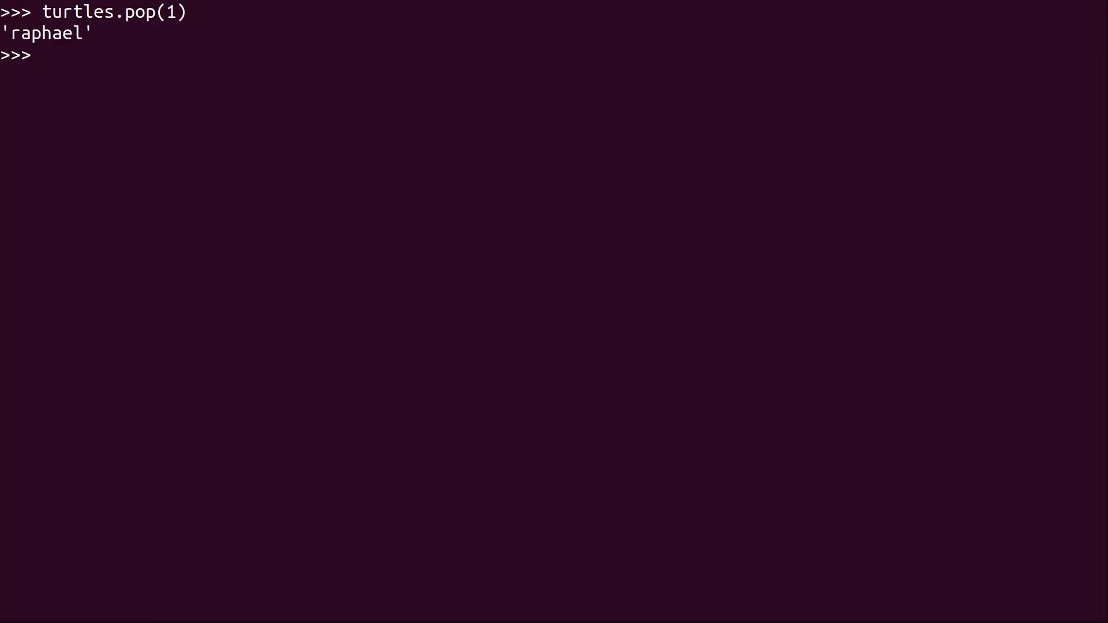
Pop michelangelo at index 0, pop index 1 again, and print the remaining turtles
text(print(turtles)
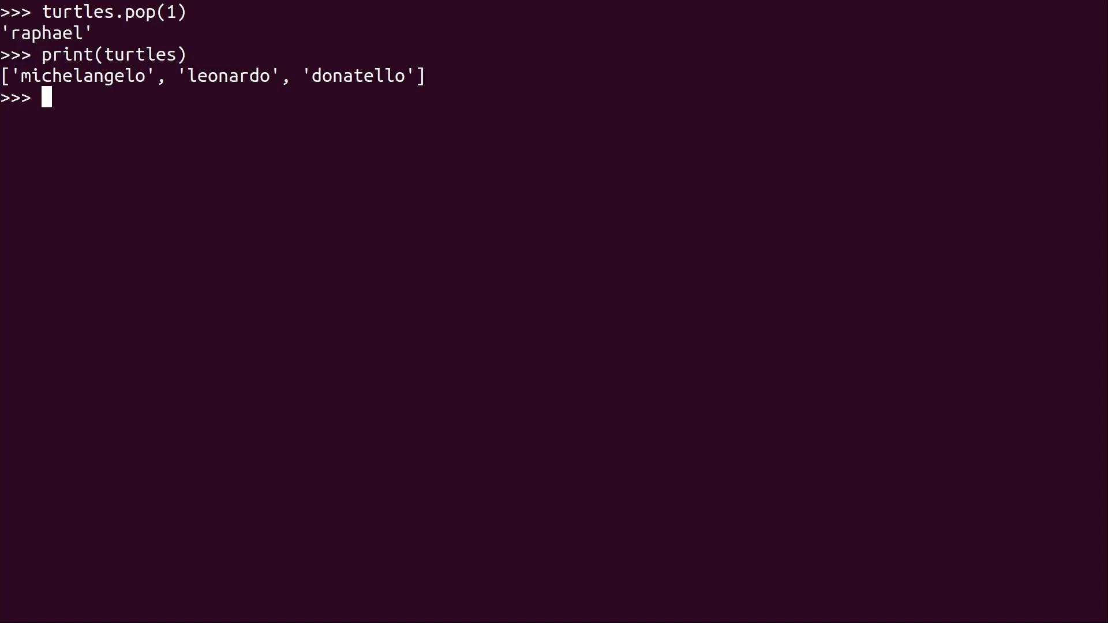
text(turtles.pop(1))
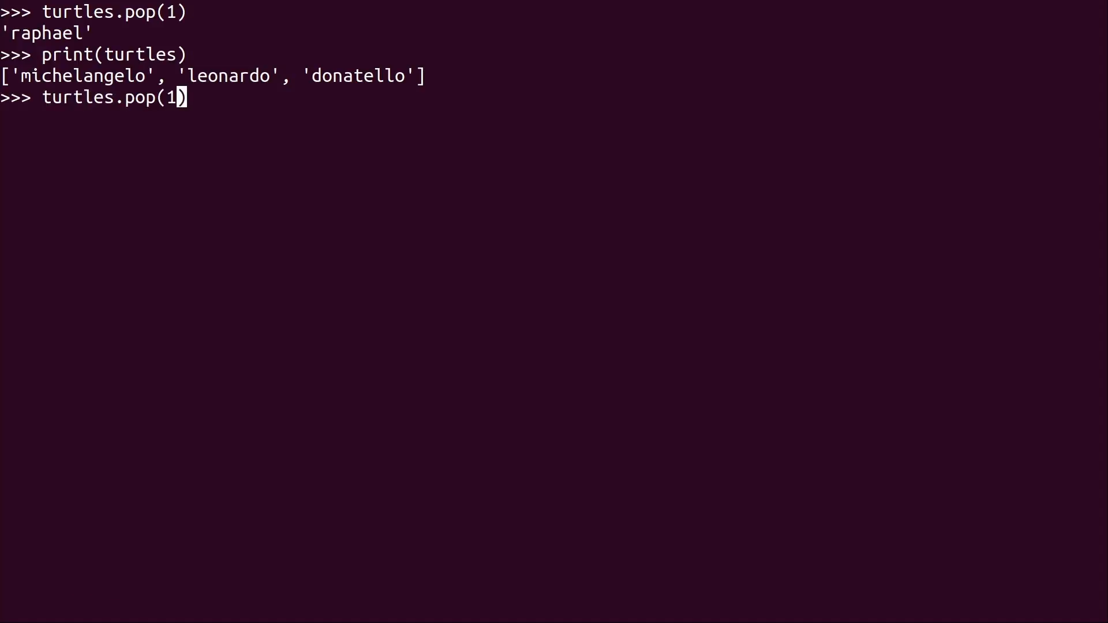
key(BackSpace)
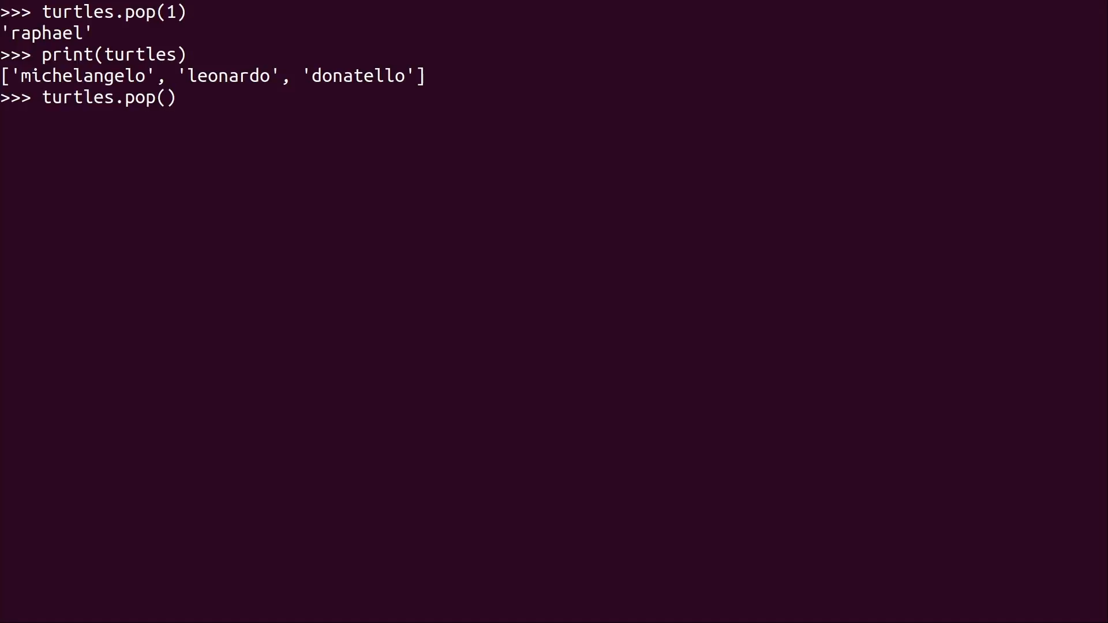
key(Return)
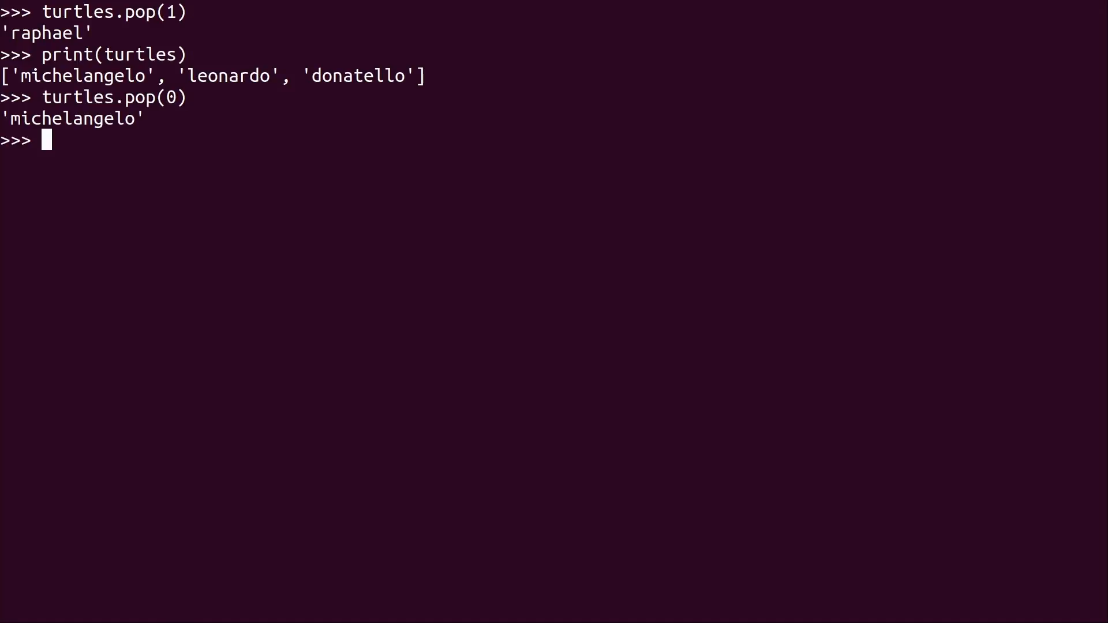
text(turtles.pop(1))
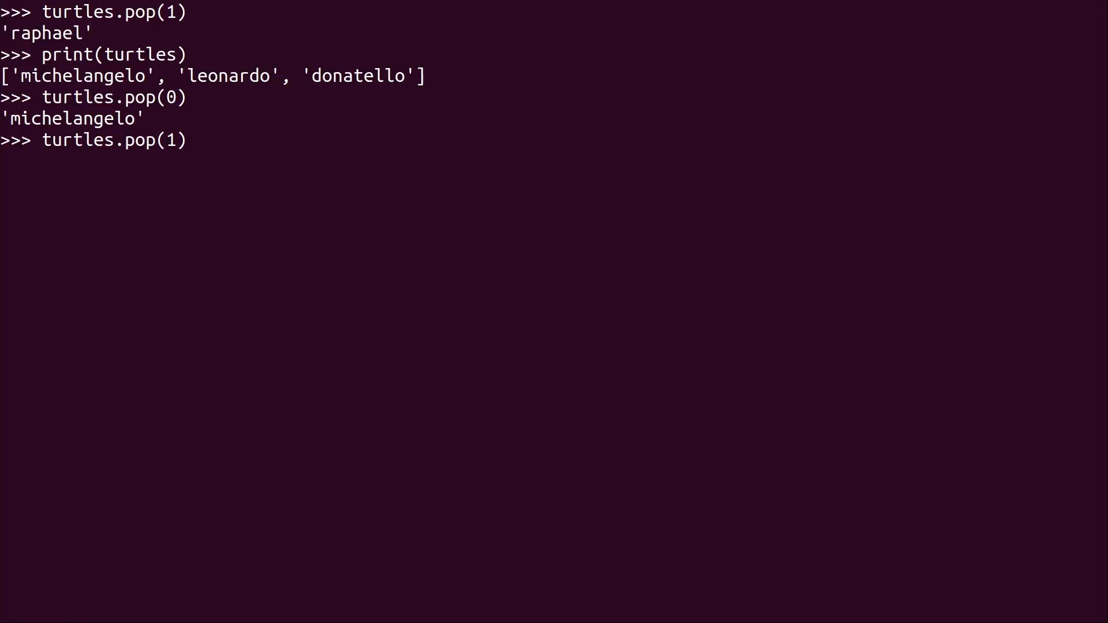
key(Return)
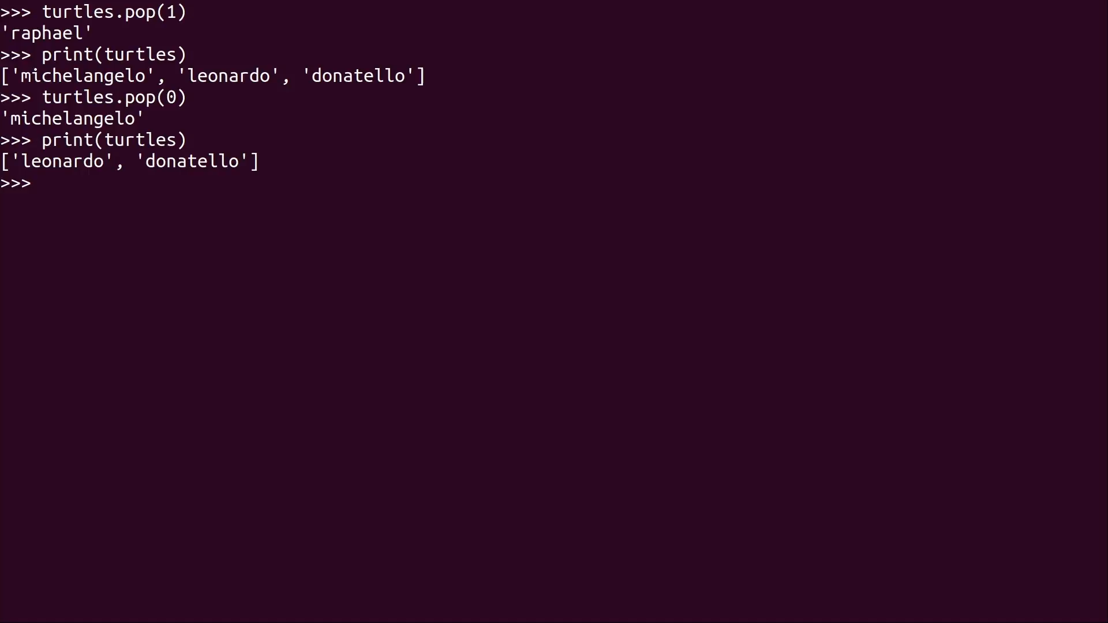
text(print(turtles))
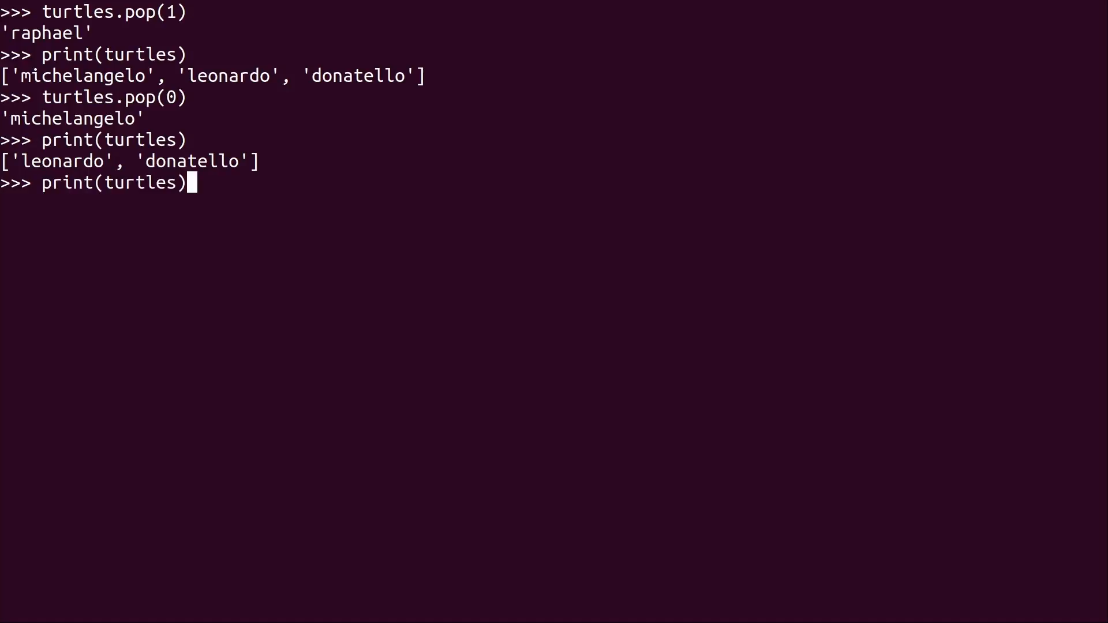
Reassign turtles to the four names and print the rebuilt list
text(turtles = ['michelangelo', 'raphael', 'leonardo', 'donatello'])
text(print)
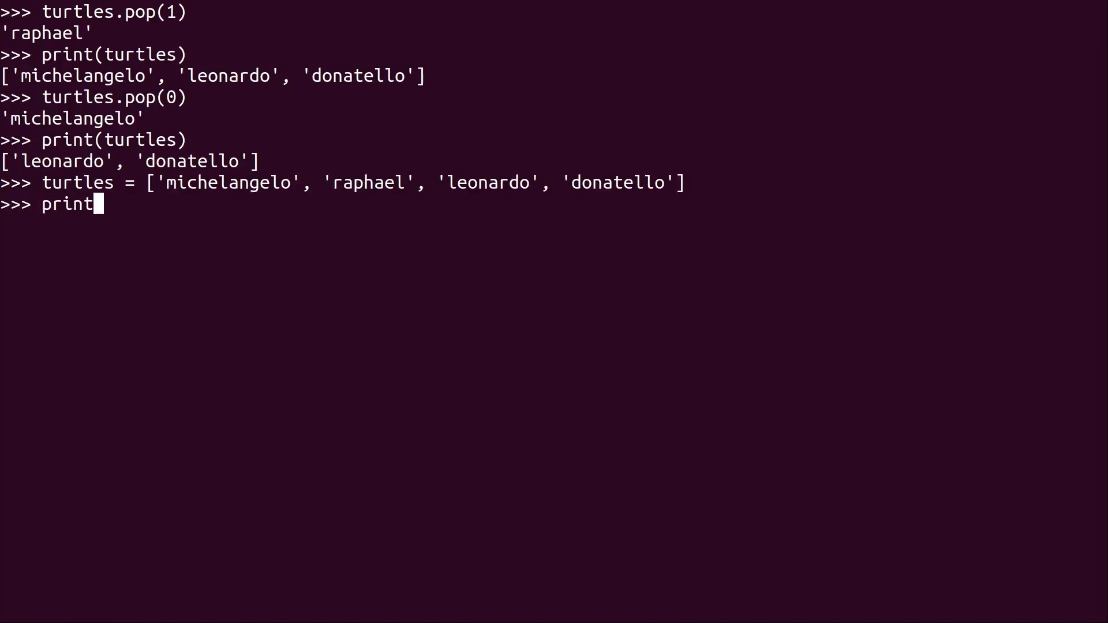
text((turtles))
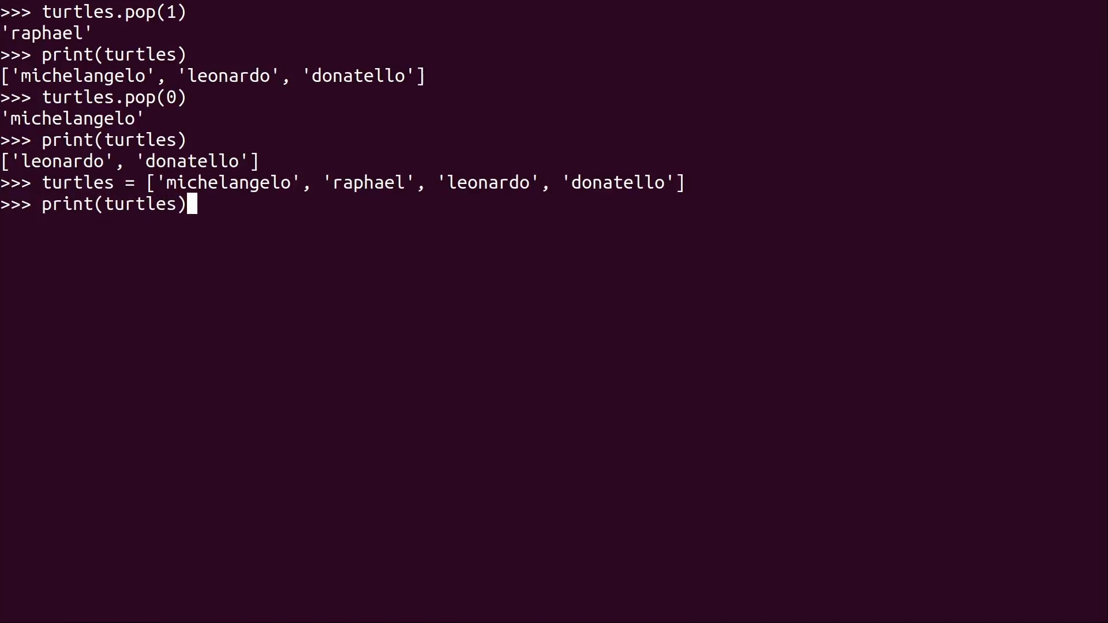
key(Return)
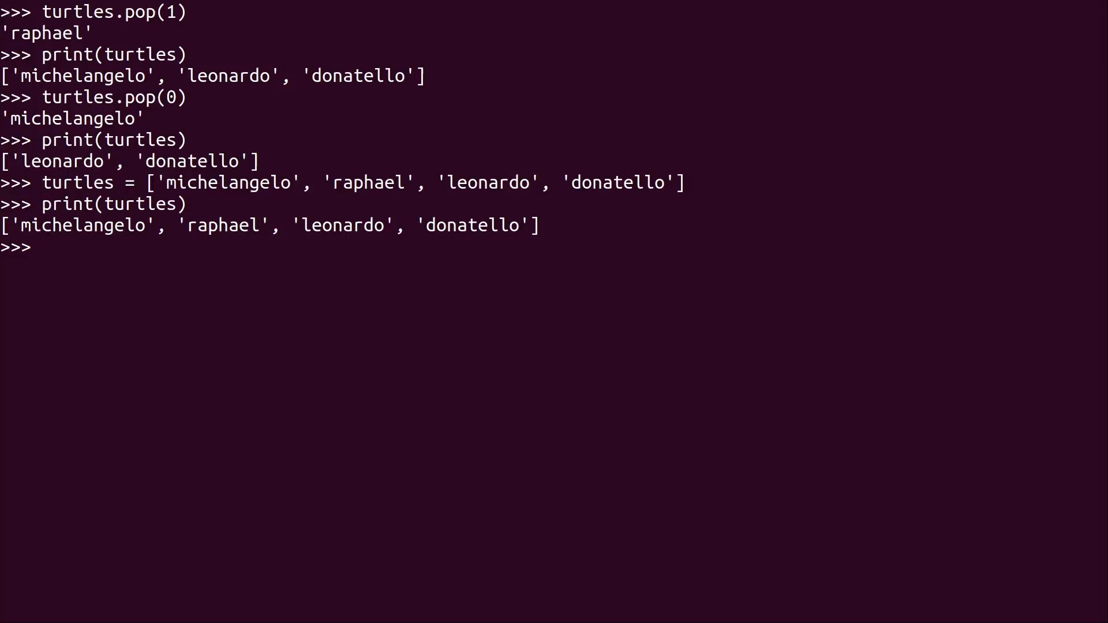
Append "splinter" to turtles and print the updated list
text(turtles)
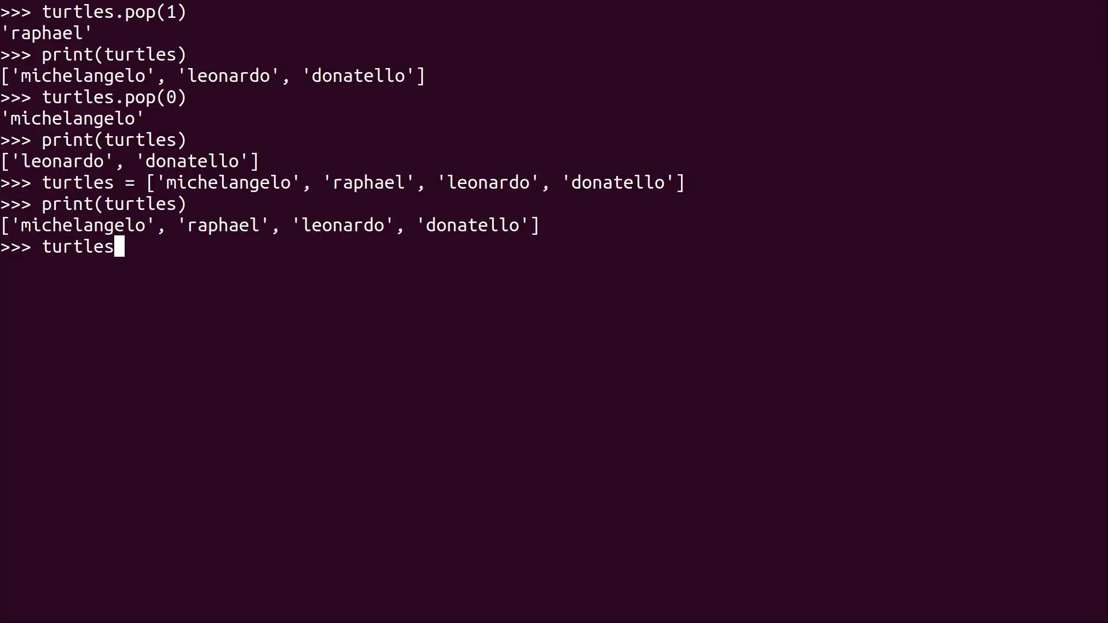
text(.append)
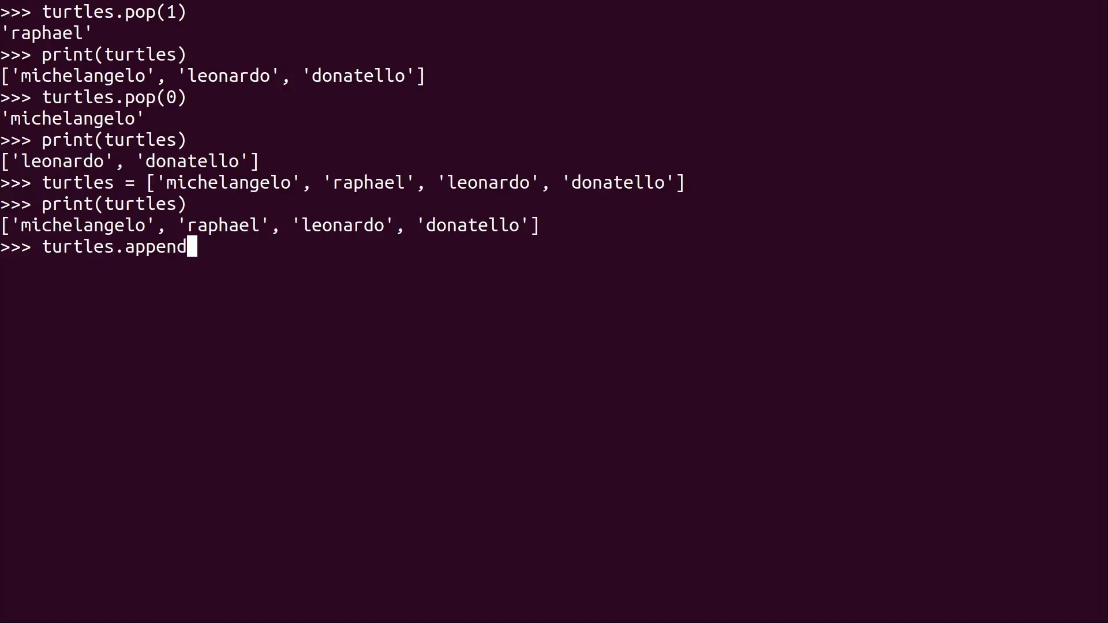
text(())
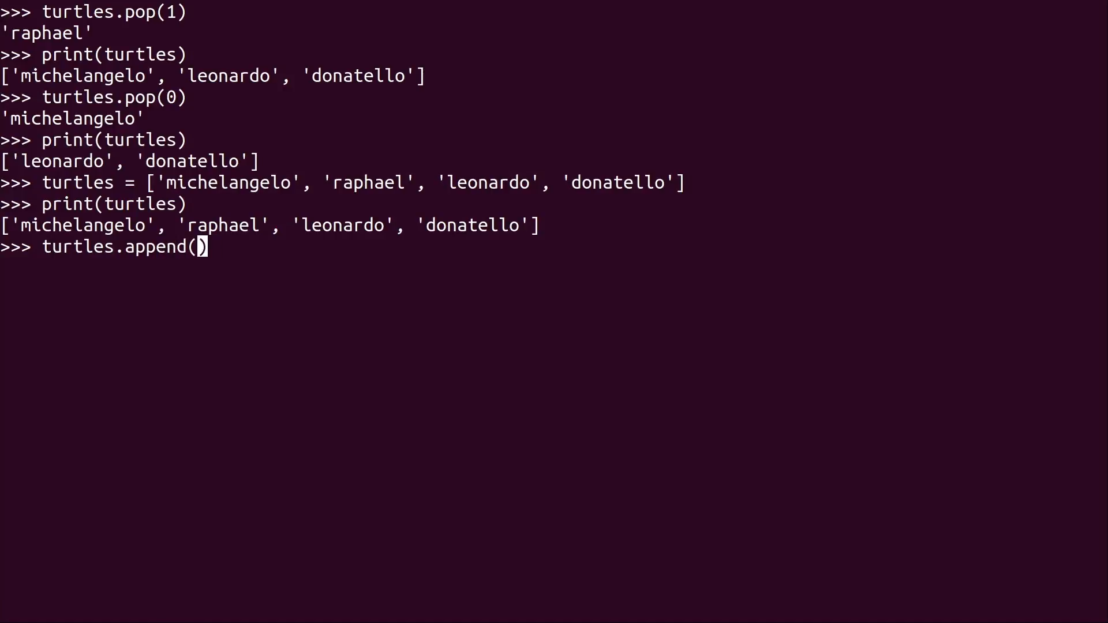
text(")
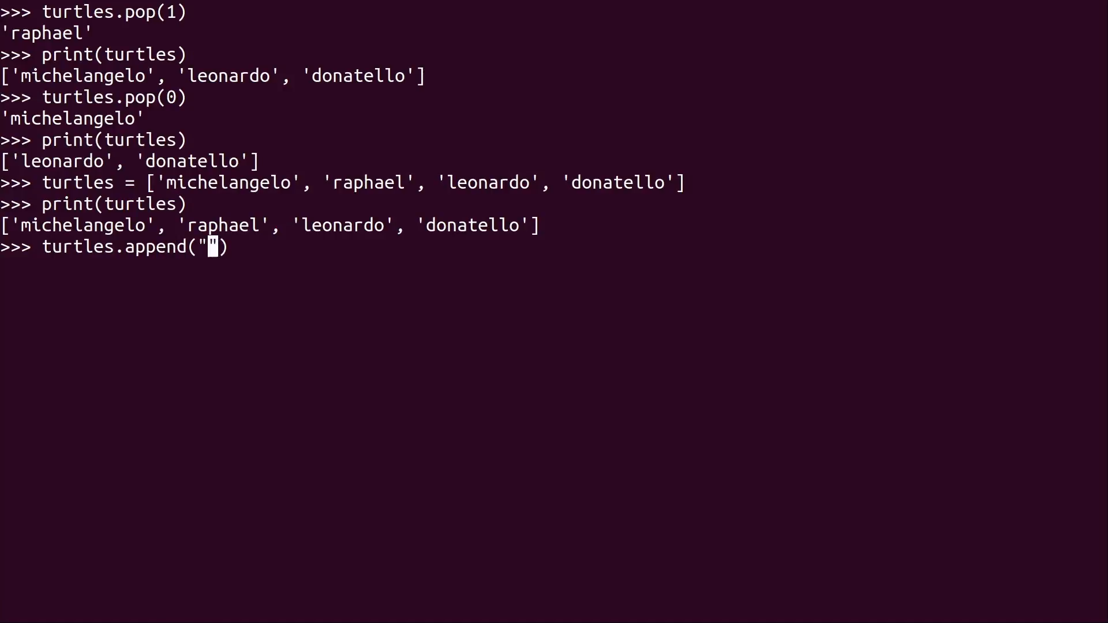
text(splinter)
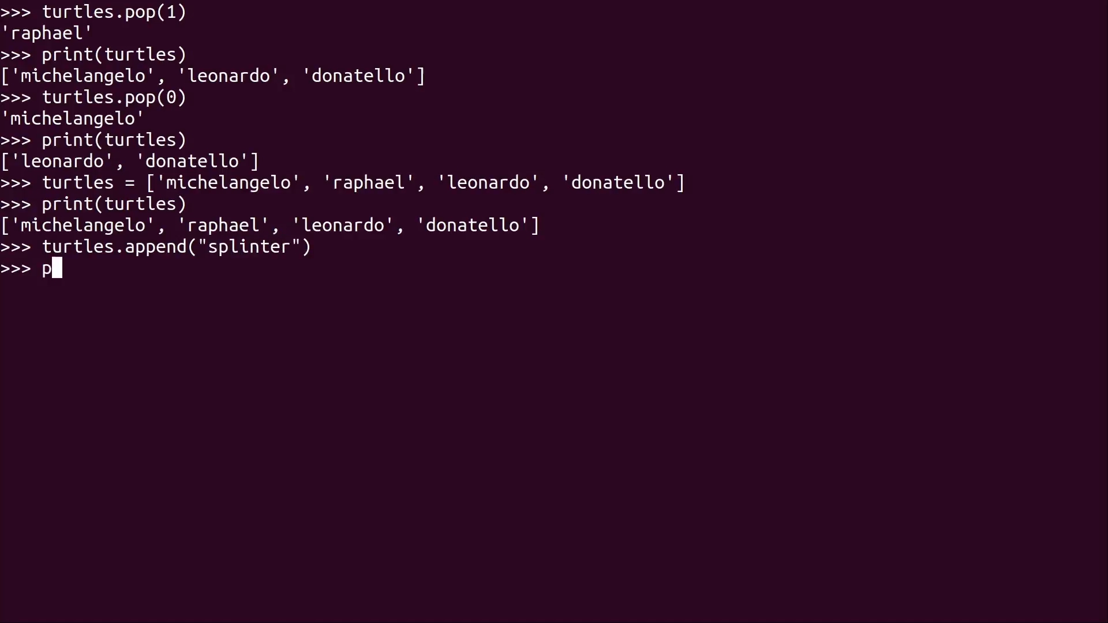
text(rint(trutle)
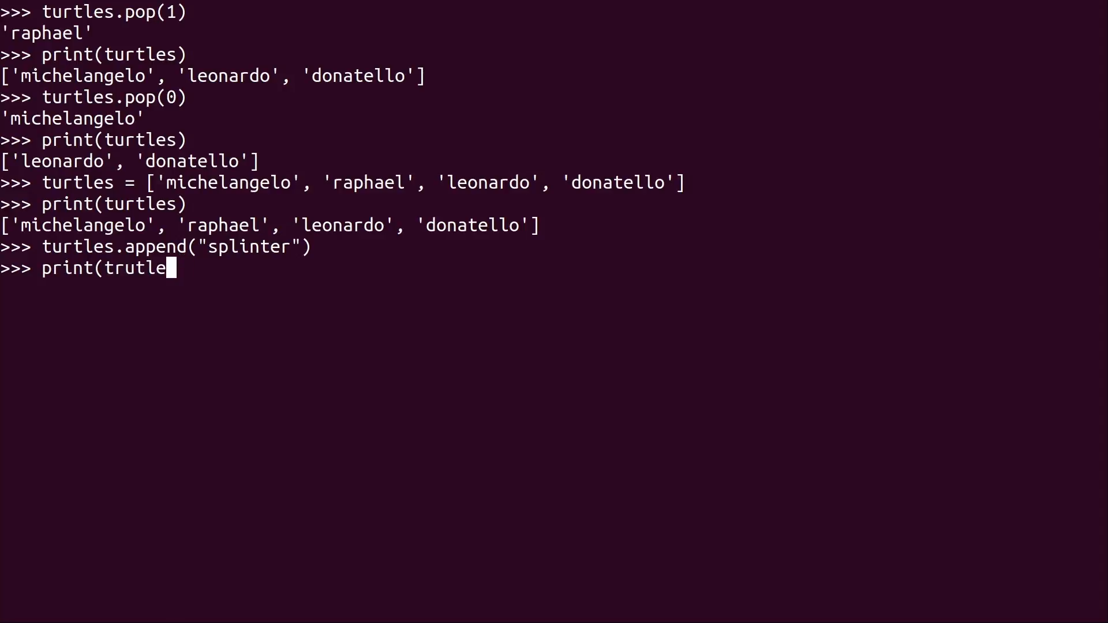
text(turtles))
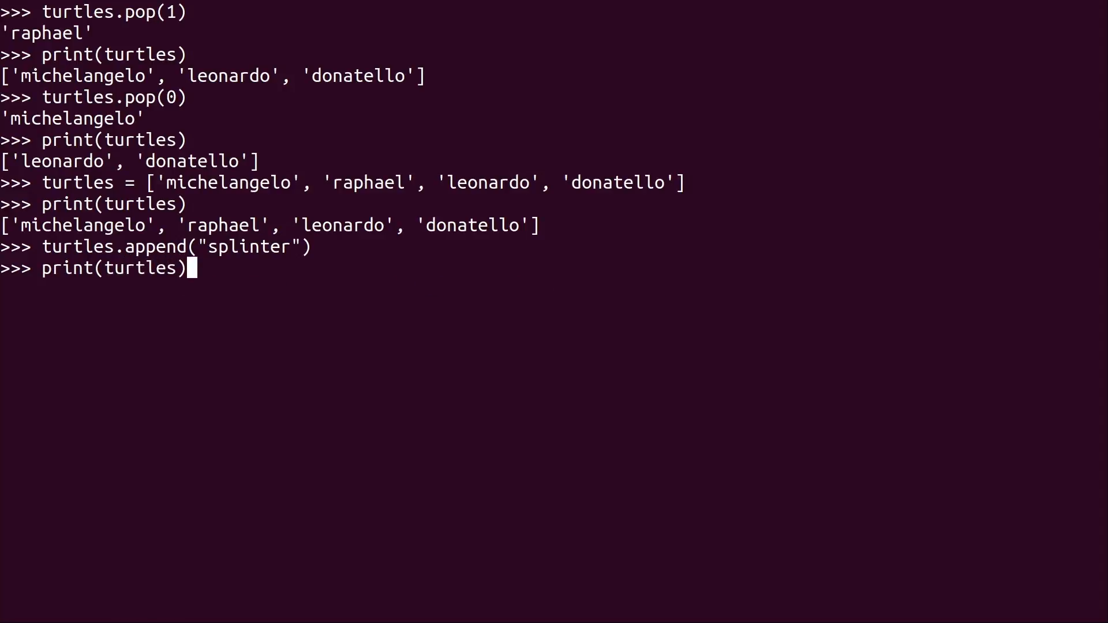
key(Return)
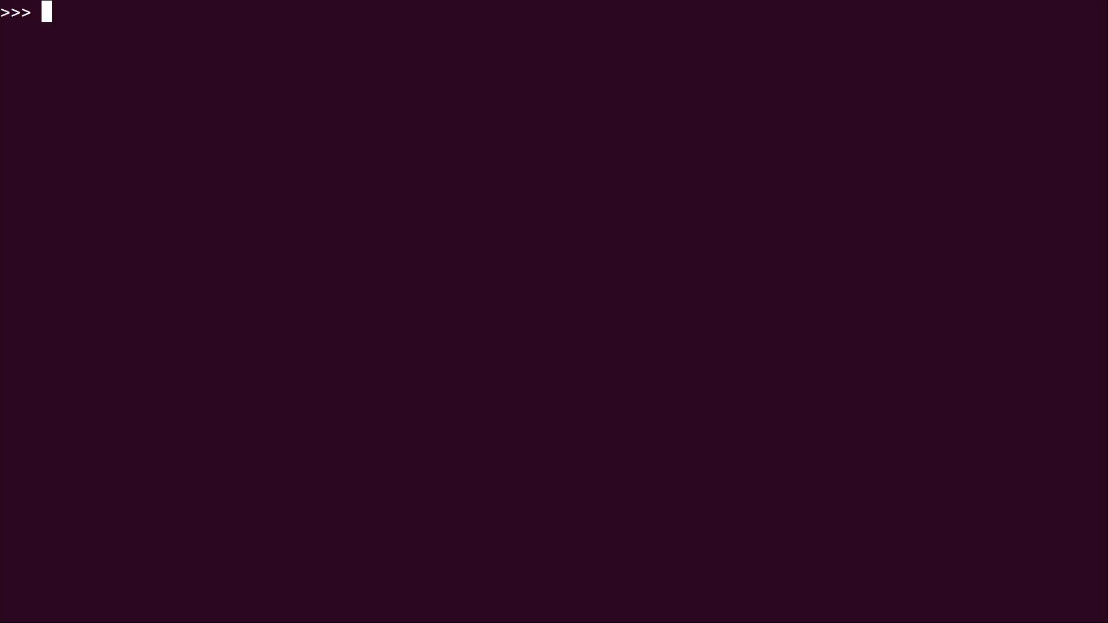
Assign turtles a dict: michelangelo party dude, raphael cool but rude, leonardo leader, donatello geek
text(turtles = {'michelangelo':'party dude', 'raphael':'cool but rude', 'leonardo':'leader', 'donatello':'geek'})
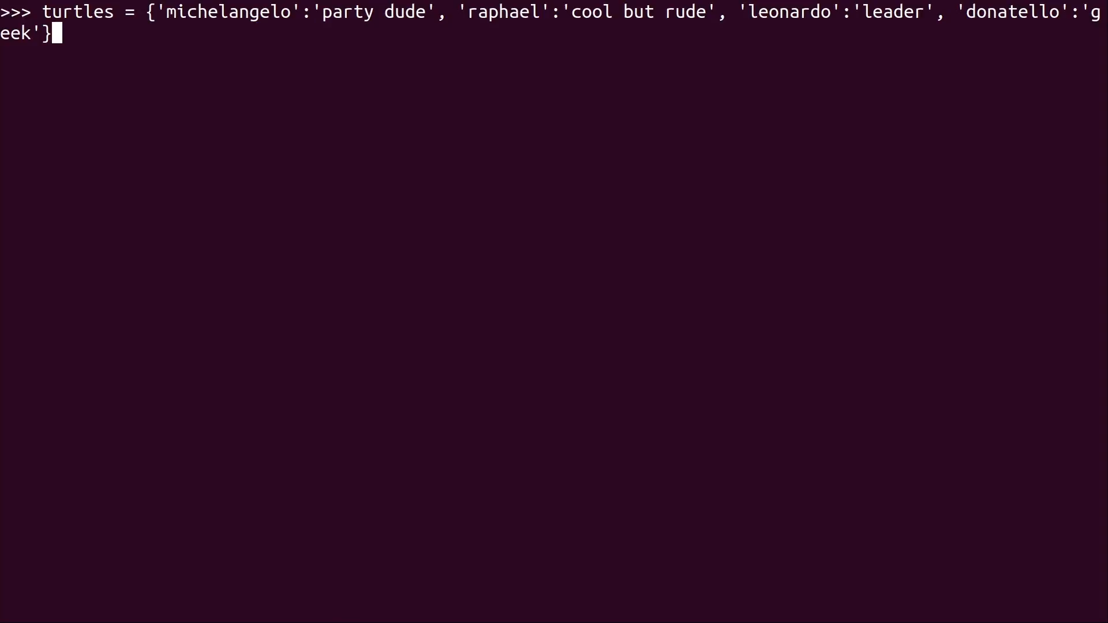
key(Return)
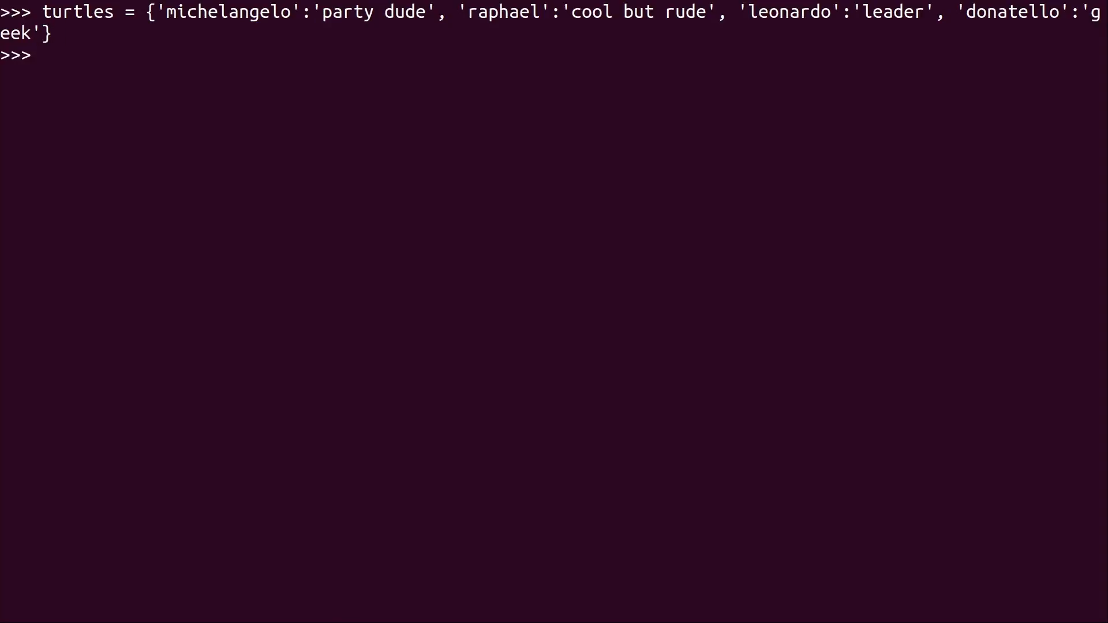
Run type(turtles) on the new turtles dictionary
text(type()
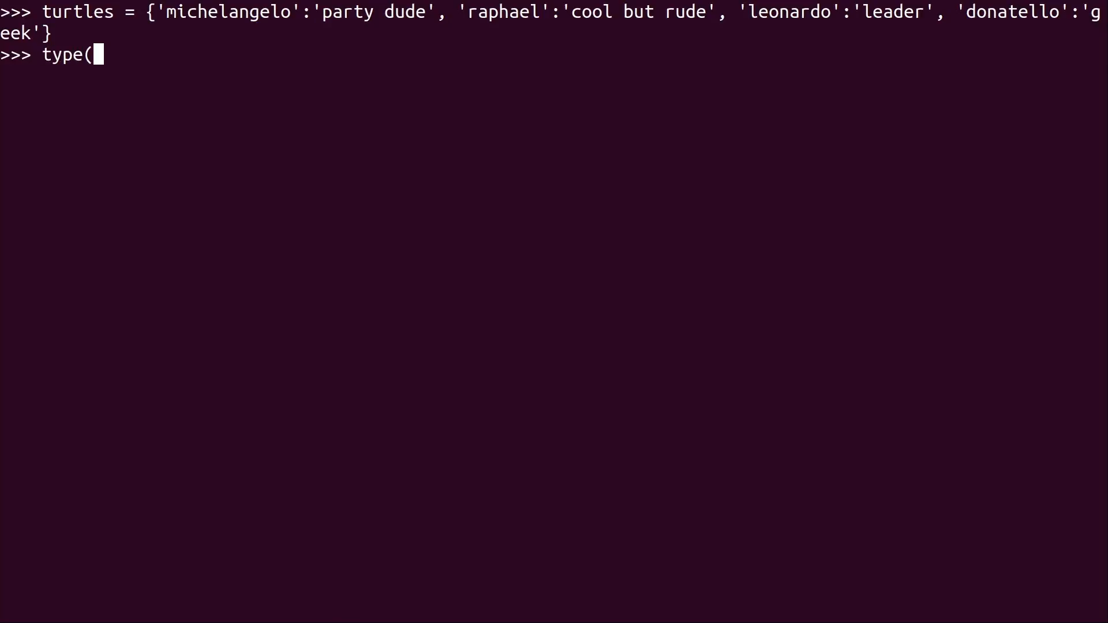
text(turtles)
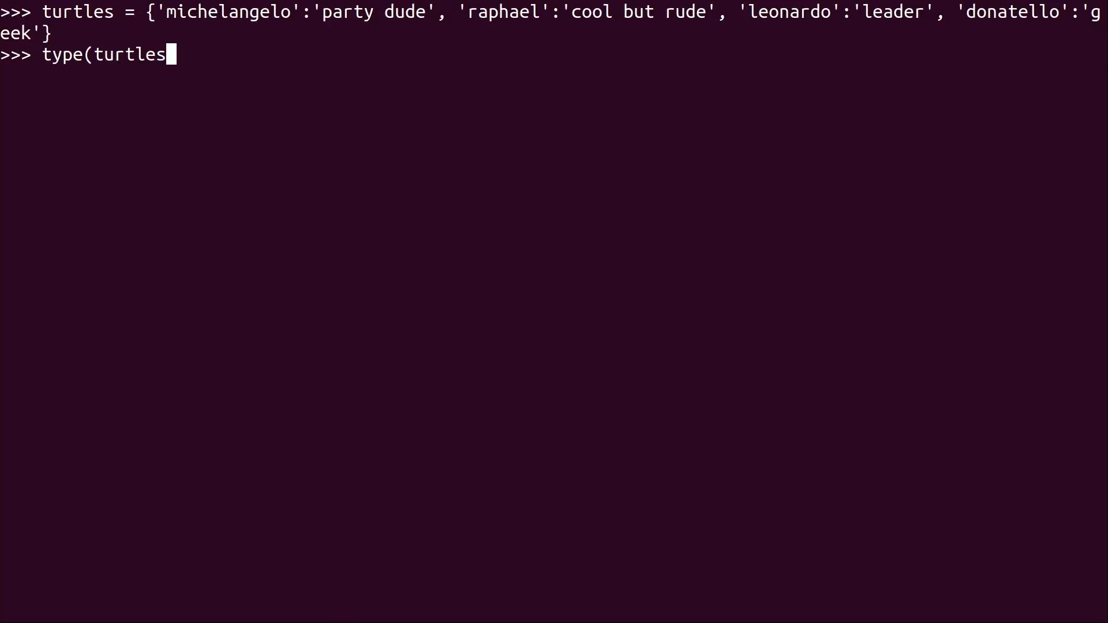
key(Return)
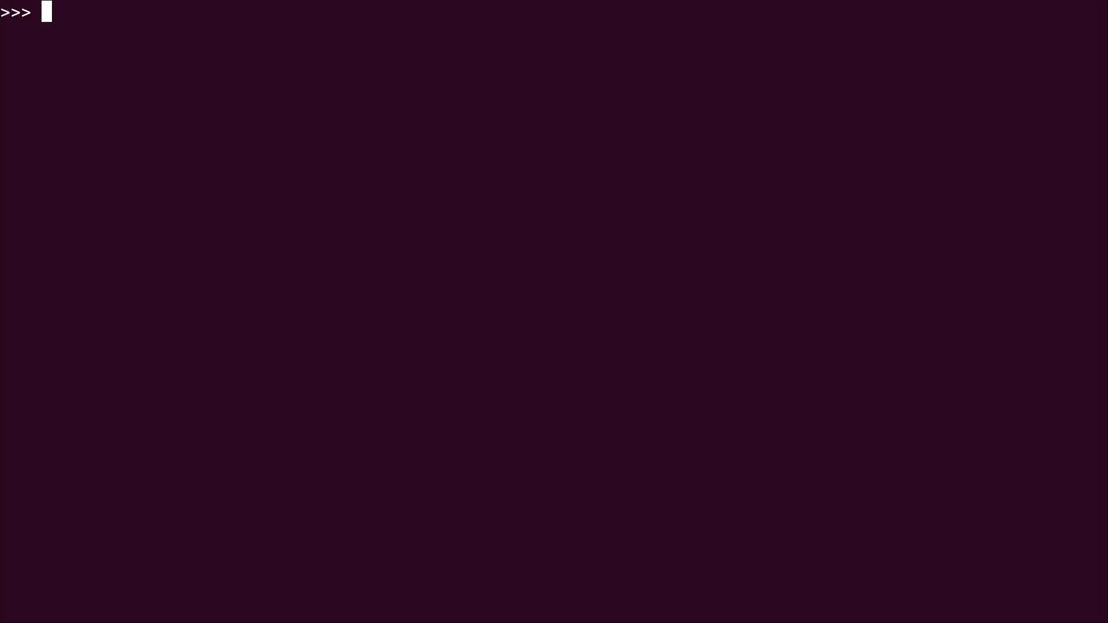
Print turtles['donatello'] to show donatello's description
text(print(turtles['donatello']))
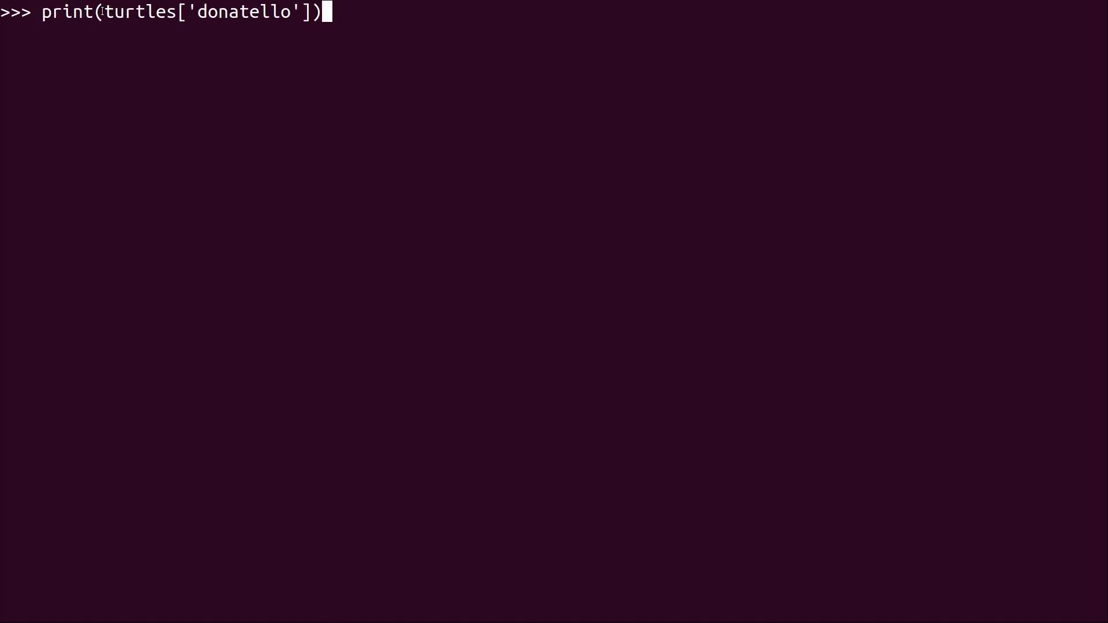
double_click(139, 12)
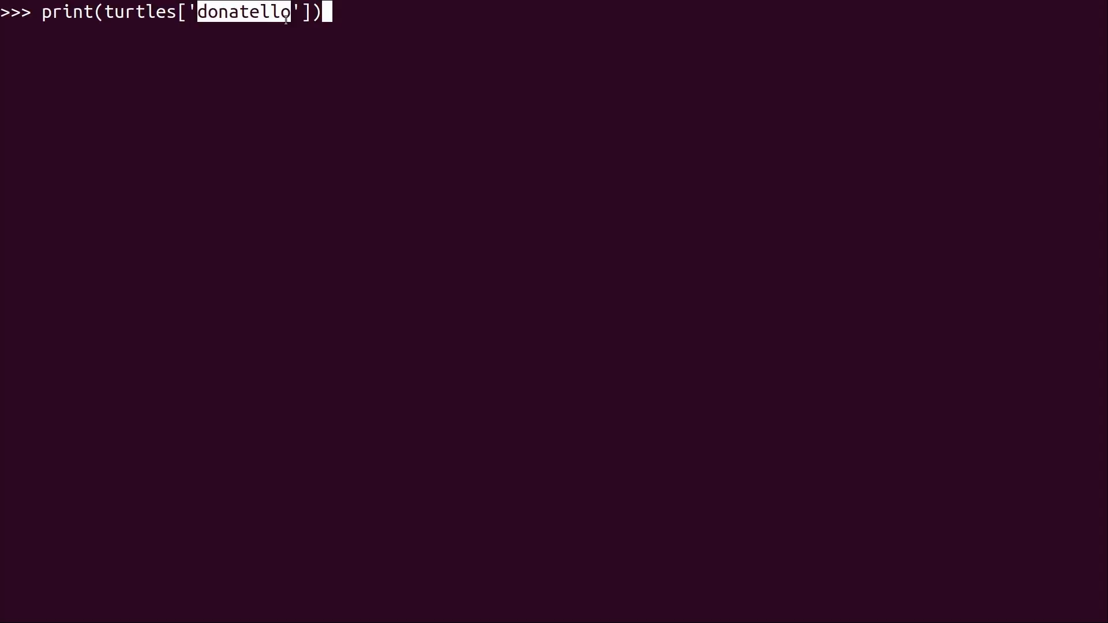
key(Return)
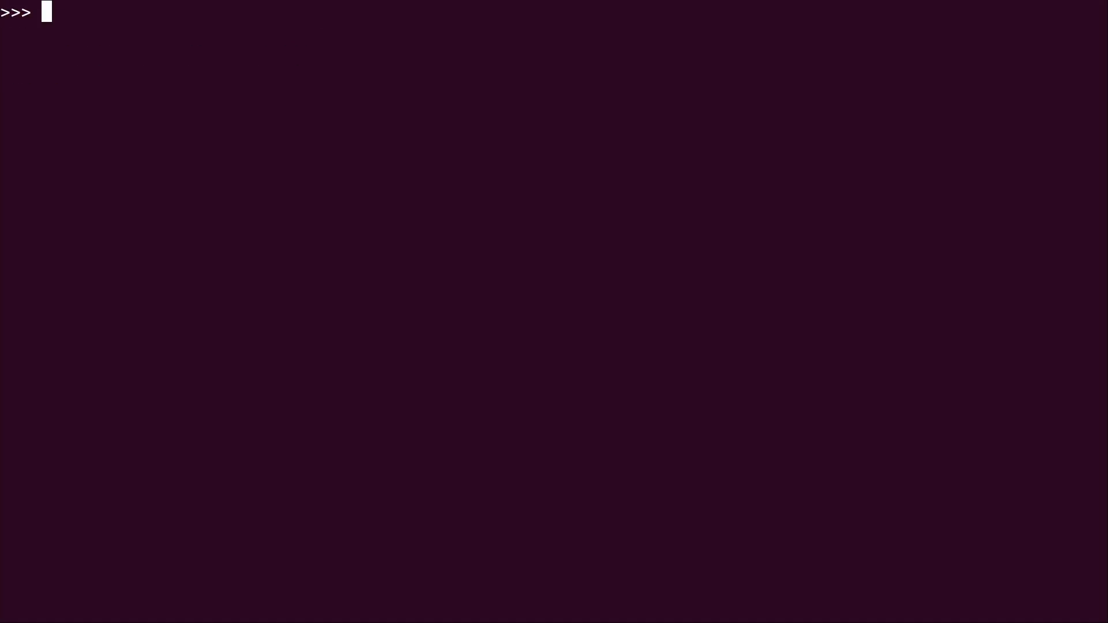
Delete the michelangelo key from the turtles dictionary with del
text(de)
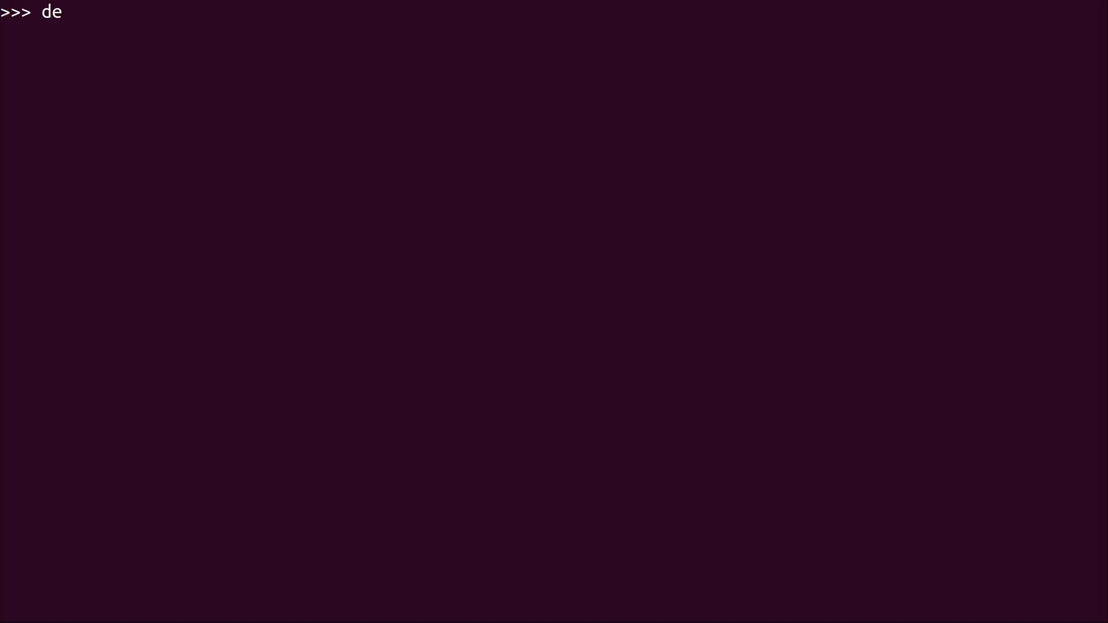
text(l)
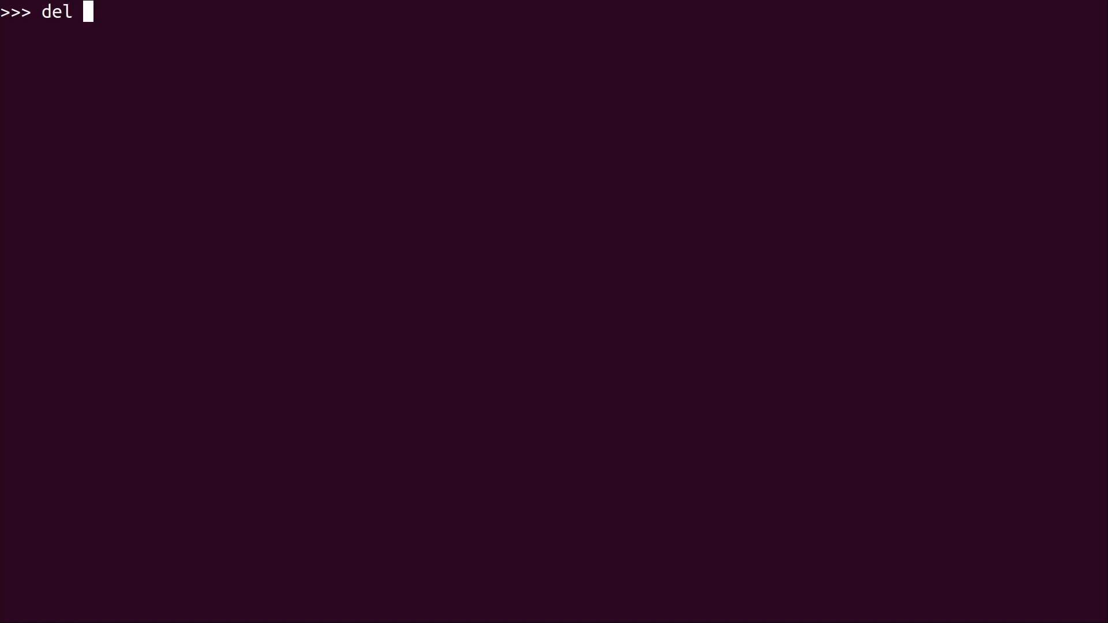
text(t)
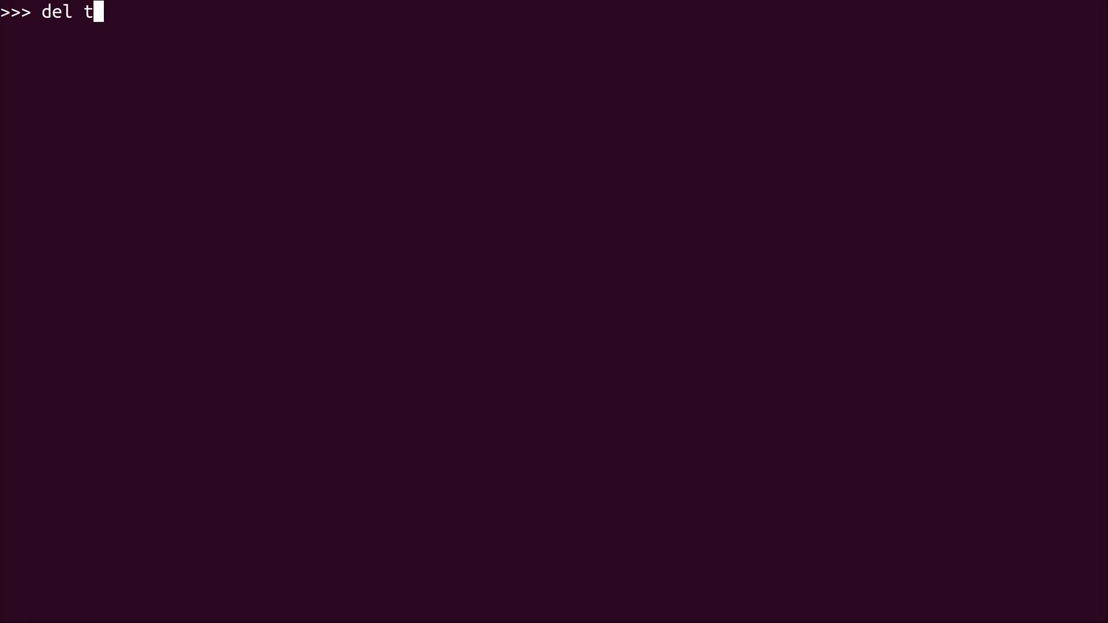
text(urtles)
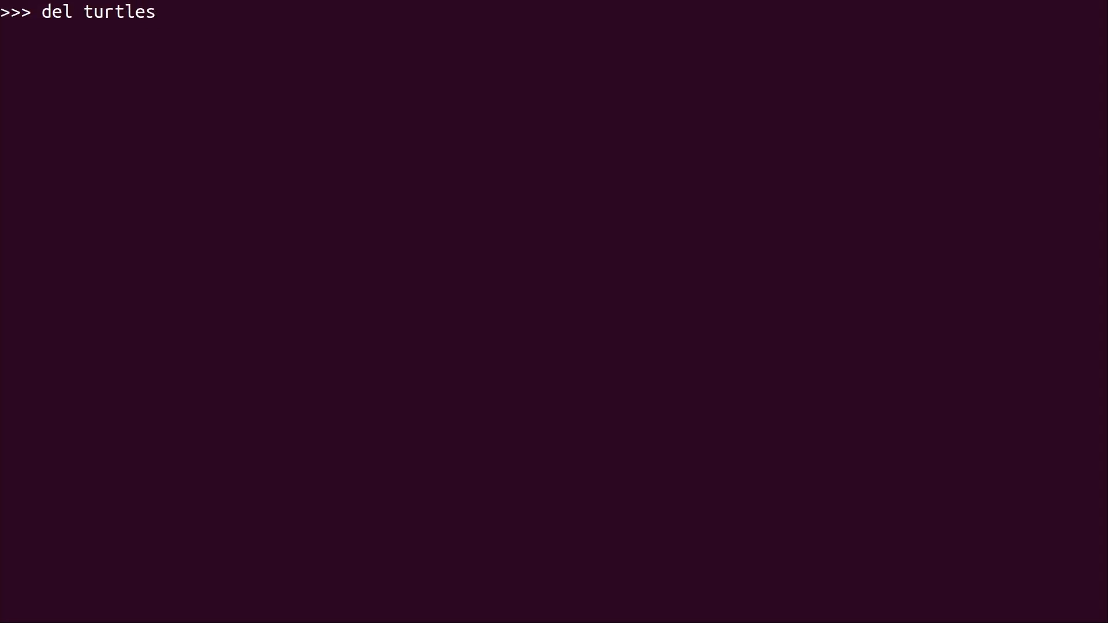
text([')
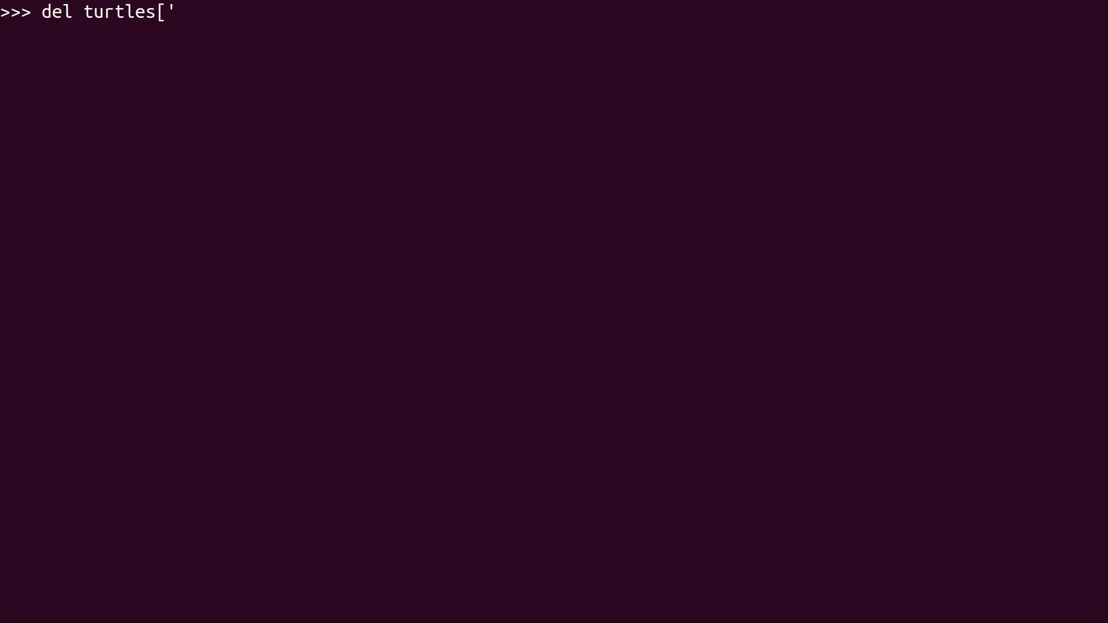
text(michelango)
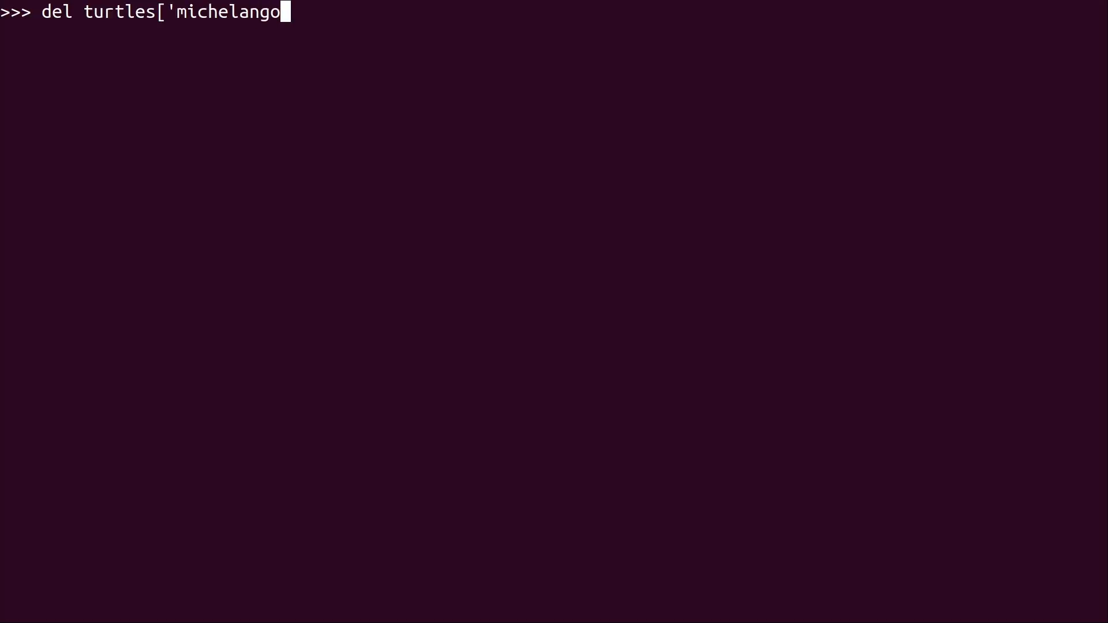
text(lo'])
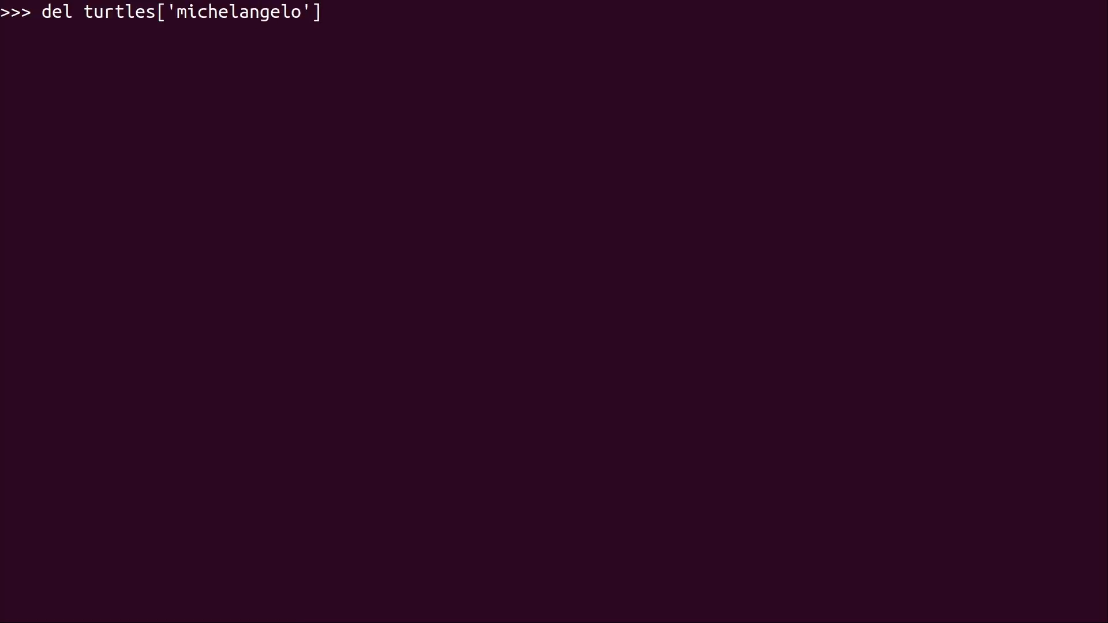
key(Return)
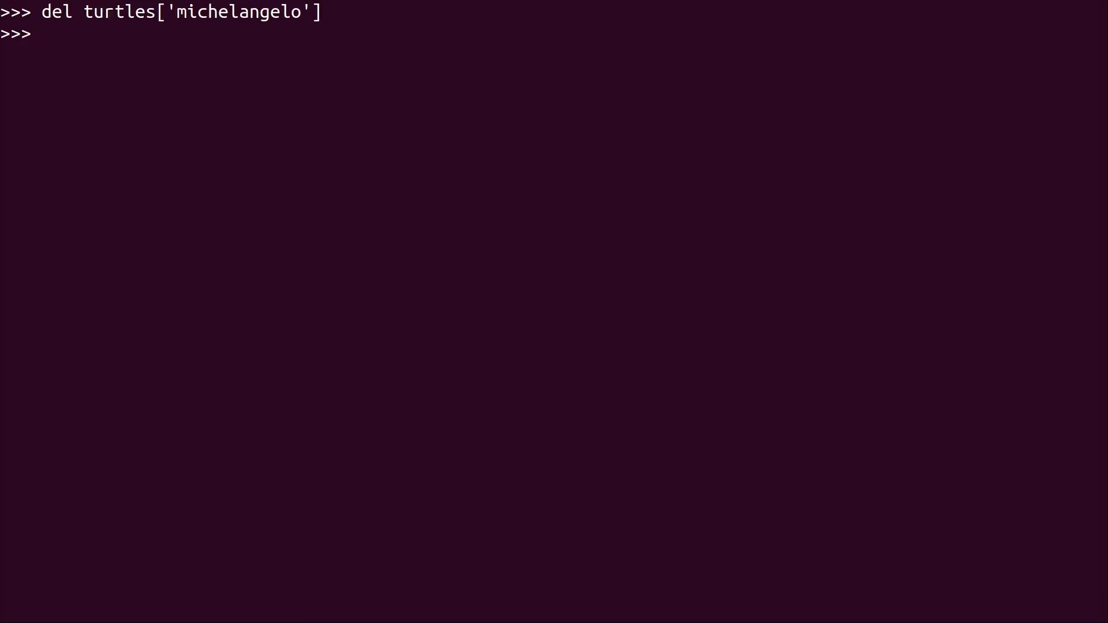
Start a print(turtles call and clear the shell screen
text(print)
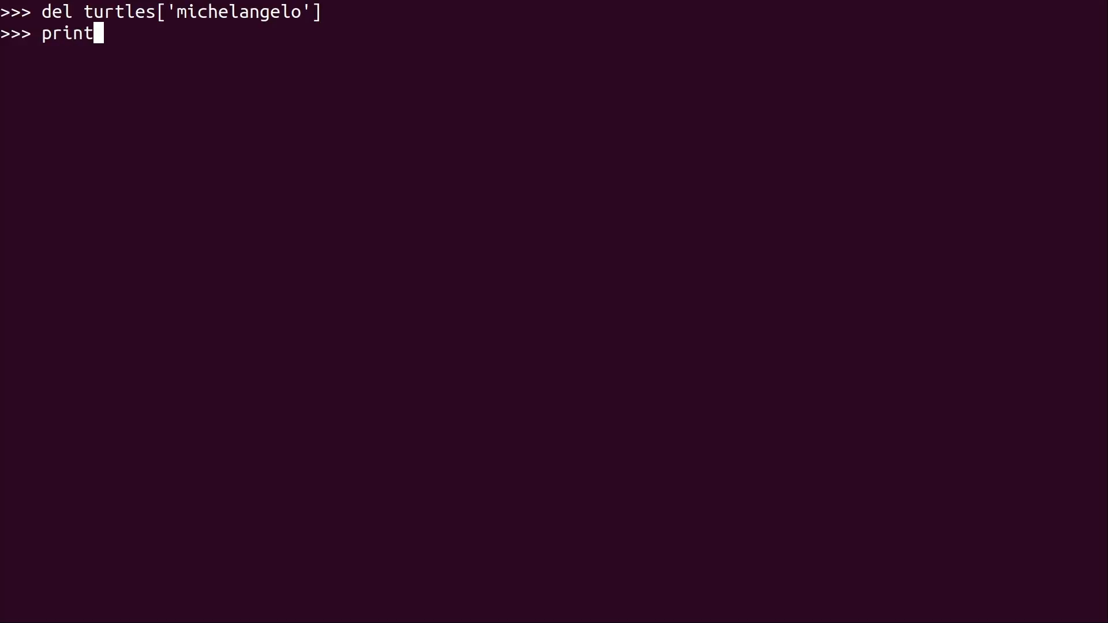
text((turt)
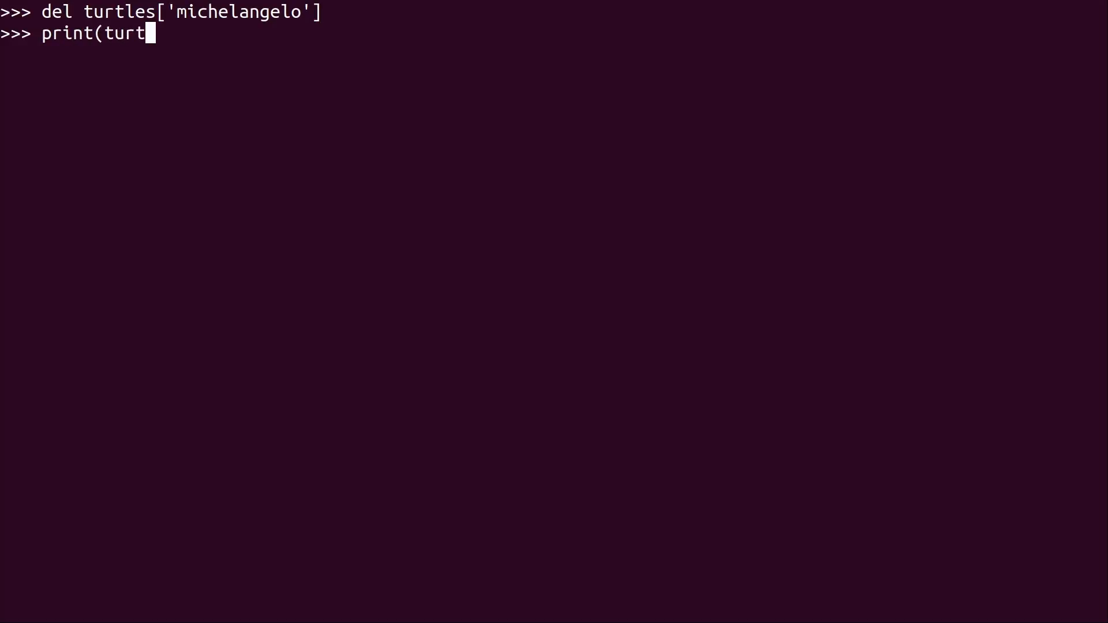
key(Return)
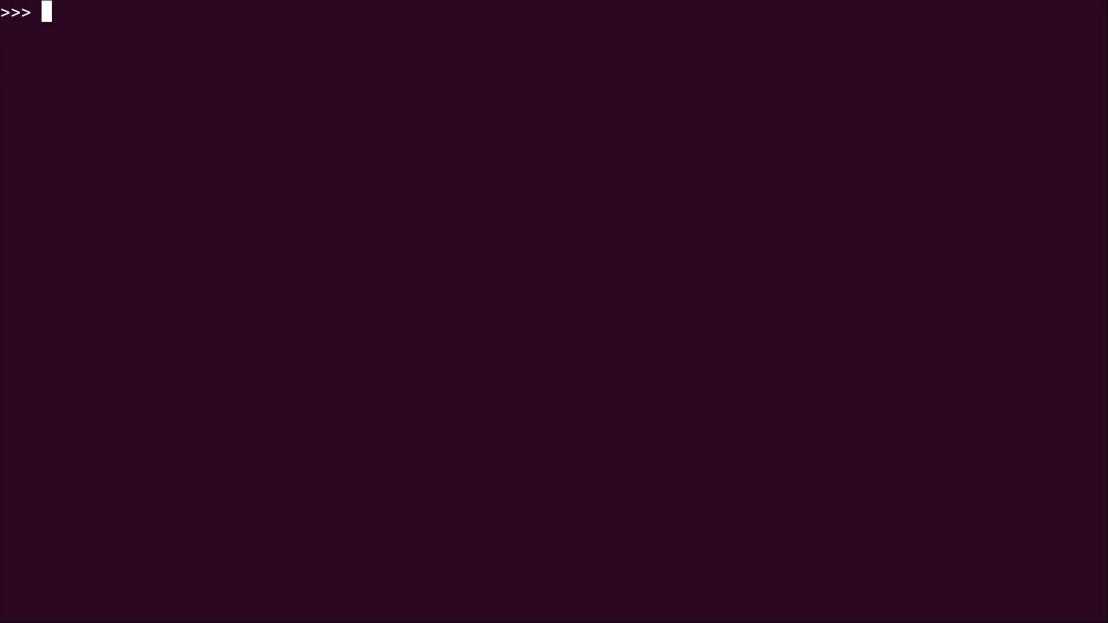
Assign turtles["shredder"] = "mean dude" to add the shredder entry
text(turtl)
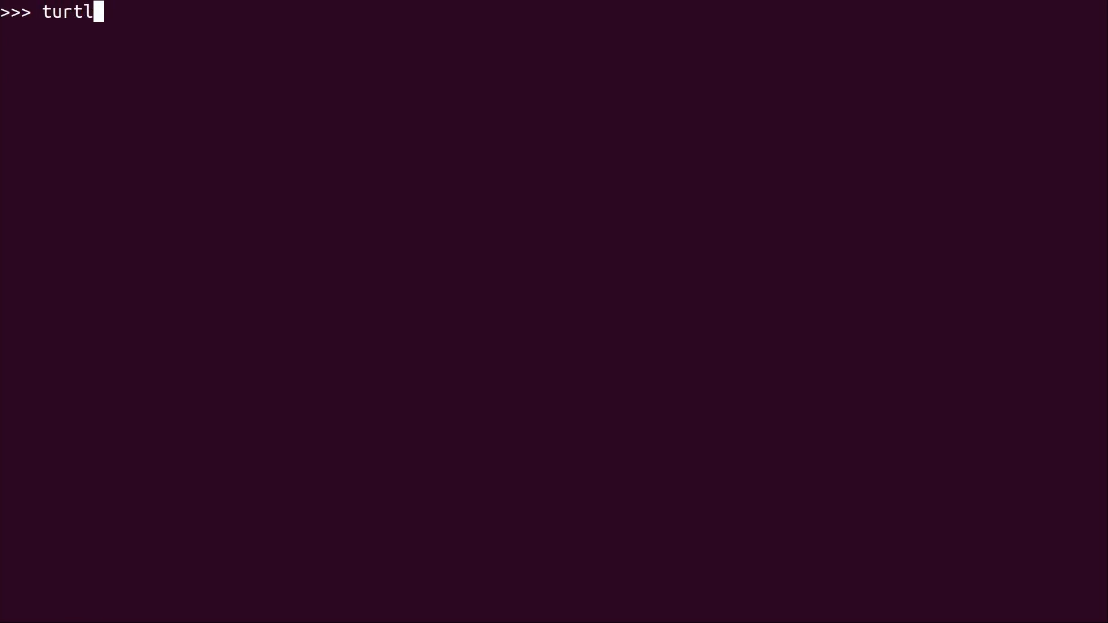
text(es)
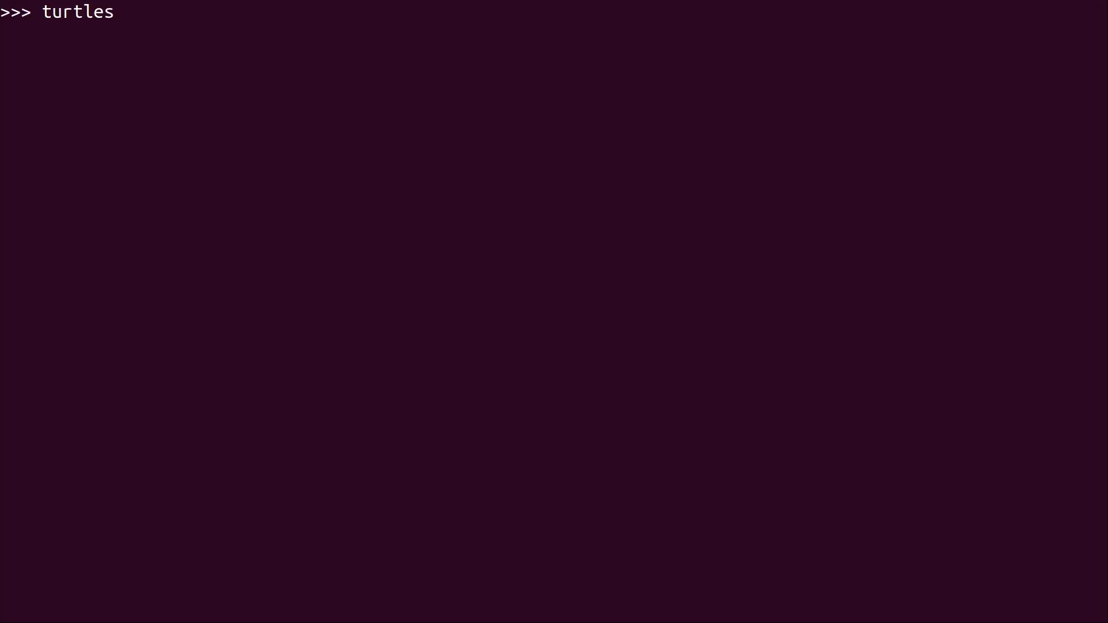
text(["shred)
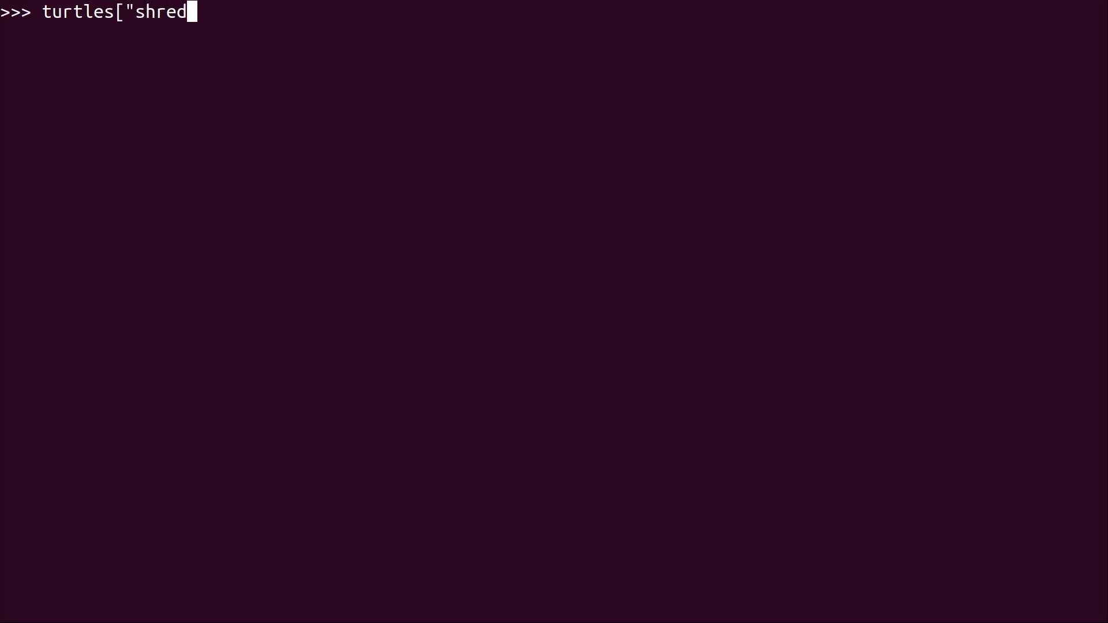
text(der)
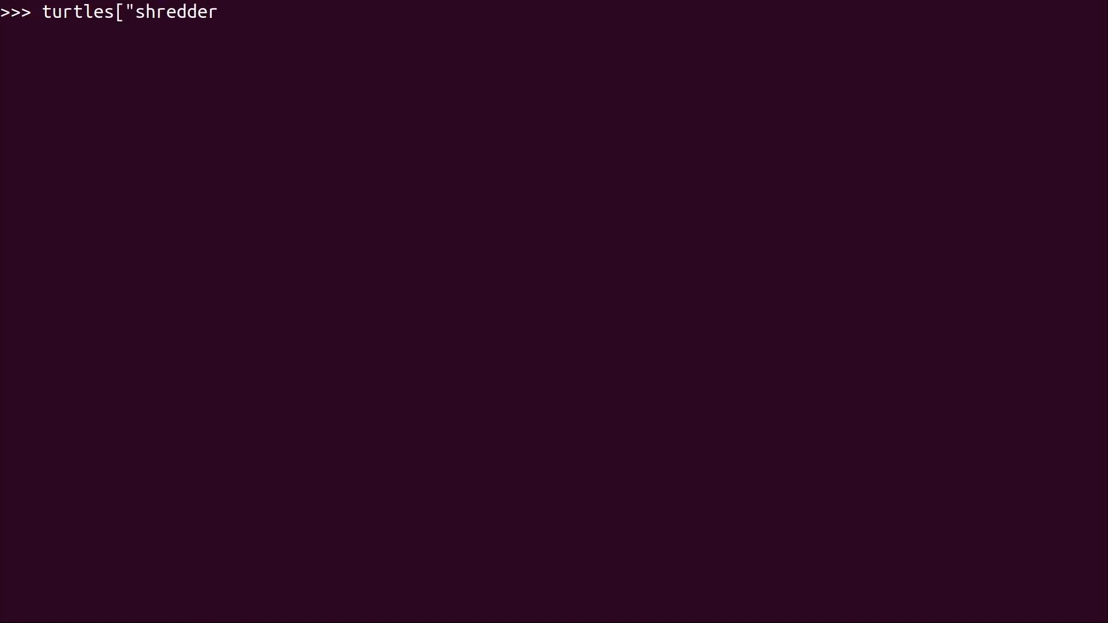
text(")
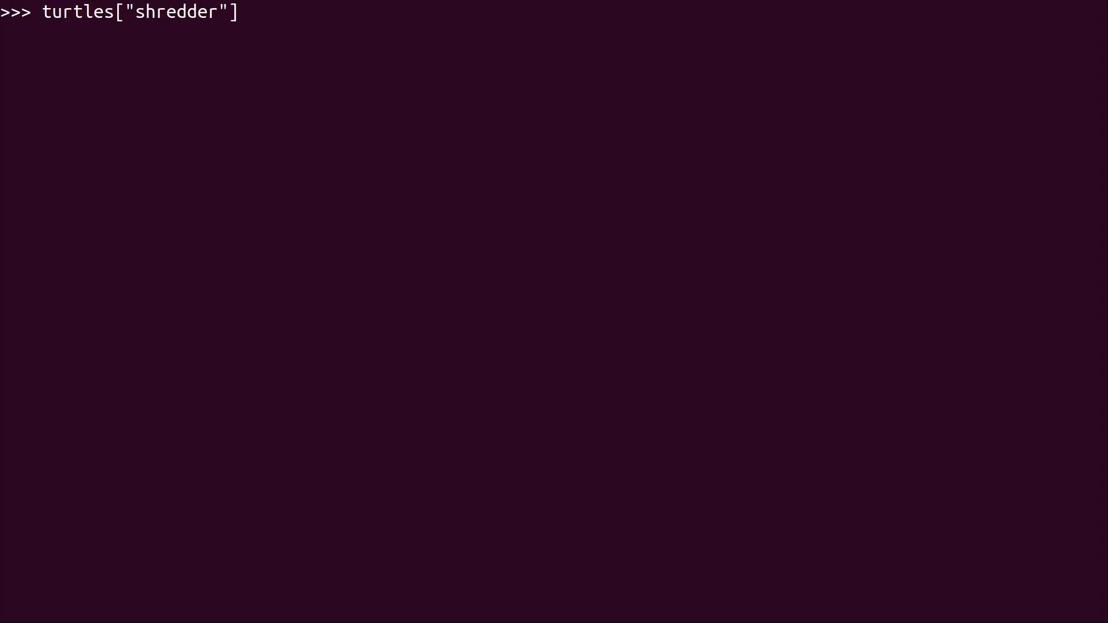
text(= mean)
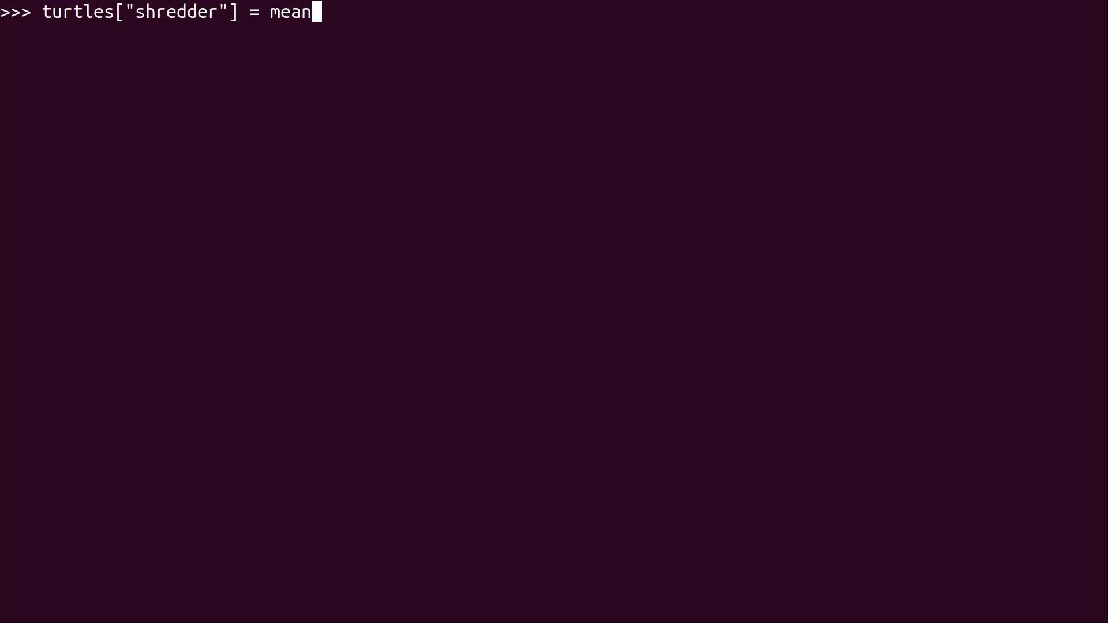
text(dude")
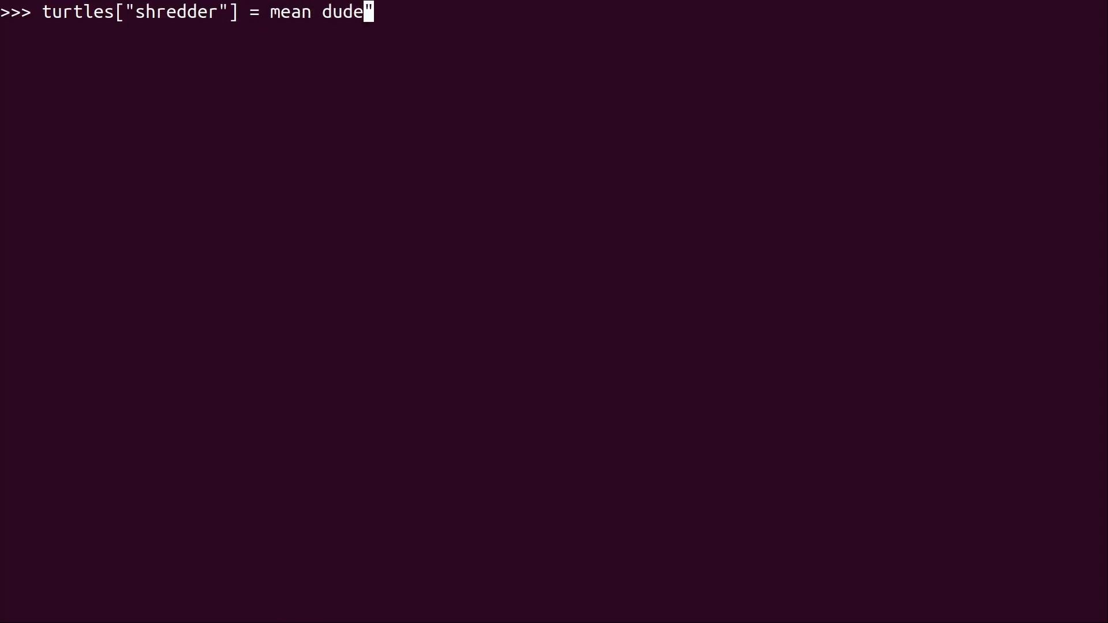
key(Return)
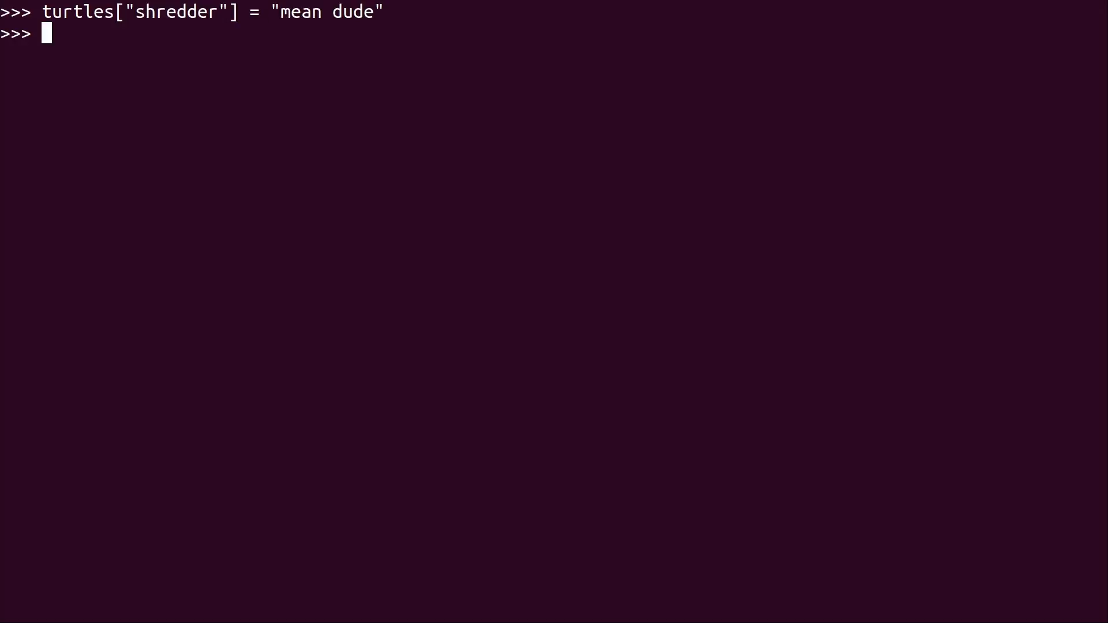
Print the updated turtles dictionary, then recall an earlier command from history
text(print(t)
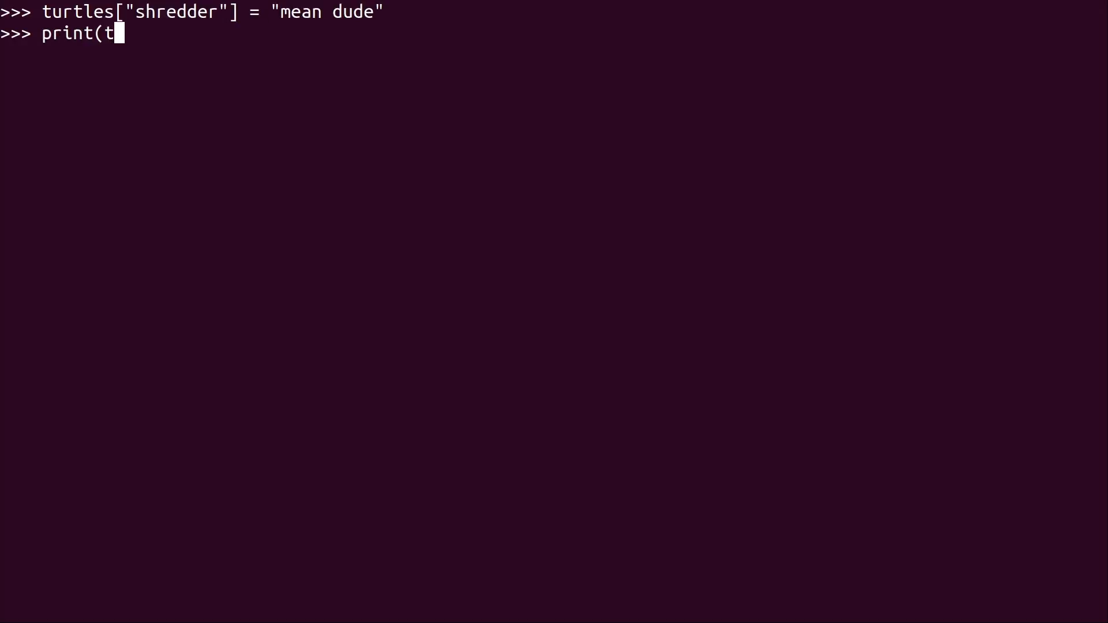
key(Return)
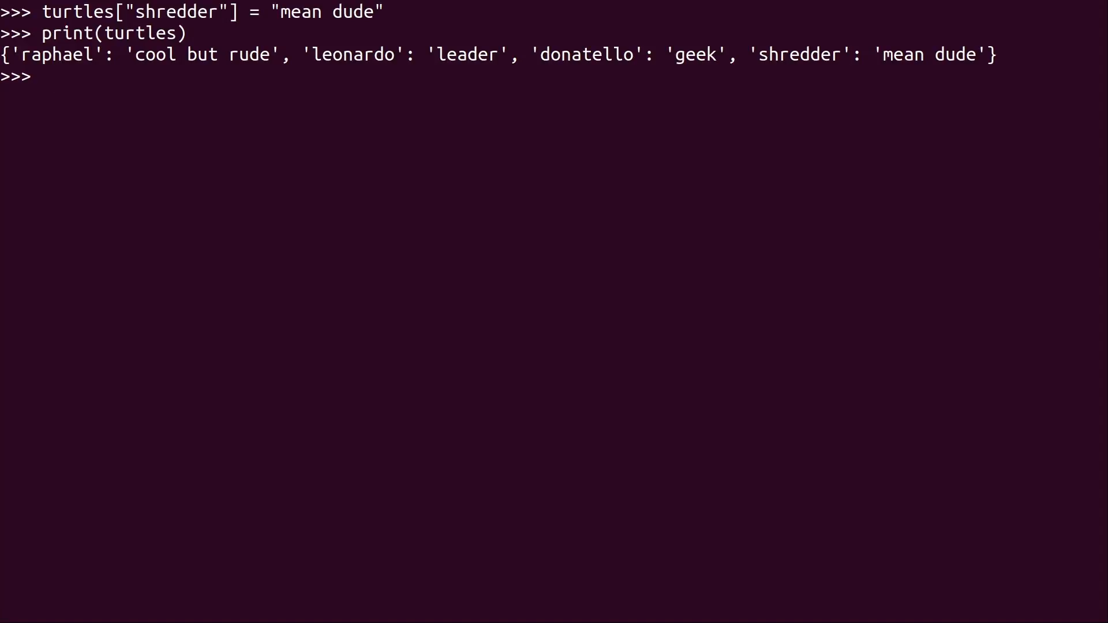
key(Up)
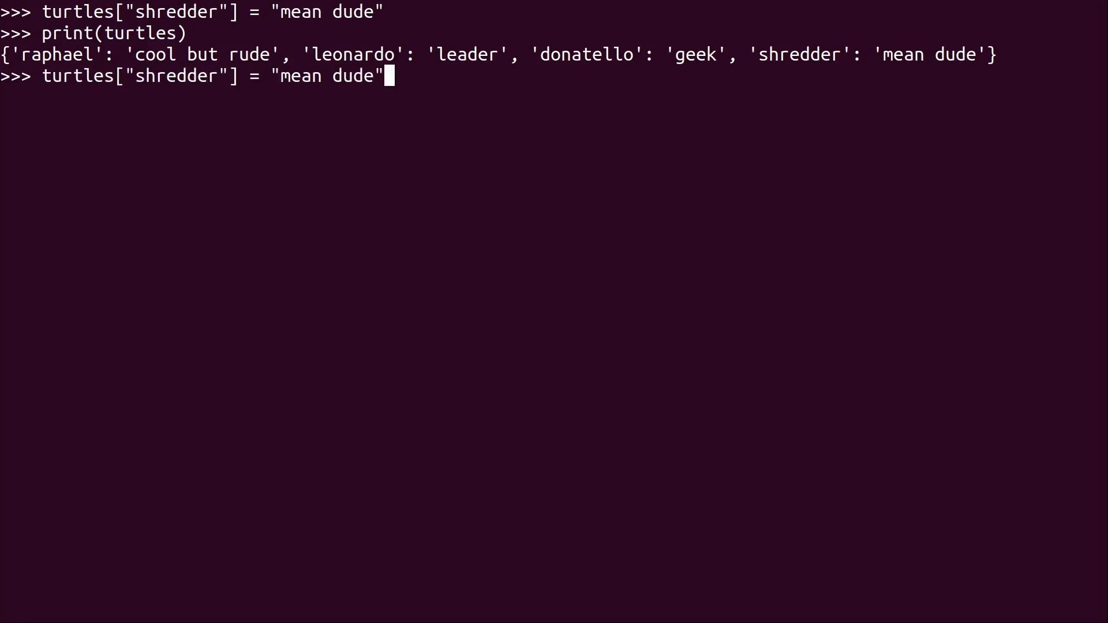
Rerun the list turtles = ['michelangelo', 'raphael', 'leonardo', 'donatello'], then the dictionary definition
text(del turtles['michelangelo'])
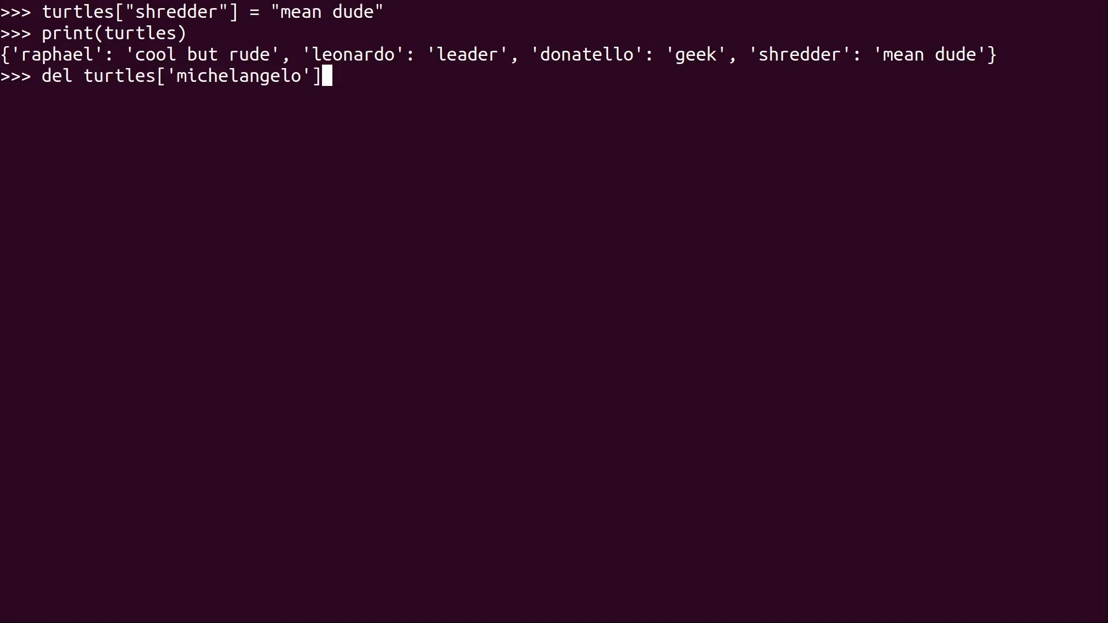
key(Return)
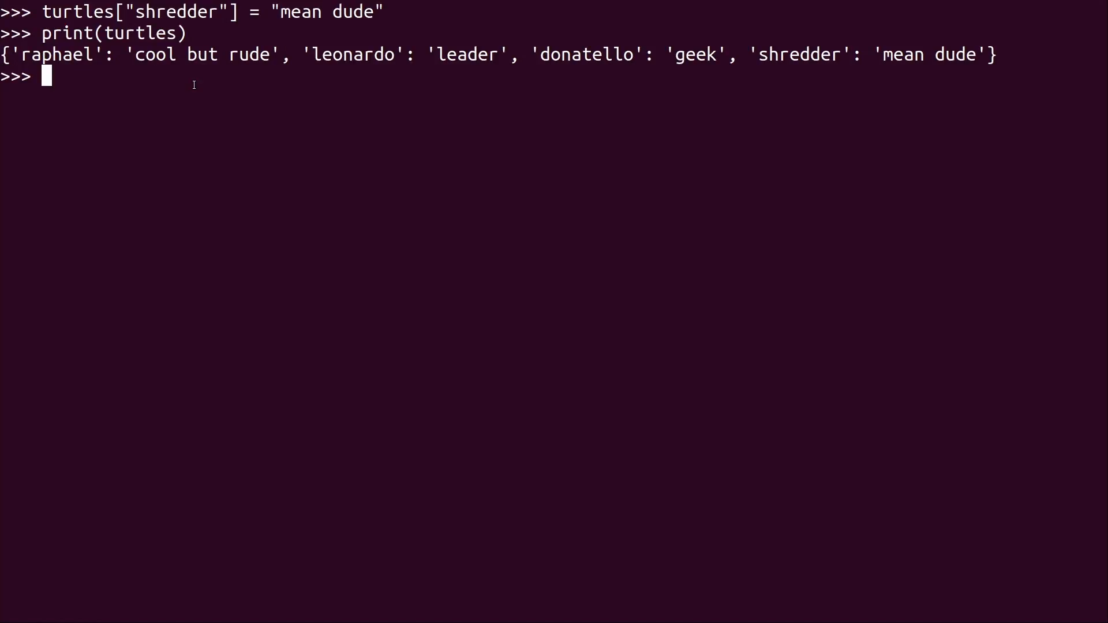
text(turtles = ['michelangelo', 'raphael', 'leonardo', 'donatello'])
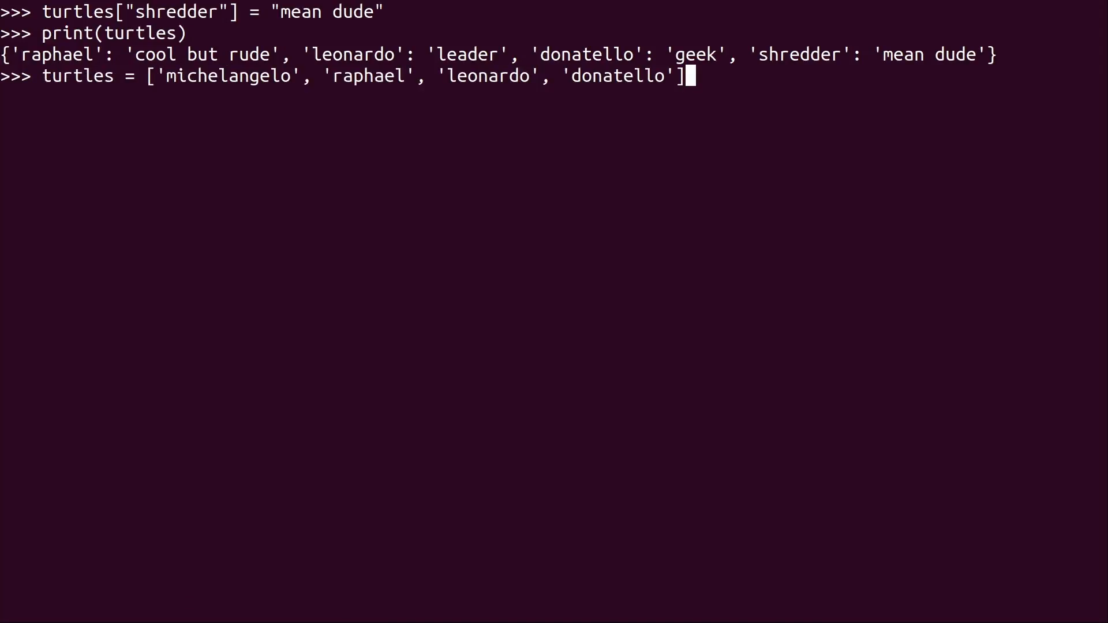
key(Return)
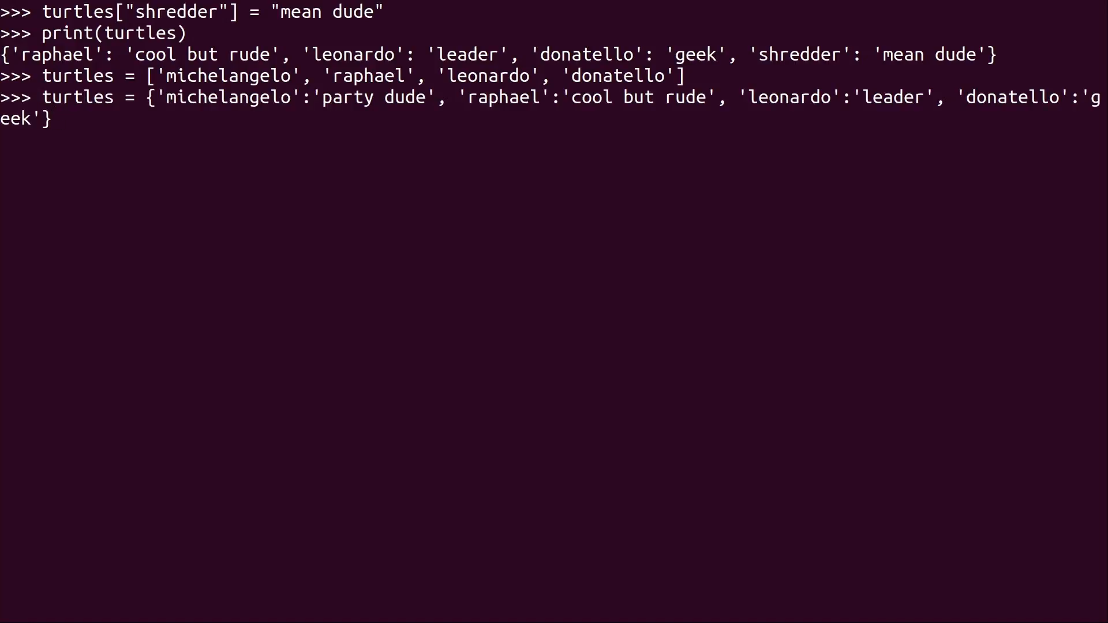
key(Return)
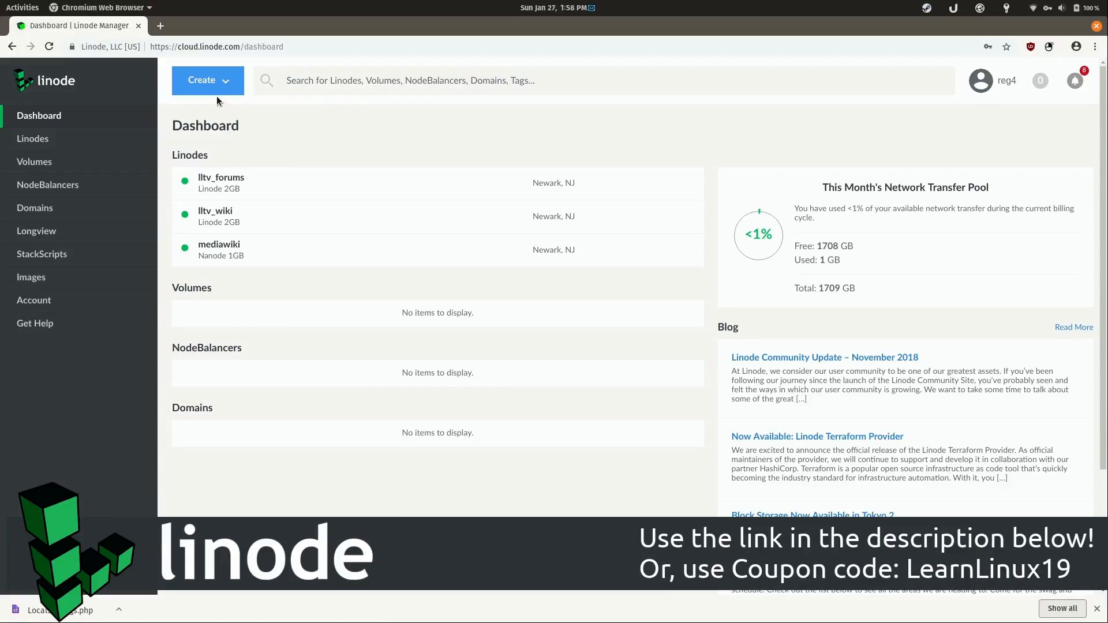
Open Create New Linode and scroll through the Debian 9 image and region options
click(207, 79)
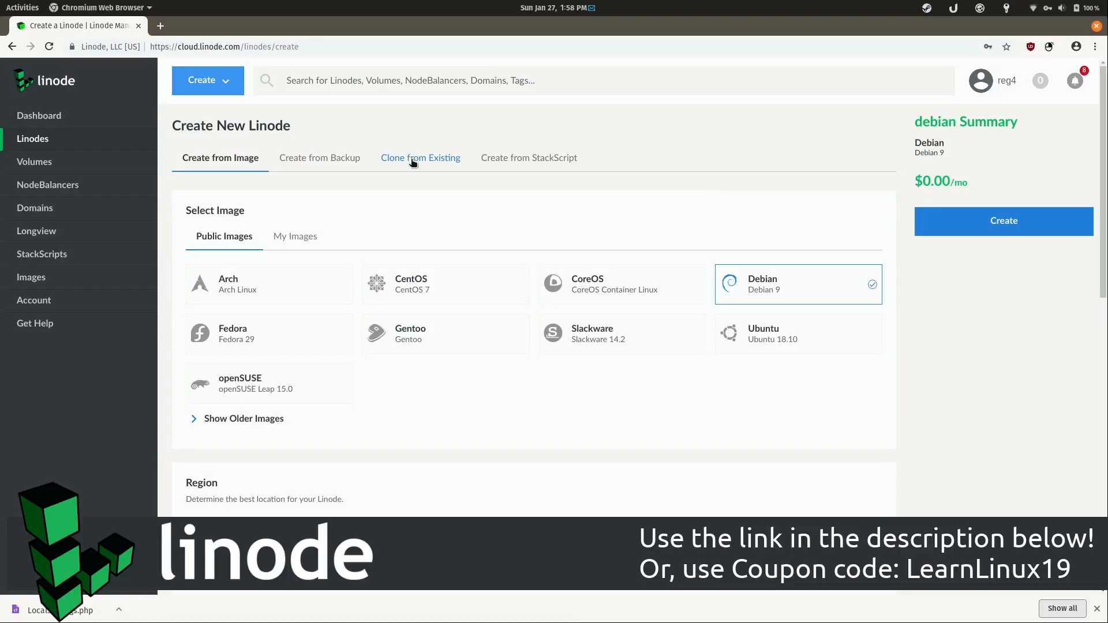
mouse_move(283, 300)
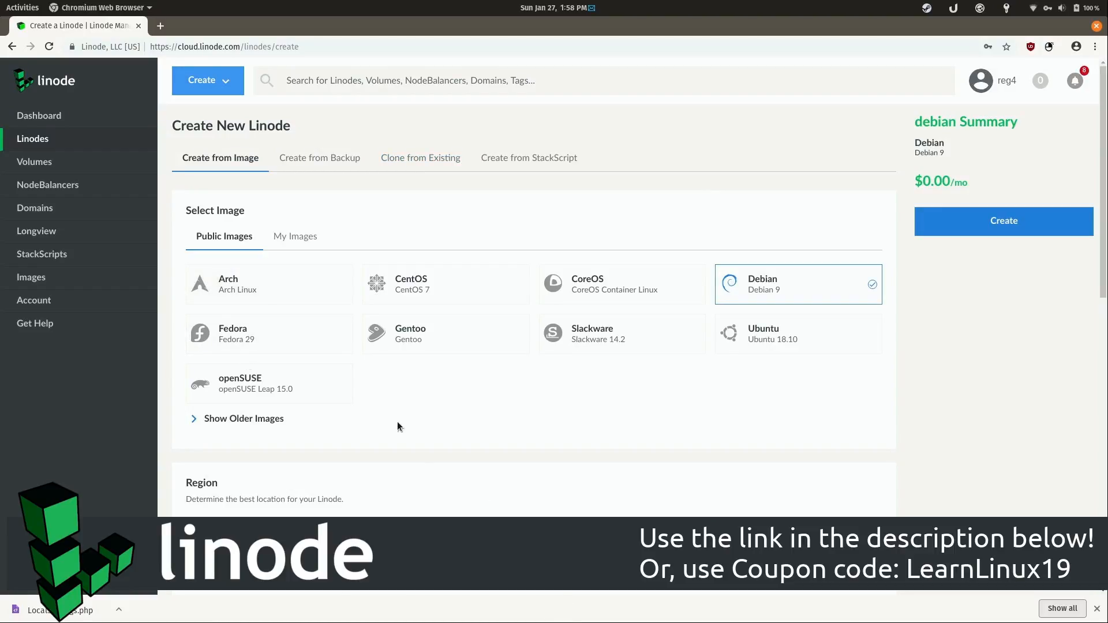
mouse_move(472, 319)
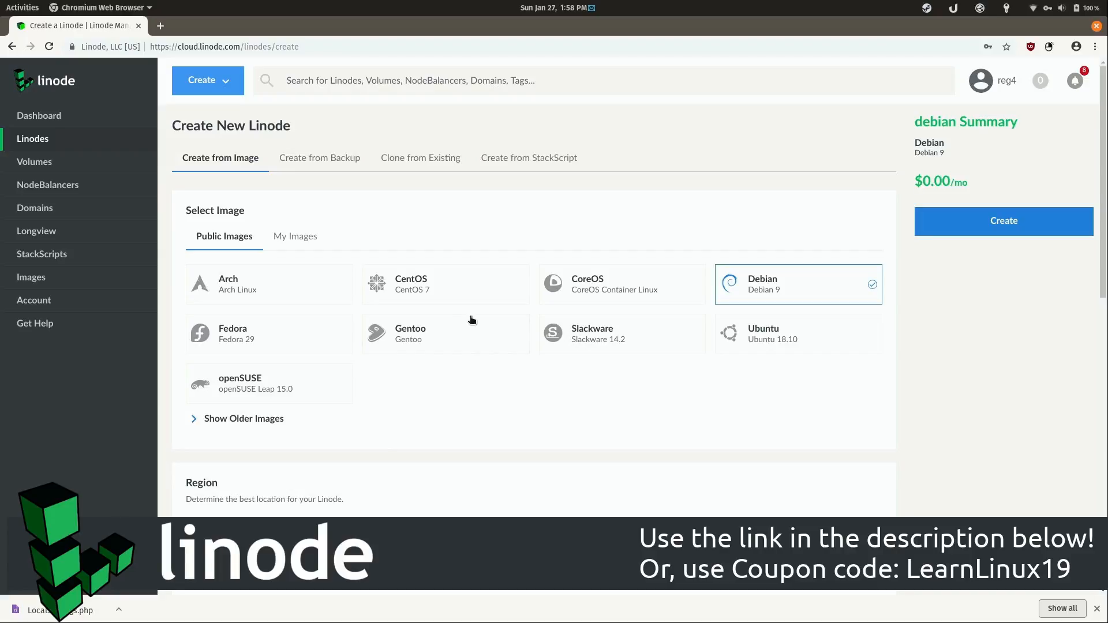
mouse_move(479, 295)
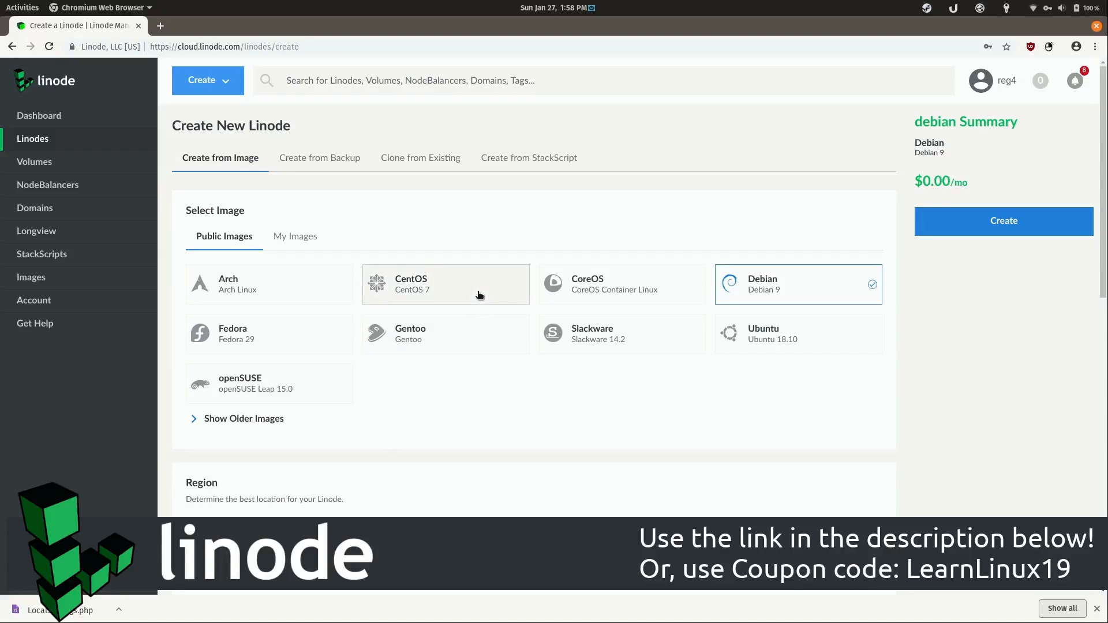
mouse_move(453, 417)
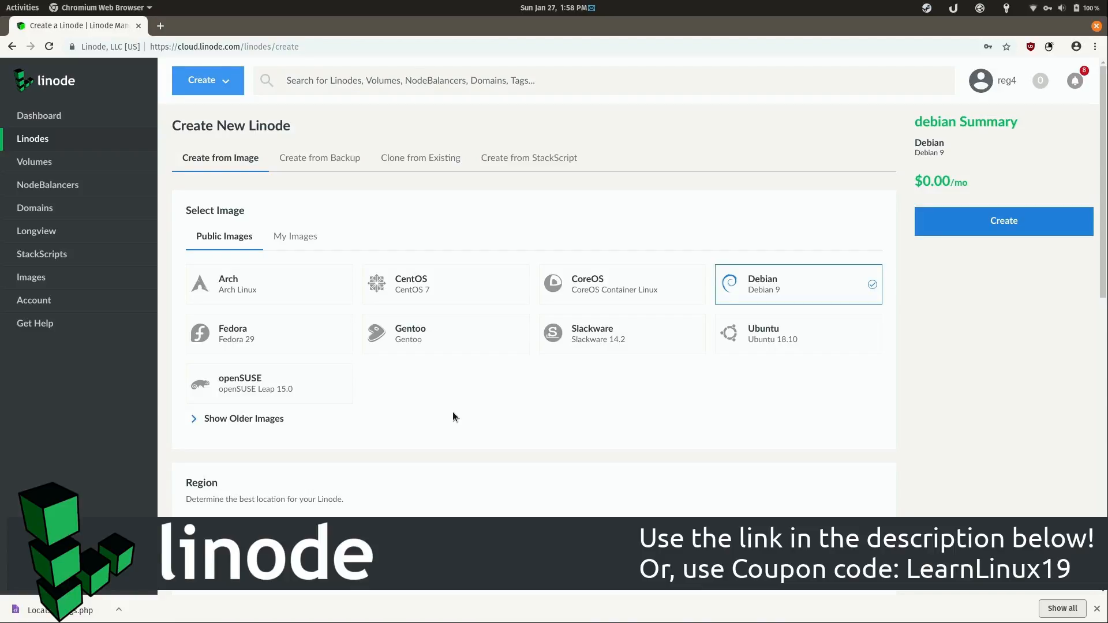
scroll(down, 3)
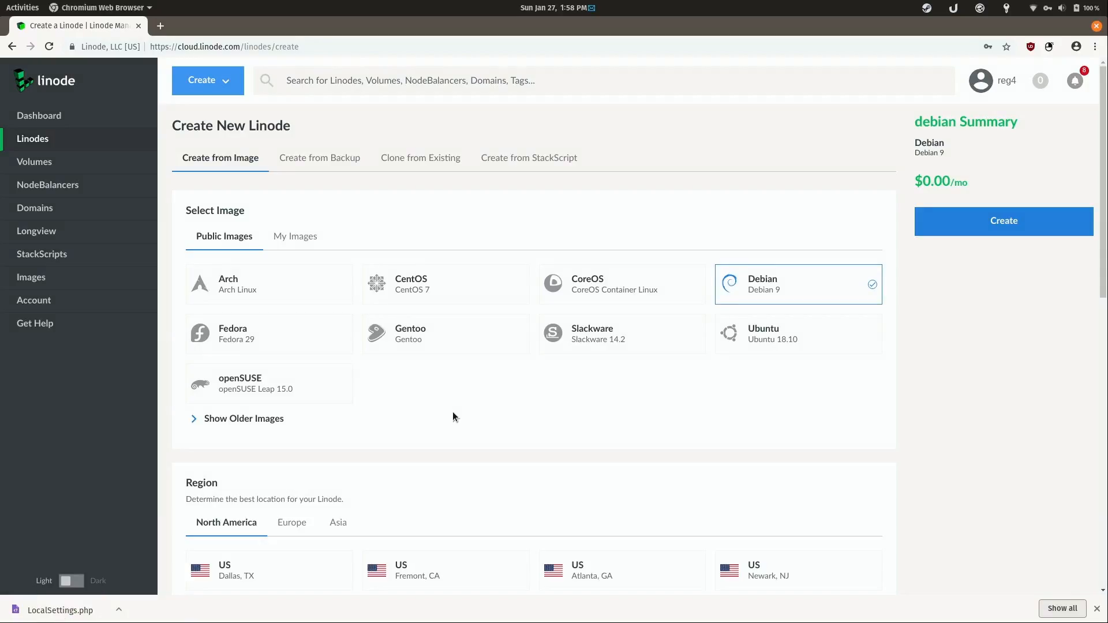